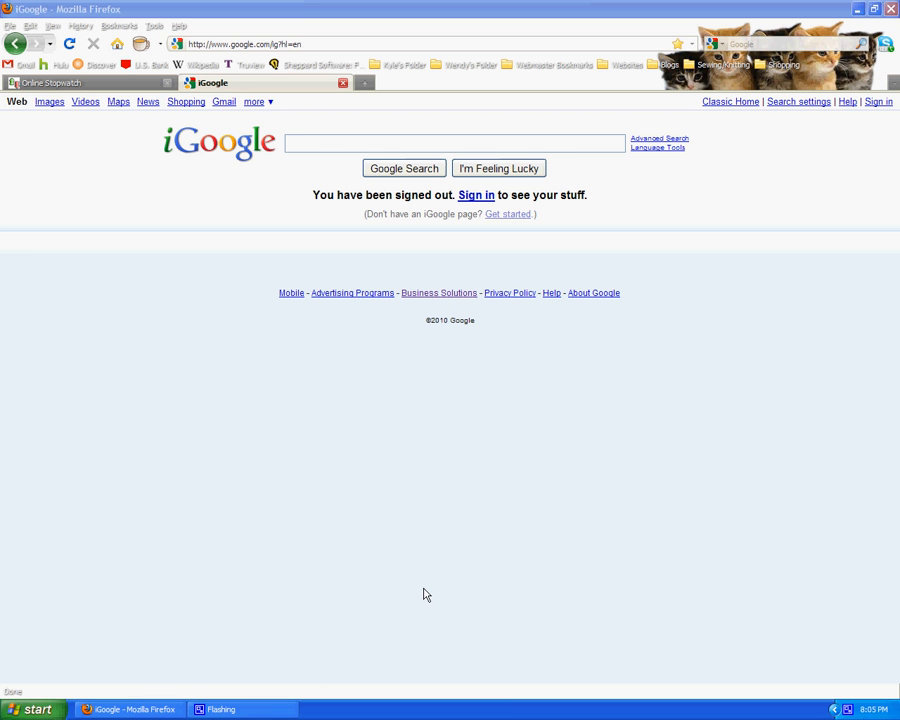
{"action": "mouse_move", "coordinate": [587, 431]}
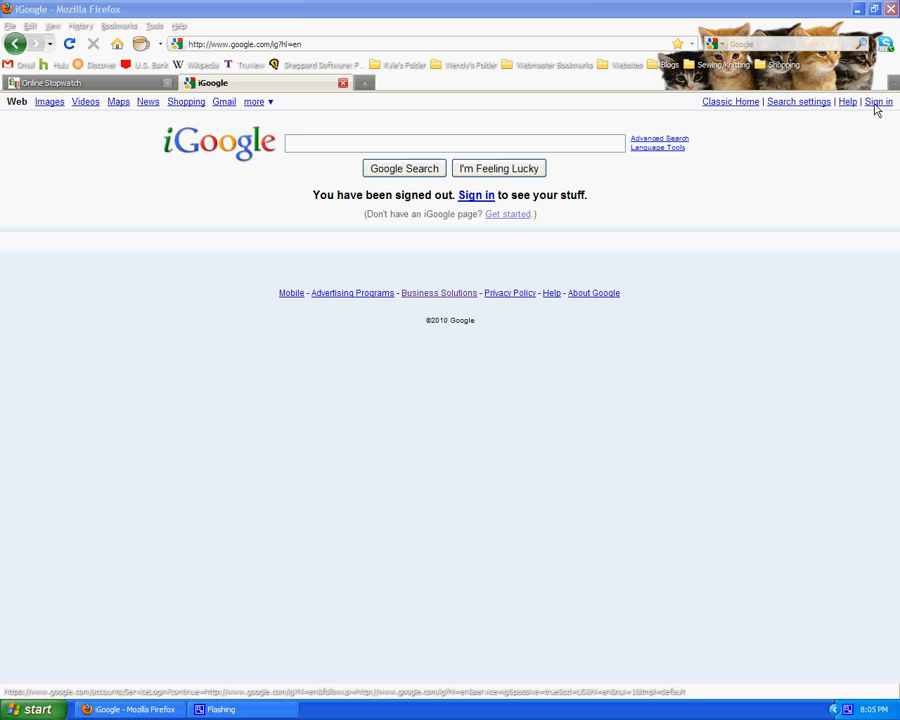
Step: Sign in to the Google account 'kirksvilleweb' to load the personalised iGoogle page
{"action": "left_click", "coordinate": [878, 101]}
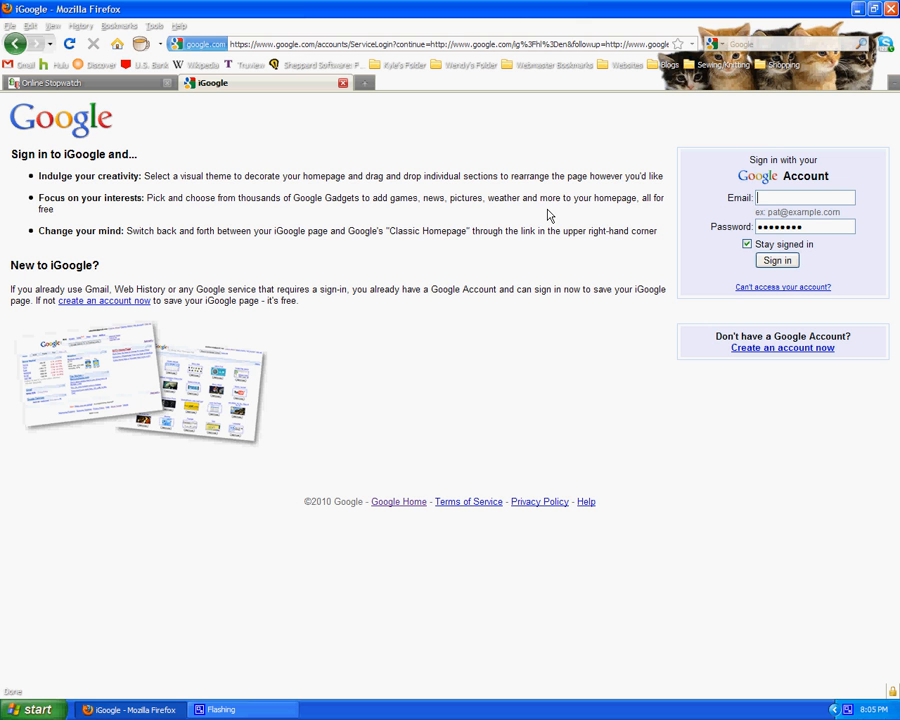
{"action": "type", "text": "kirksvilleweb"}
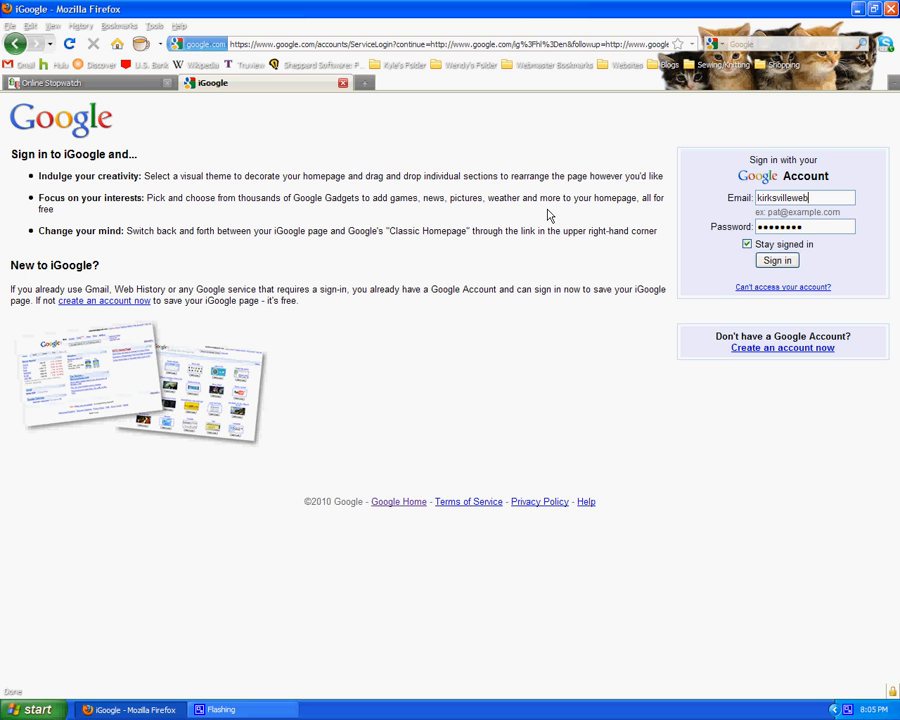
{"action": "type", "text": "design"}
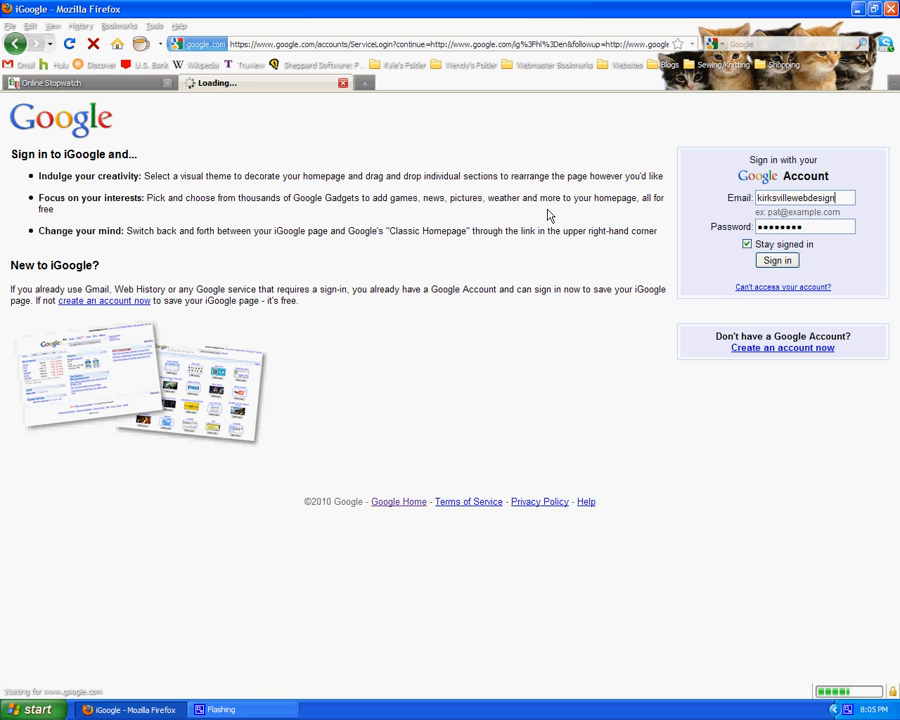
{"action": "left_click", "coordinate": [777, 260]}
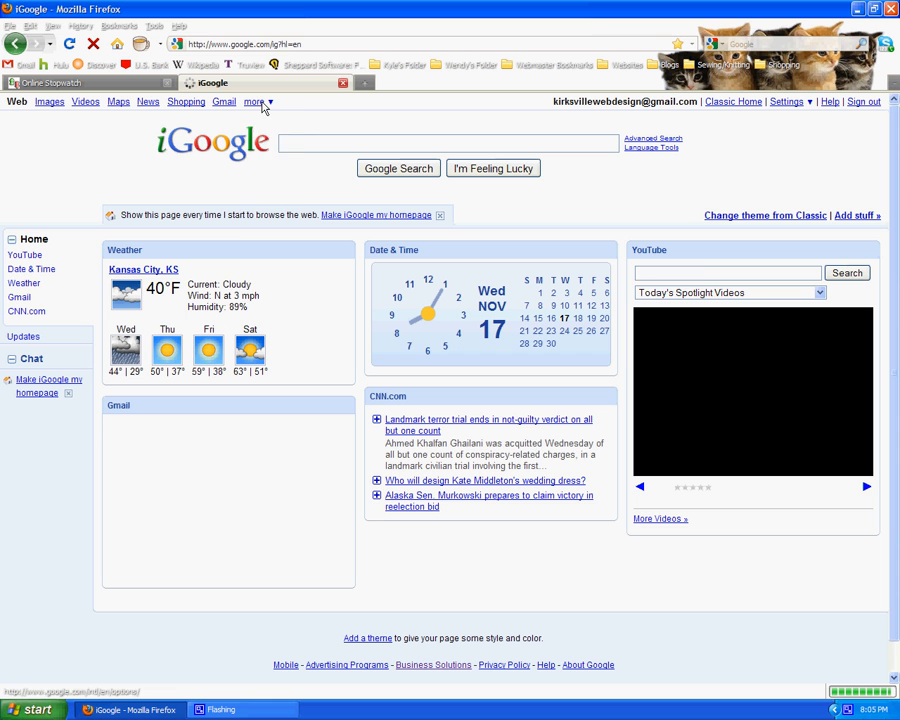
Step: Go from the Google bar's list of other services to Google Sites
{"action": "left_click", "coordinate": [253, 101]}
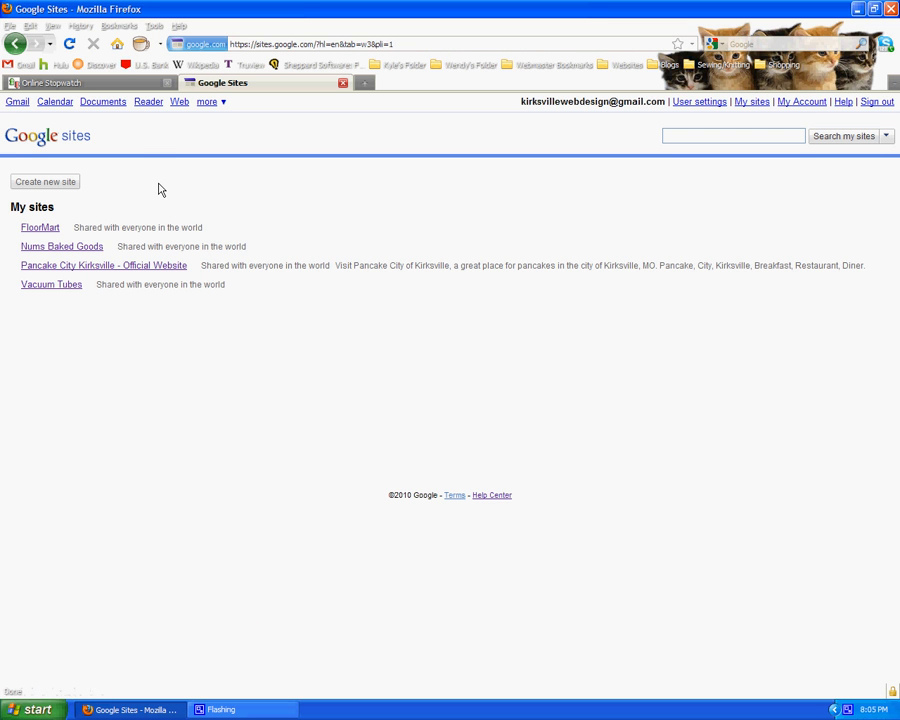
{"action": "mouse_move", "coordinate": [125, 189]}
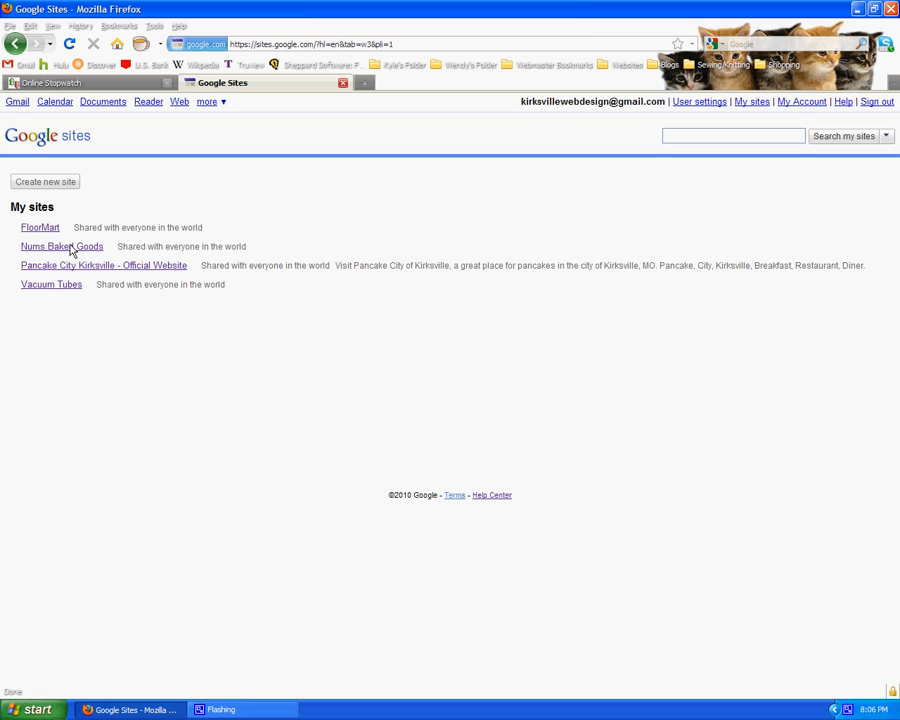
{"action": "mouse_move", "coordinate": [61, 246]}
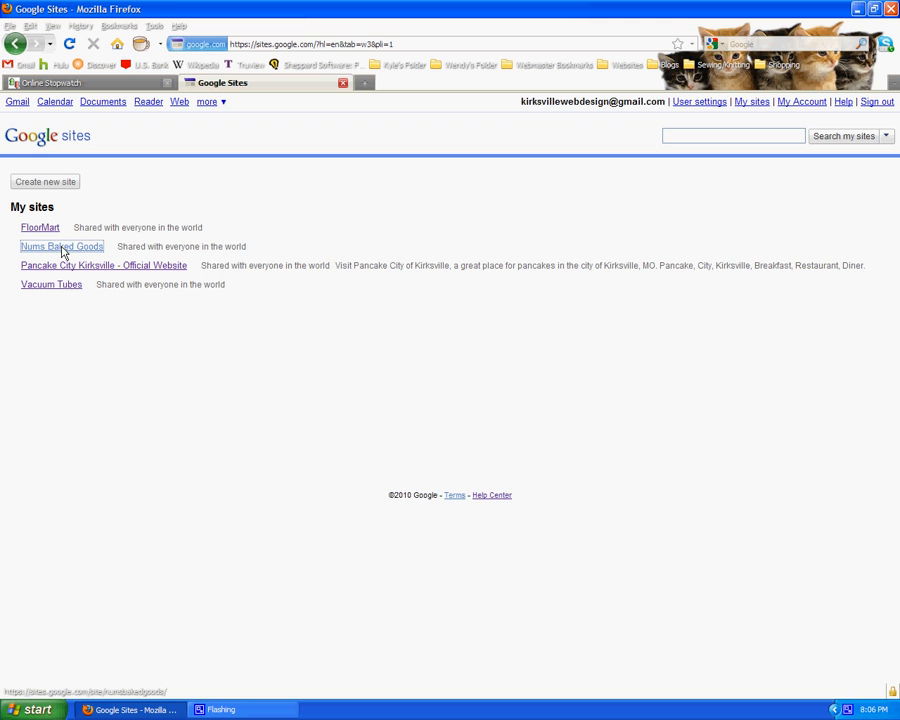
Step: Open the Nums Baked Goods site from the My sites list
{"action": "left_click", "coordinate": [61, 246]}
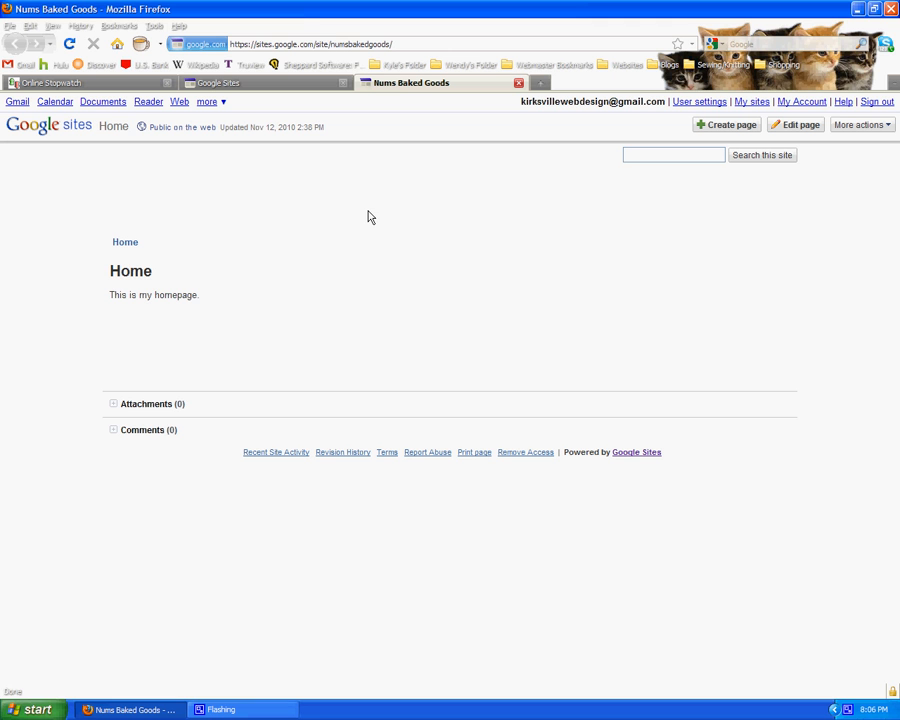
{"action": "mouse_move", "coordinate": [371, 205]}
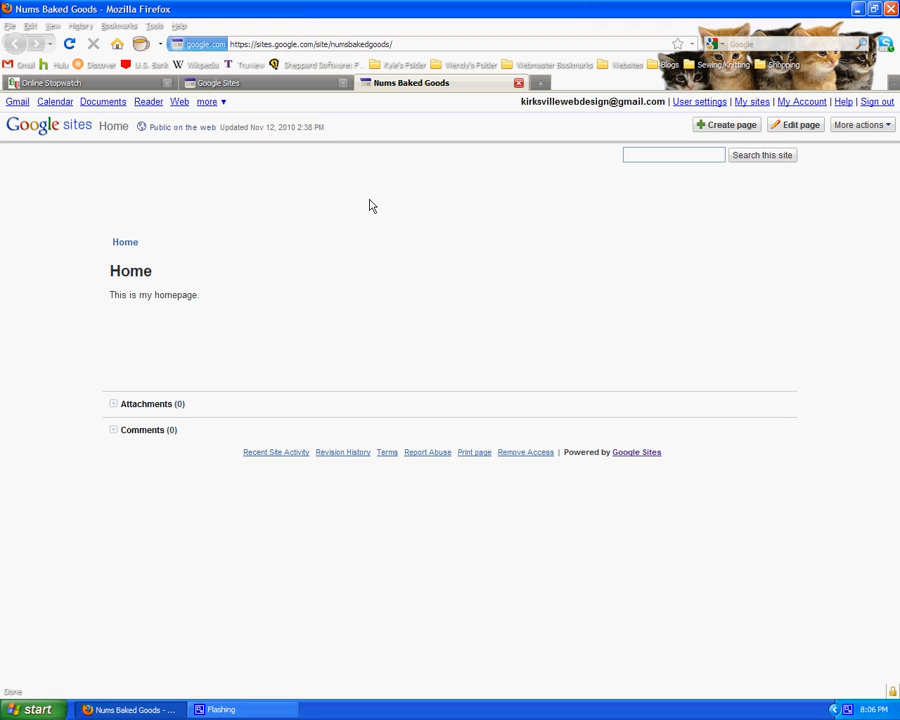
{"action": "mouse_move", "coordinate": [172, 216]}
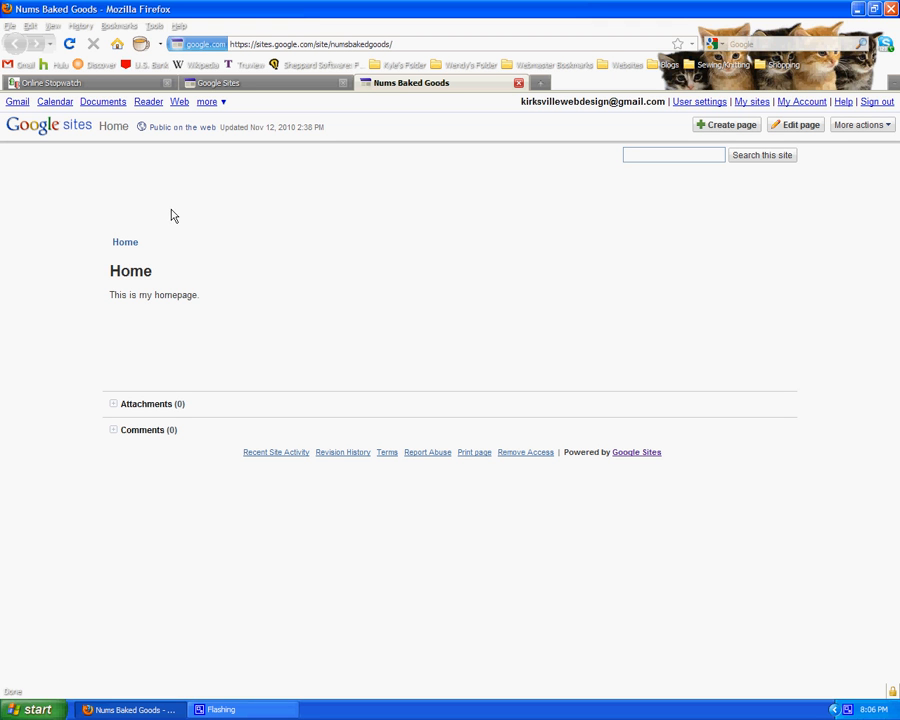
{"action": "mouse_move", "coordinate": [379, 237]}
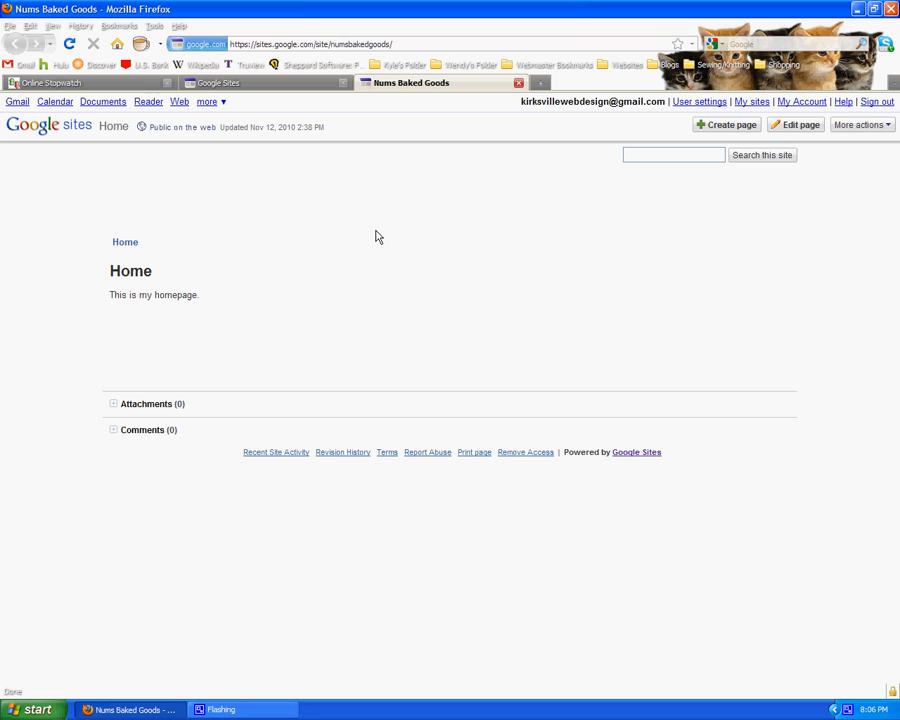
{"action": "mouse_move", "coordinate": [244, 247]}
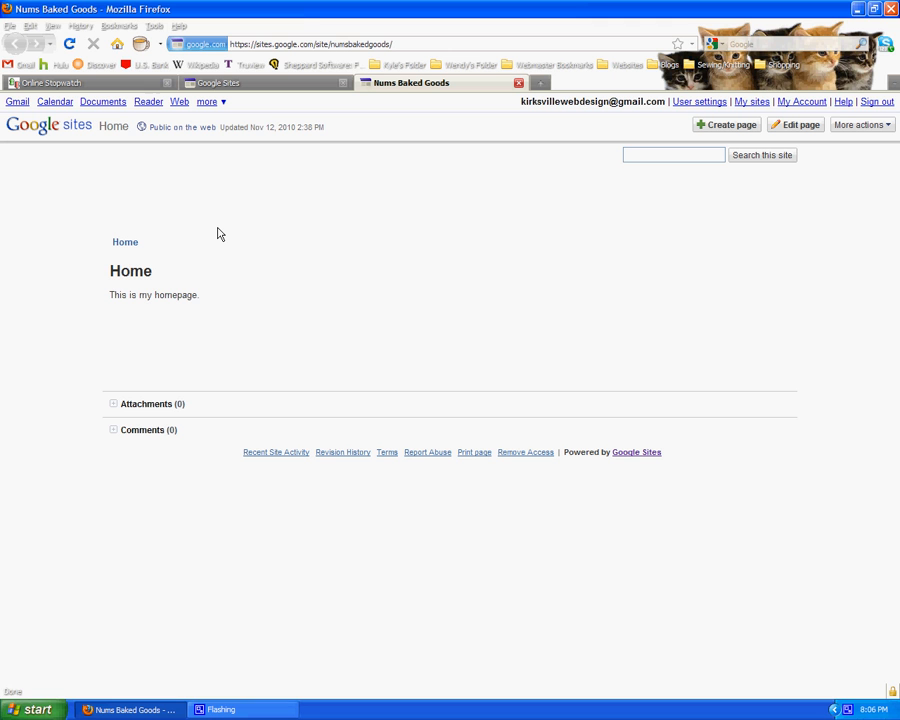
{"action": "mouse_move", "coordinate": [196, 292]}
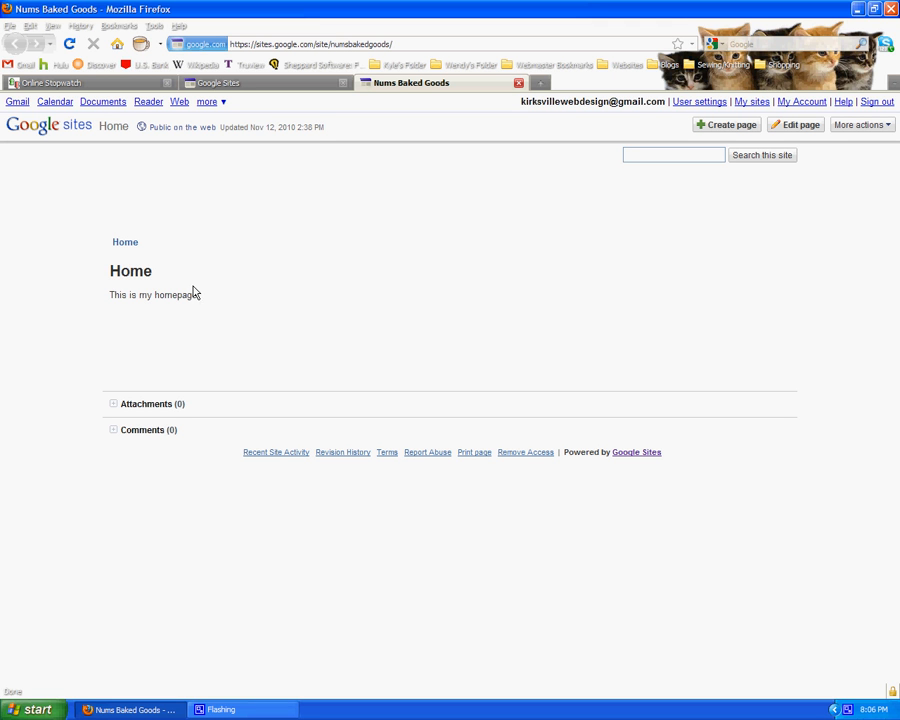
{"action": "mouse_move", "coordinate": [239, 280]}
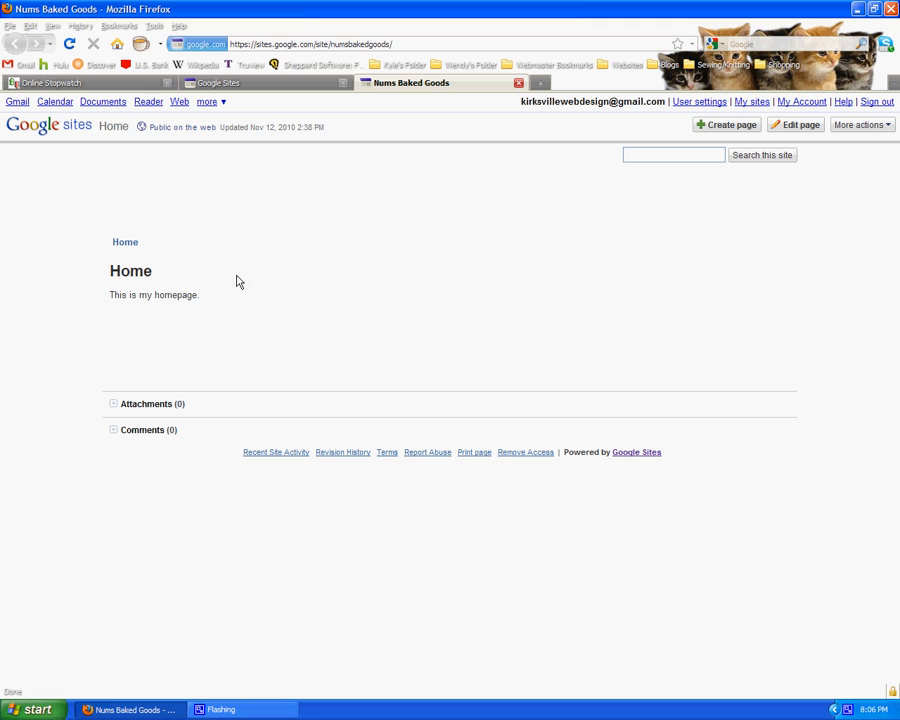
{"action": "mouse_move", "coordinate": [465, 248]}
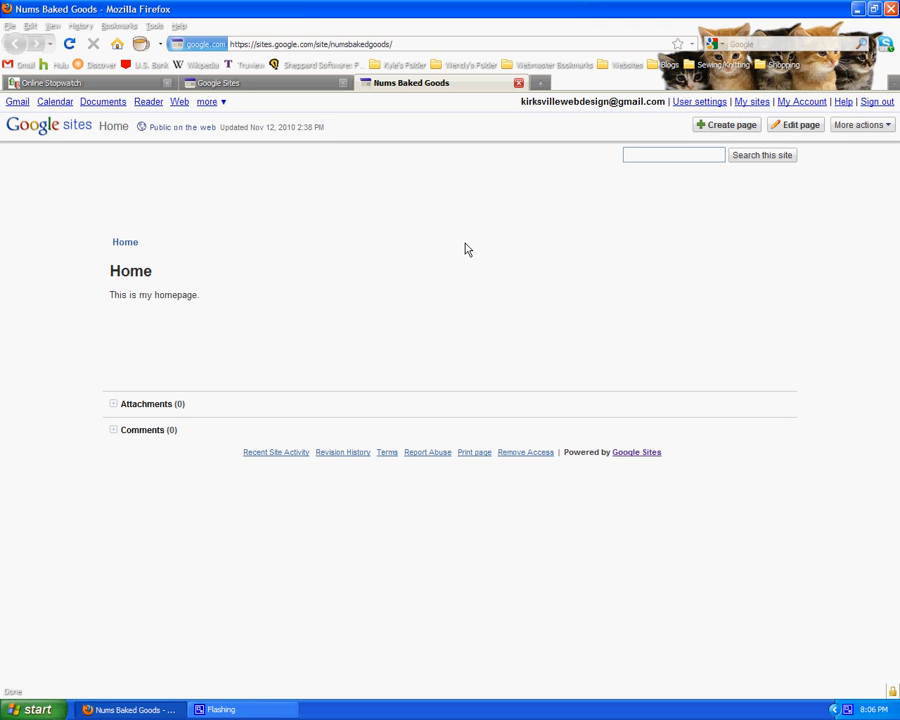
{"action": "mouse_move", "coordinate": [427, 248]}
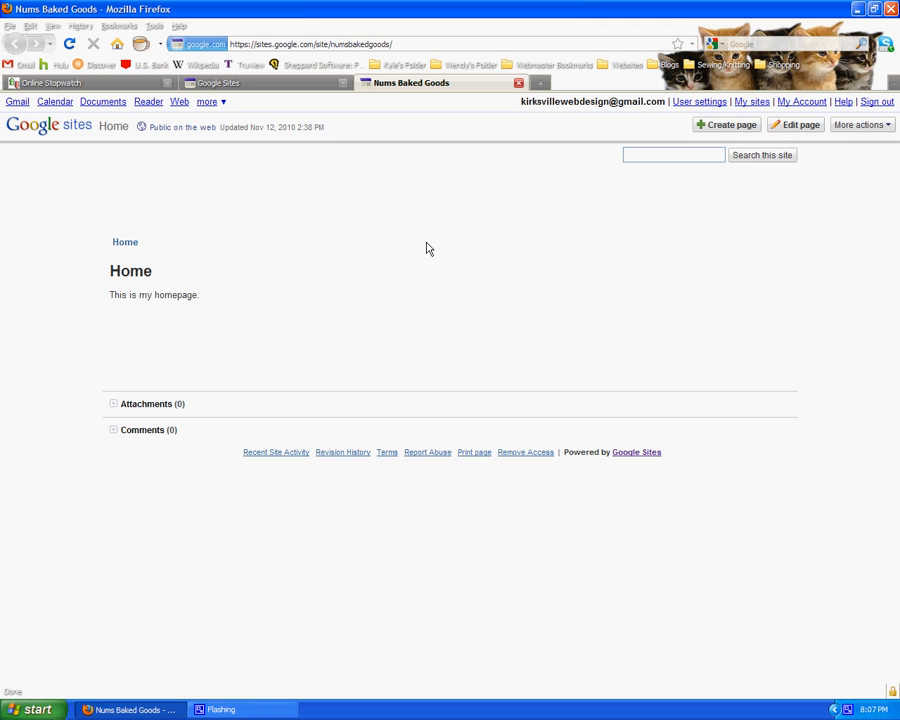
{"action": "mouse_move", "coordinate": [254, 276]}
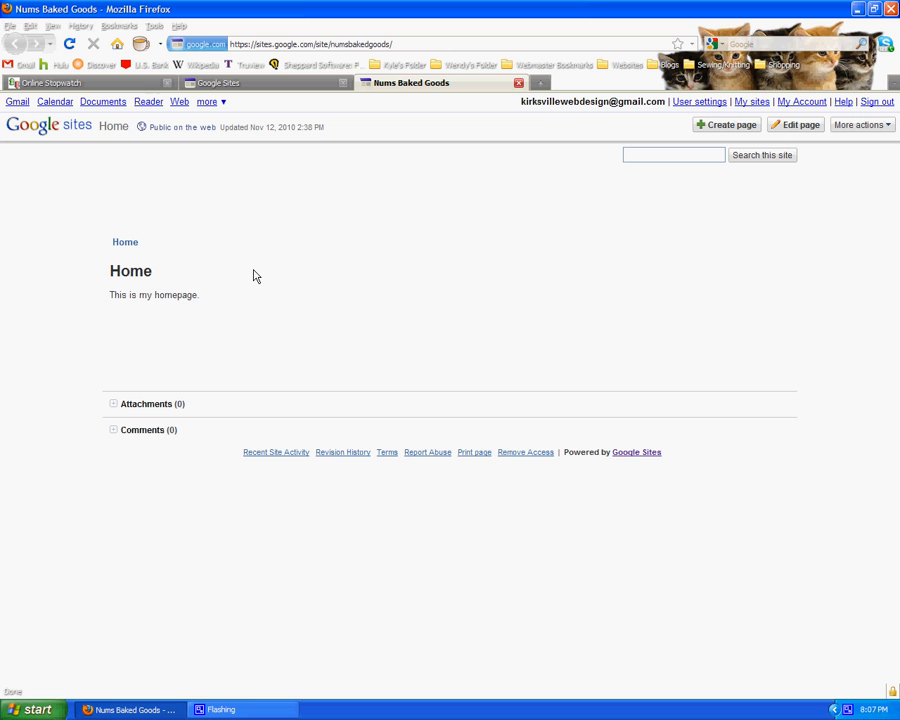
{"action": "mouse_move", "coordinate": [430, 250]}
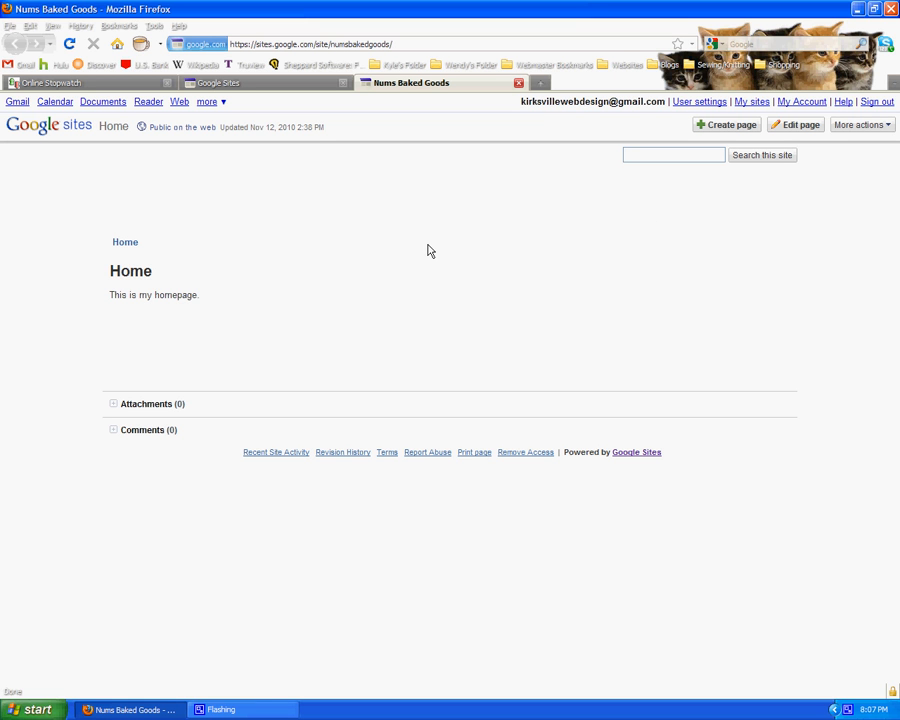
{"action": "mouse_move", "coordinate": [175, 268]}
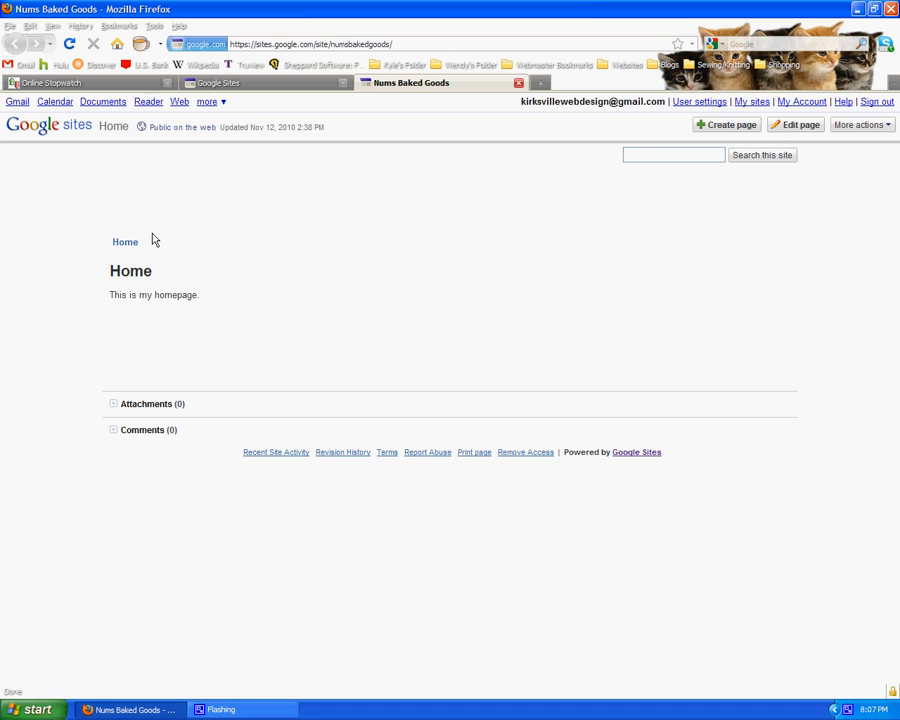
{"action": "mouse_move", "coordinate": [124, 246]}
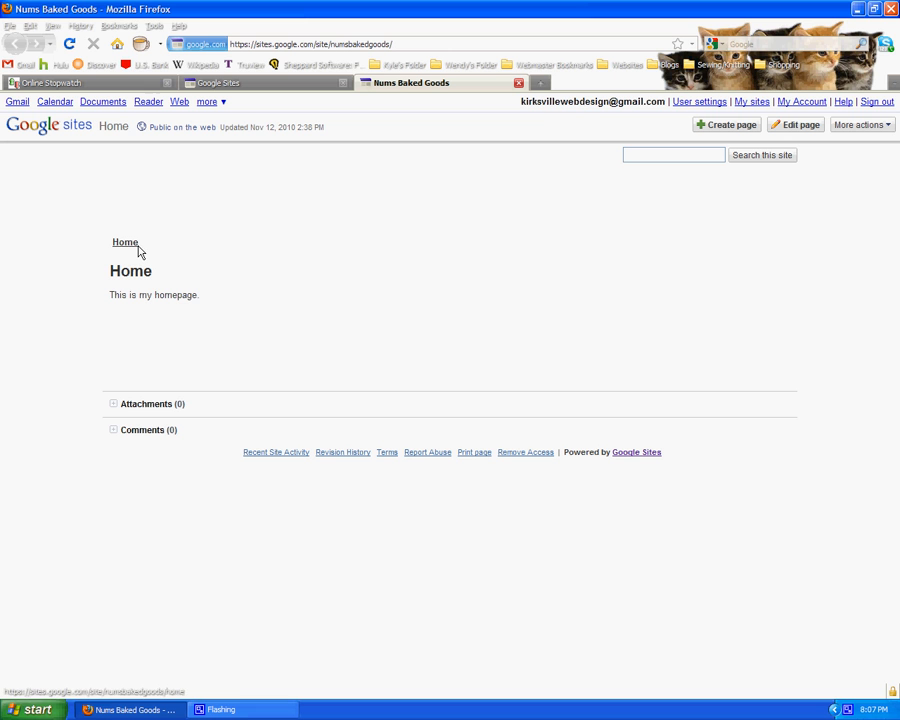
{"action": "mouse_move", "coordinate": [128, 248]}
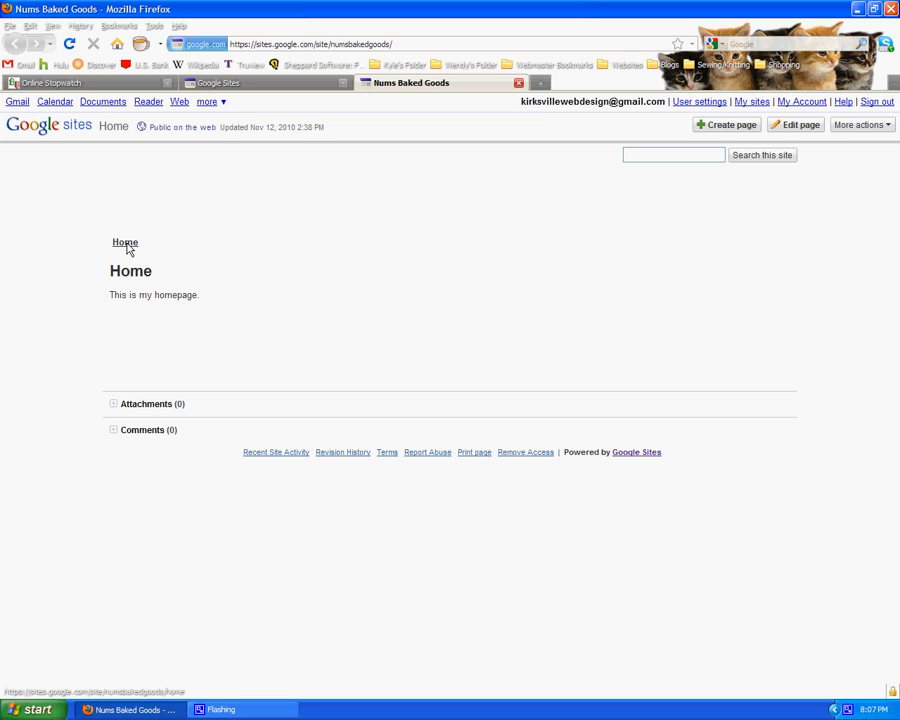
{"action": "mouse_move", "coordinate": [128, 249]}
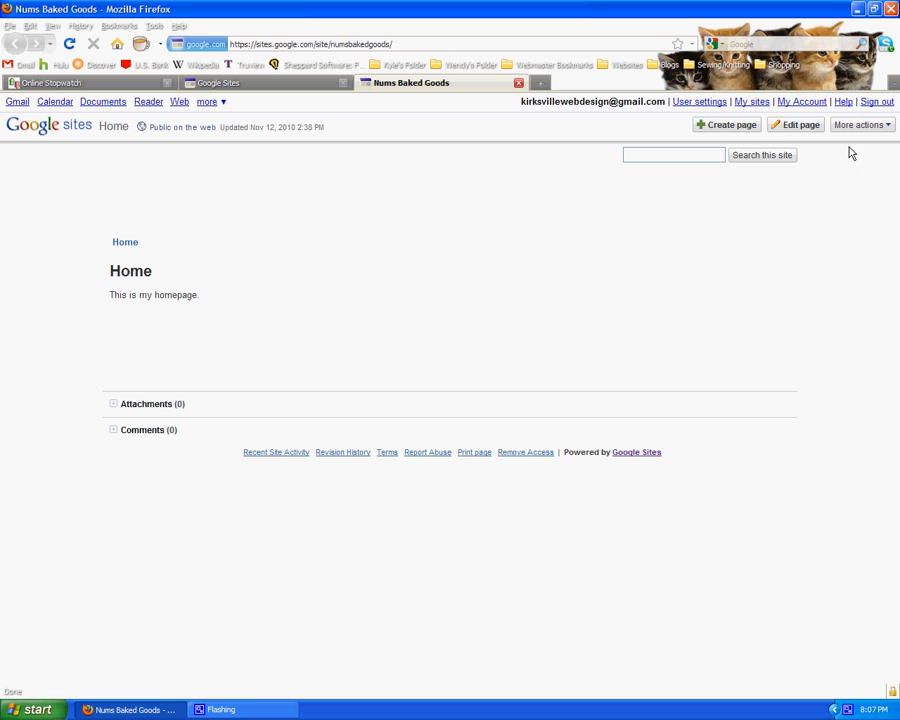
{"action": "left_click", "coordinate": [857, 124]}
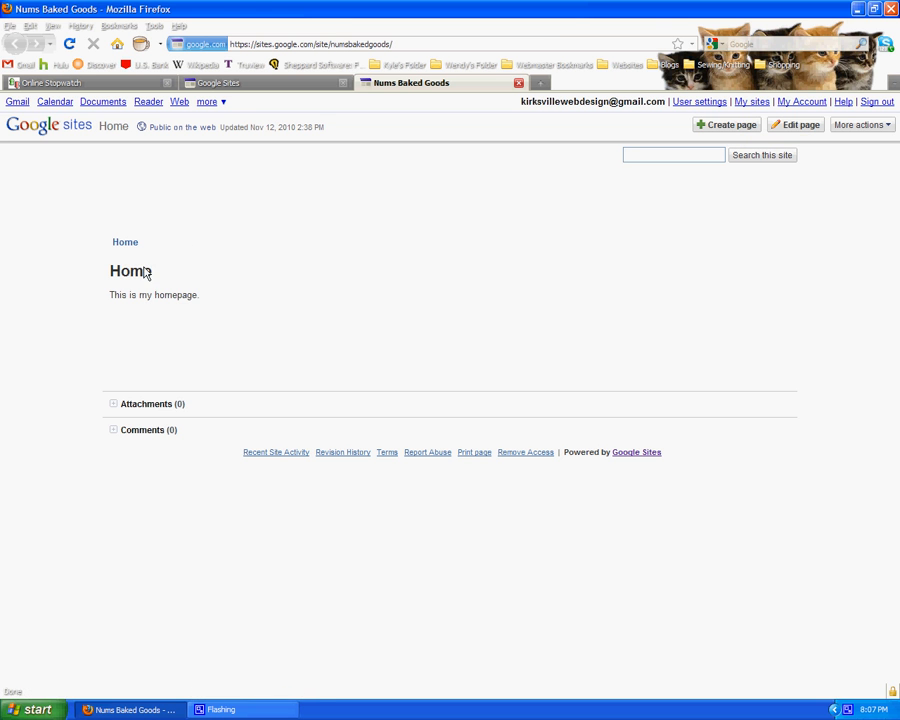
Step: Create an empty top-level web page named 'Baked Goods' and save it
{"action": "left_click", "coordinate": [727, 124]}
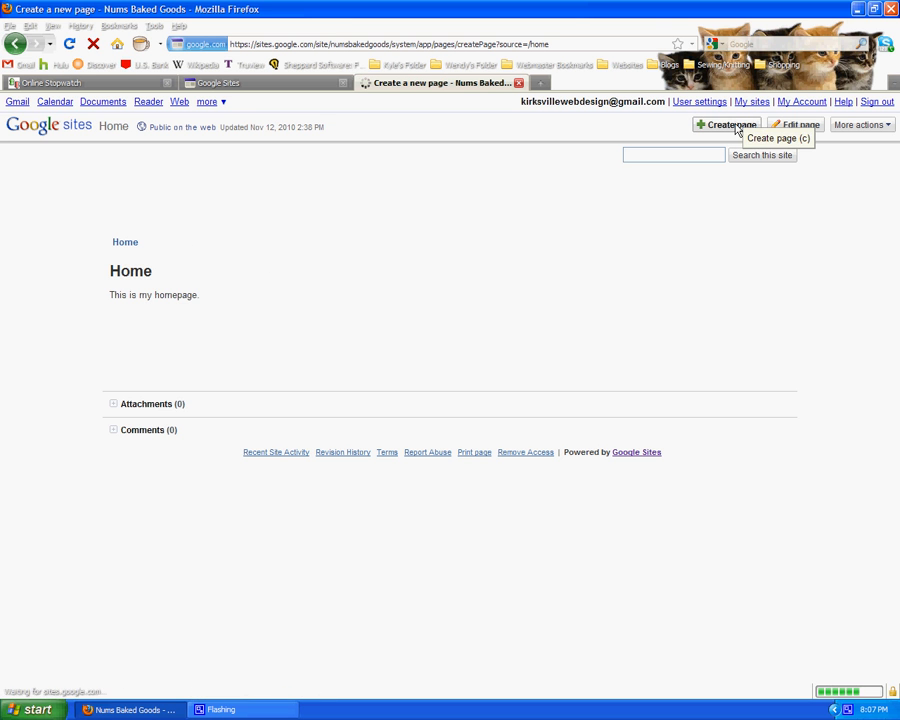
{"action": "left_click", "coordinate": [727, 124]}
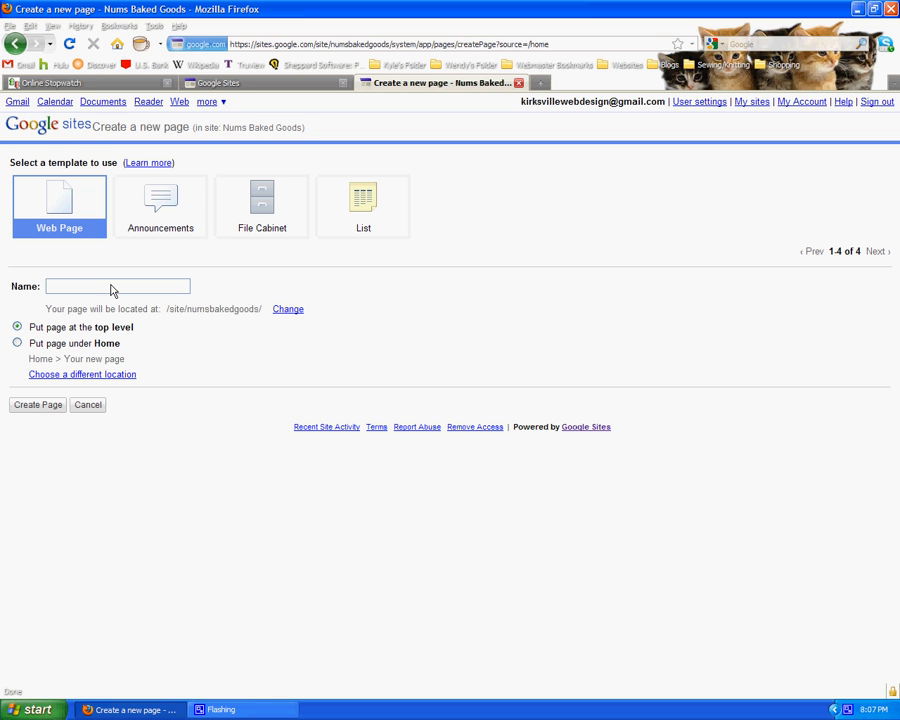
{"action": "type", "text": "Baked Goods"}
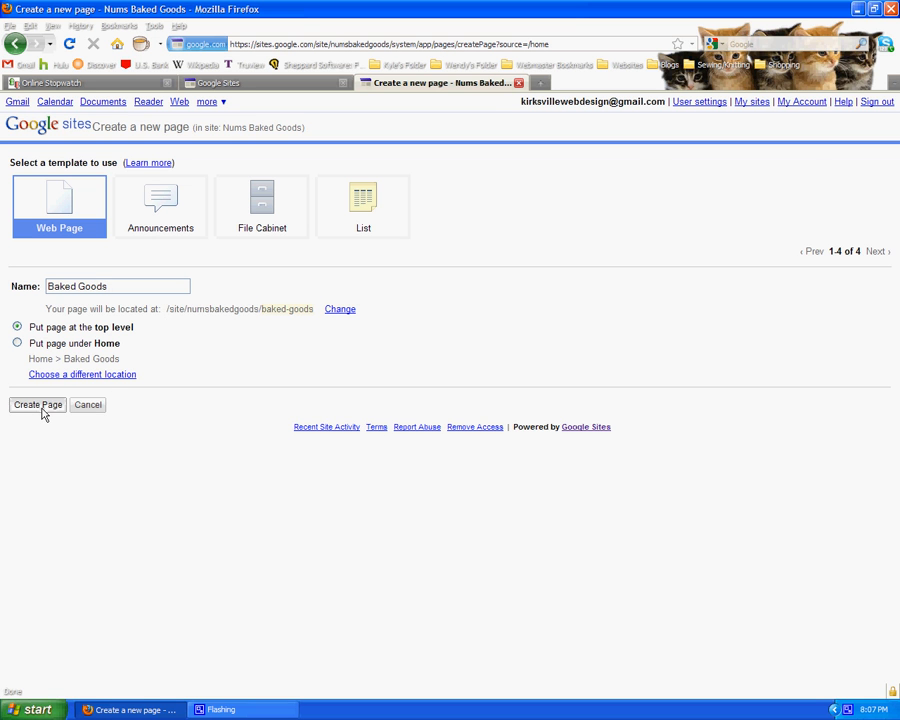
{"action": "left_click", "coordinate": [37, 404]}
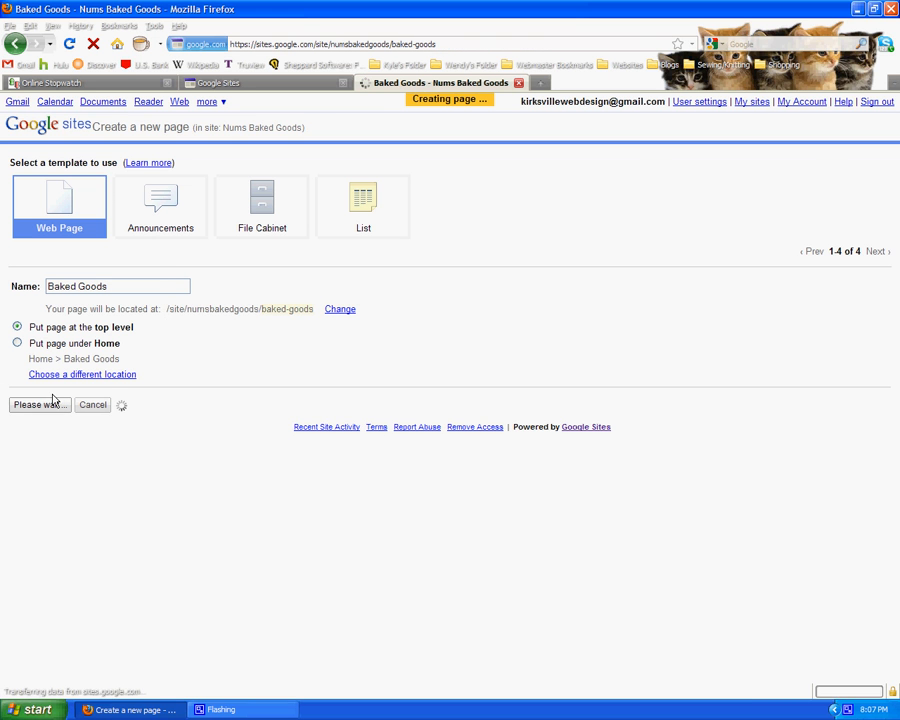
{"action": "left_click", "coordinate": [39, 404]}
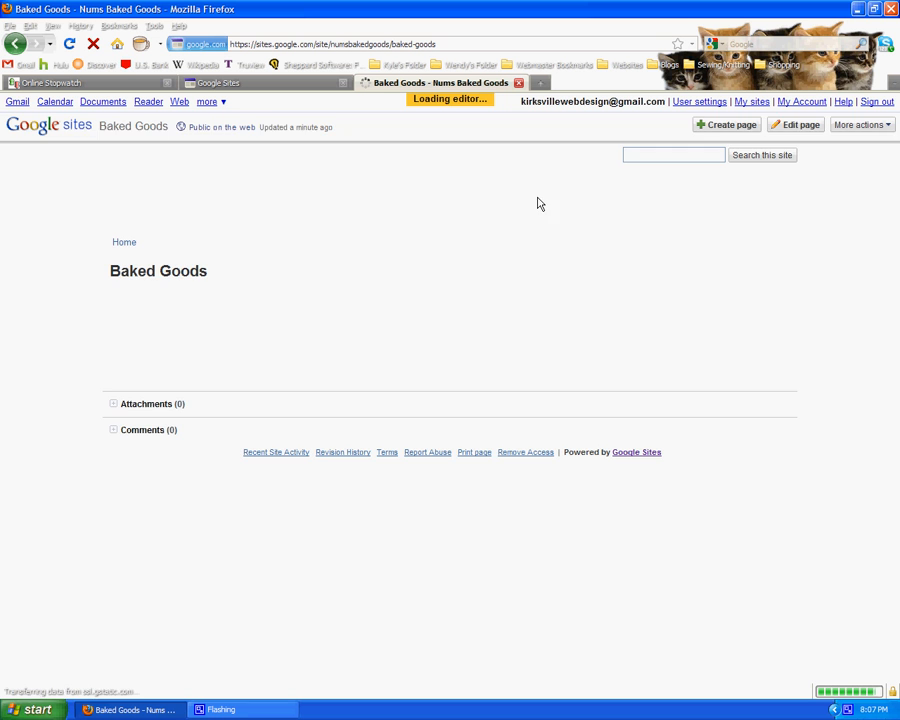
{"action": "left_click", "coordinate": [794, 124]}
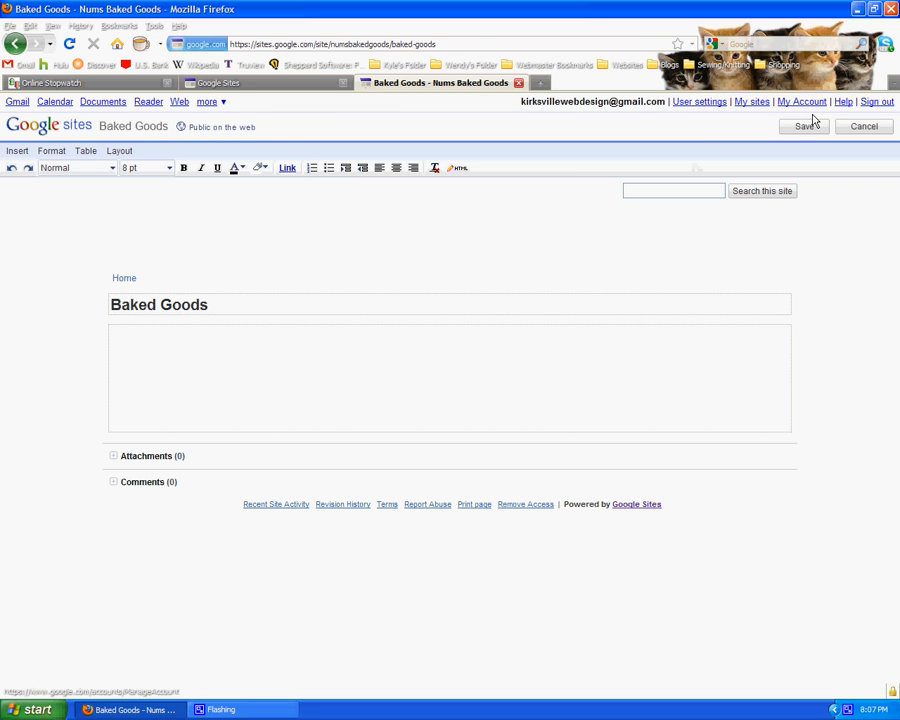
{"action": "left_click", "coordinate": [804, 126]}
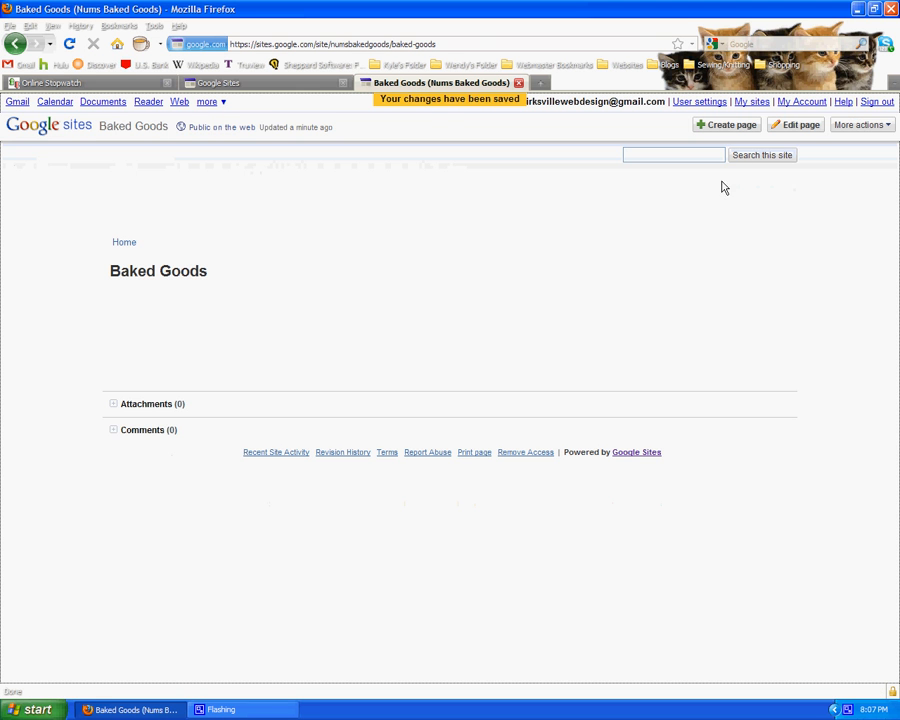
Step: Uncheck sub-page links, attachments and comments in the Baked Goods page settings
{"action": "left_click", "coordinate": [858, 124]}
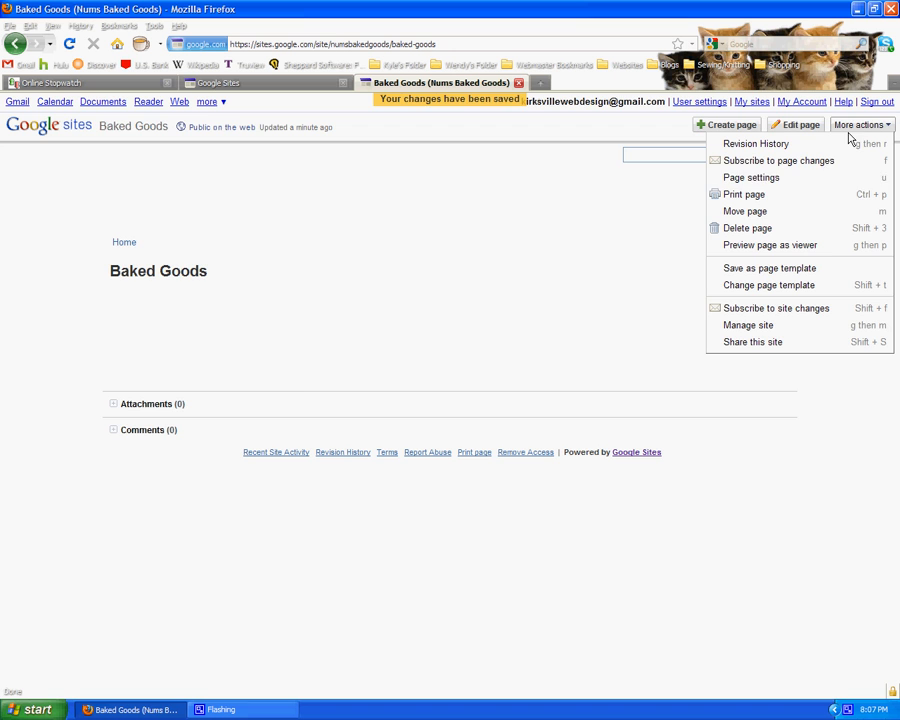
{"action": "left_click", "coordinate": [751, 177]}
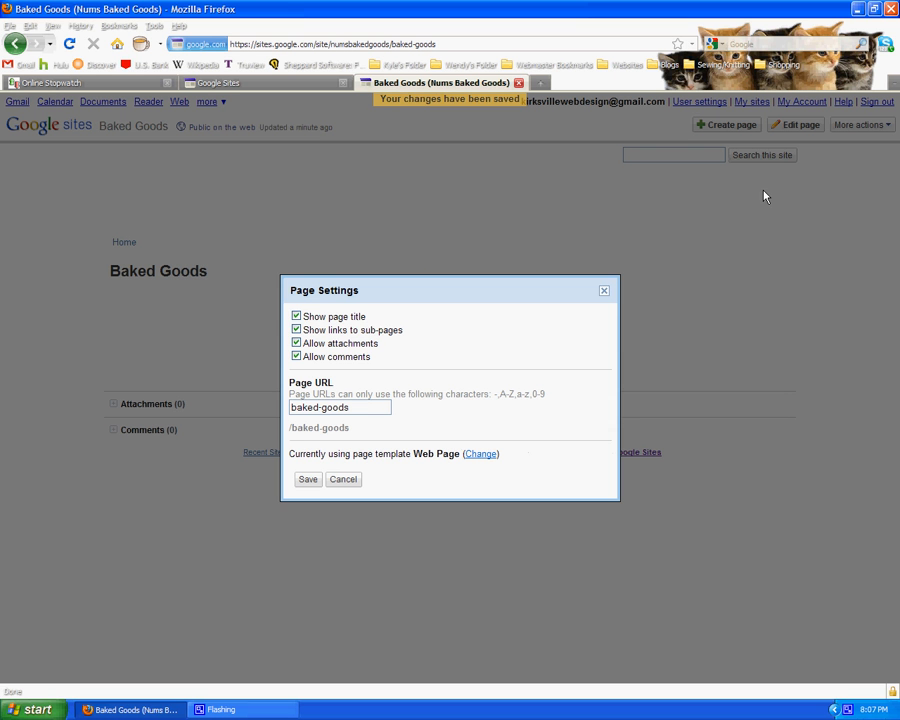
{"action": "left_click", "coordinate": [296, 330]}
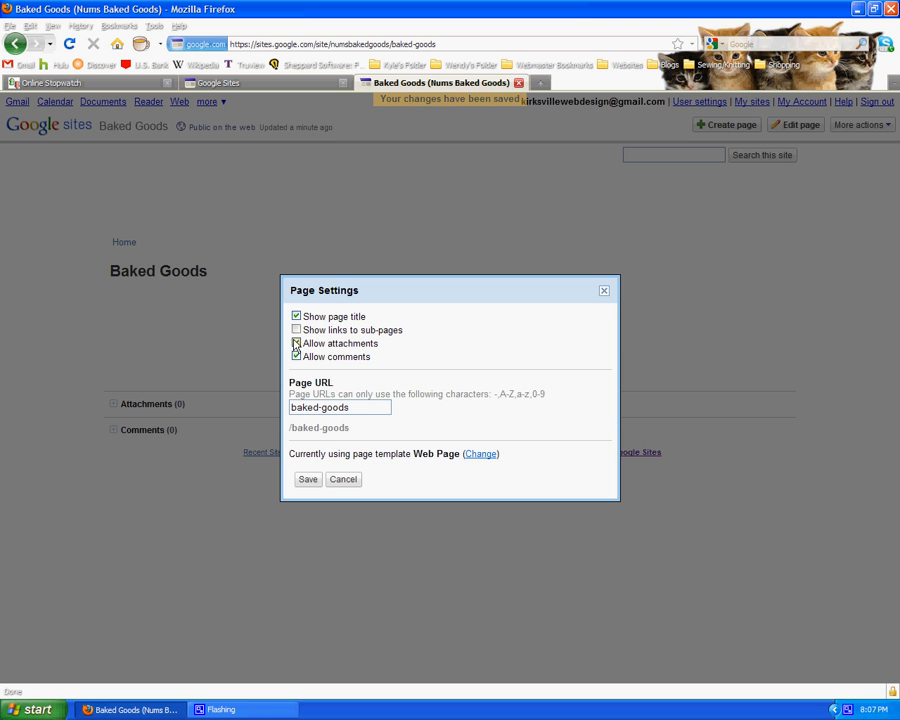
{"action": "left_click", "coordinate": [296, 343]}
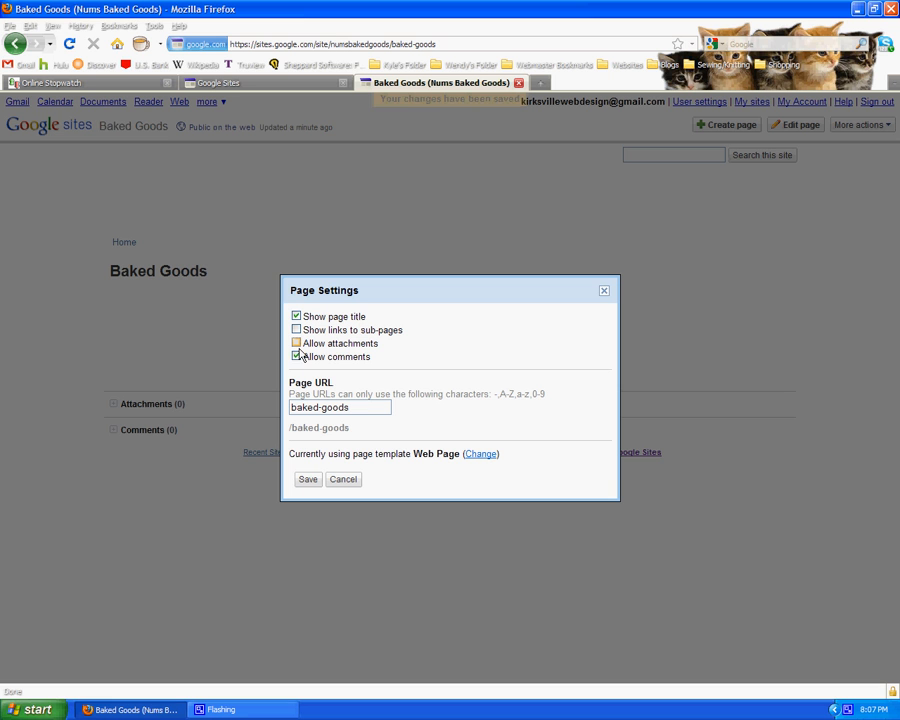
{"action": "left_click", "coordinate": [296, 343]}
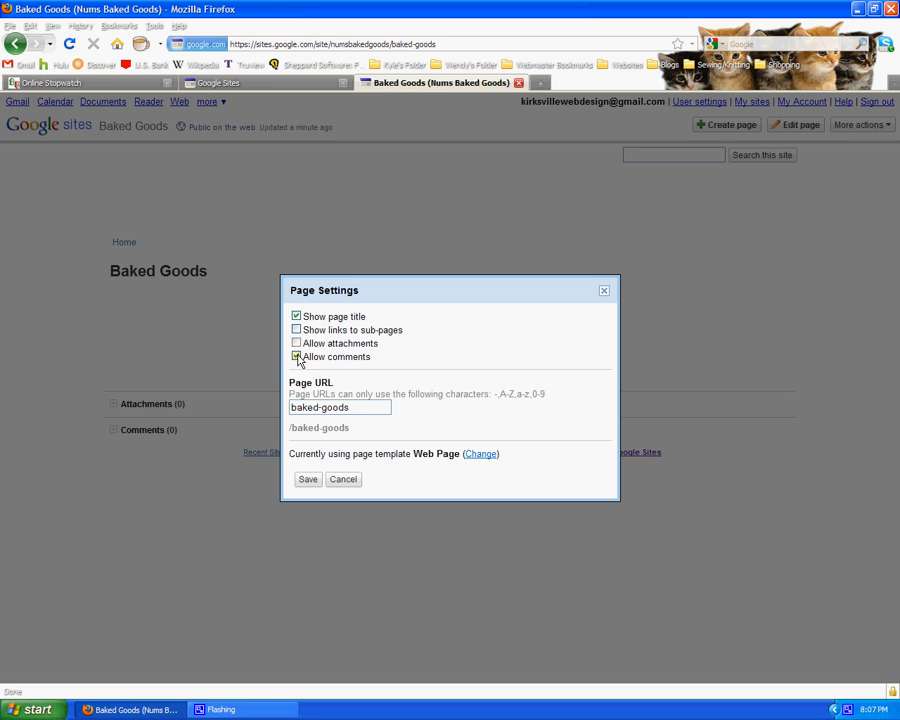
{"action": "left_click", "coordinate": [296, 357]}
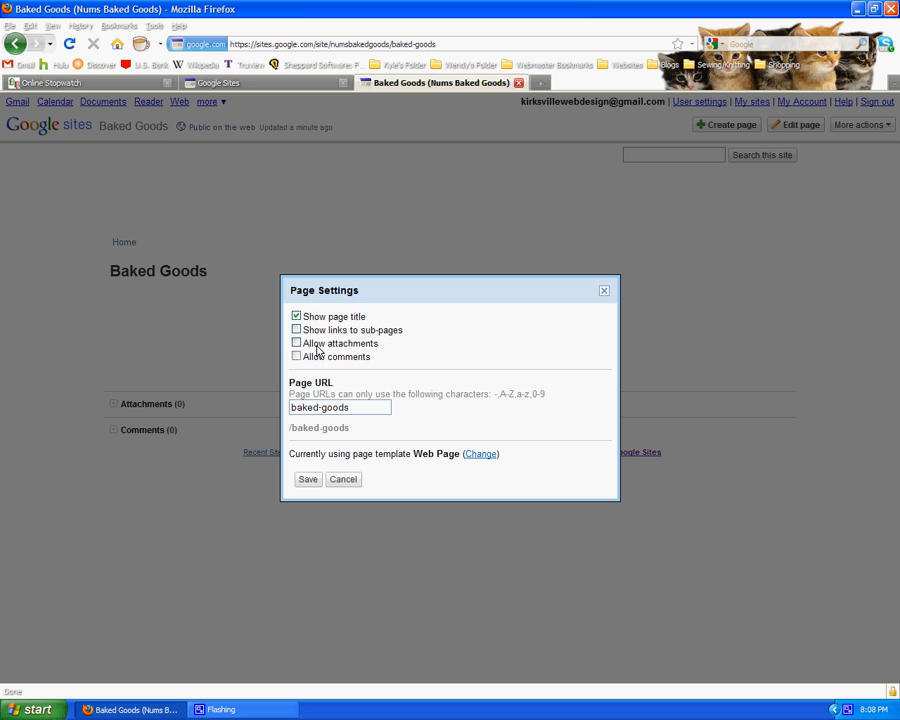
{"action": "mouse_move", "coordinate": [160, 388]}
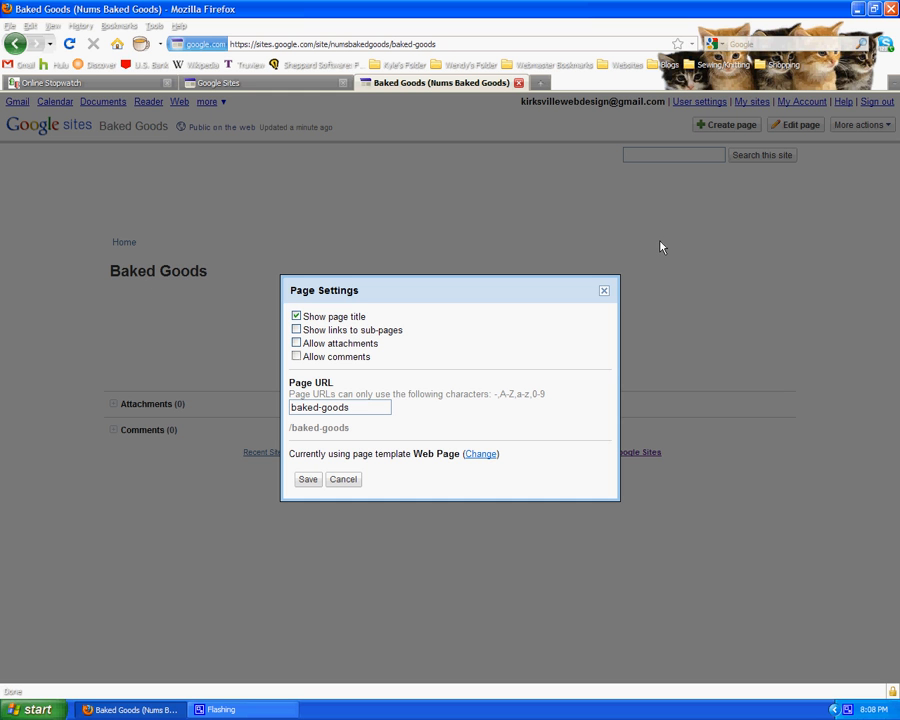
{"action": "mouse_move", "coordinate": [341, 470]}
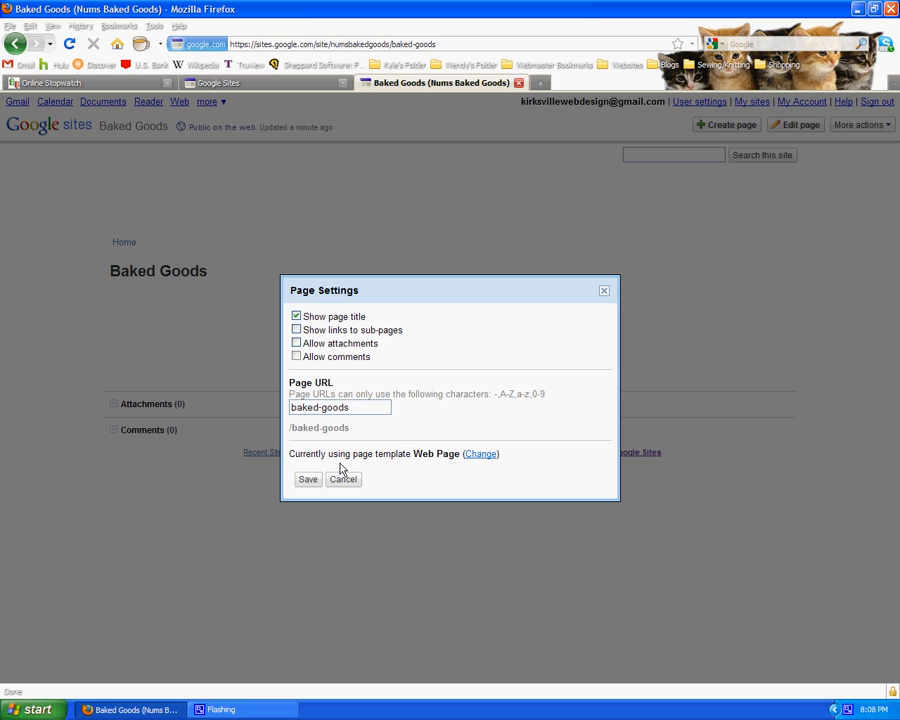
{"action": "left_click", "coordinate": [308, 479]}
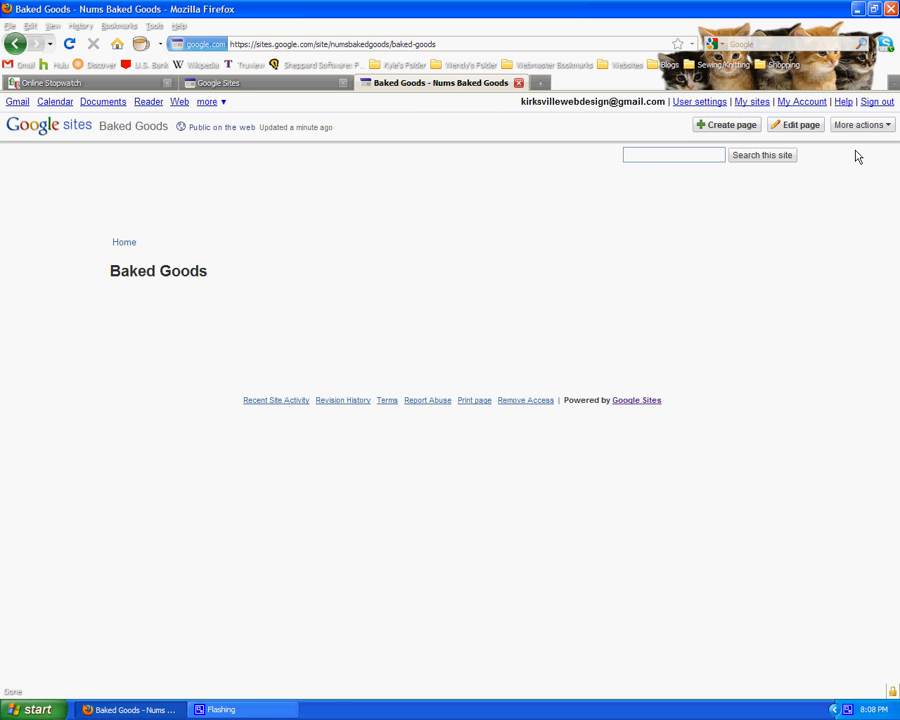
{"action": "mouse_move", "coordinate": [453, 353]}
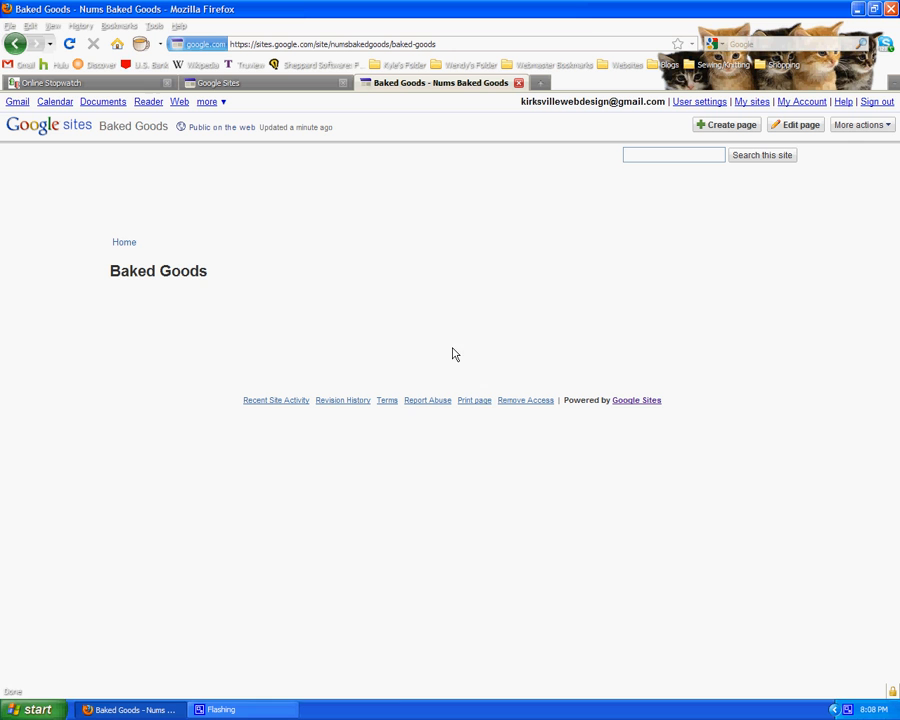
{"action": "mouse_move", "coordinate": [461, 369]}
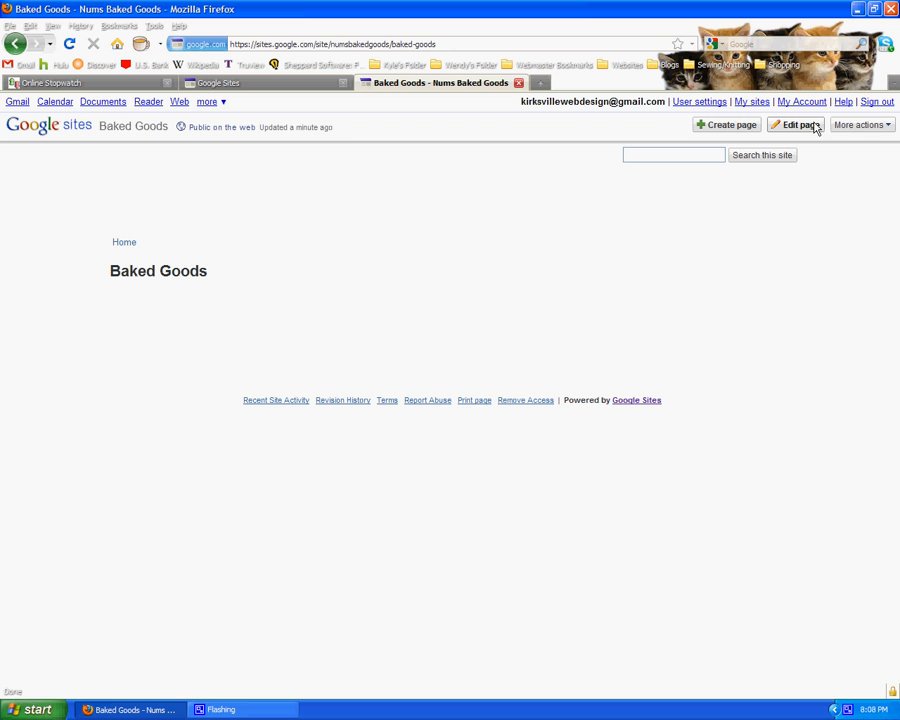
{"action": "mouse_move", "coordinate": [858, 124]}
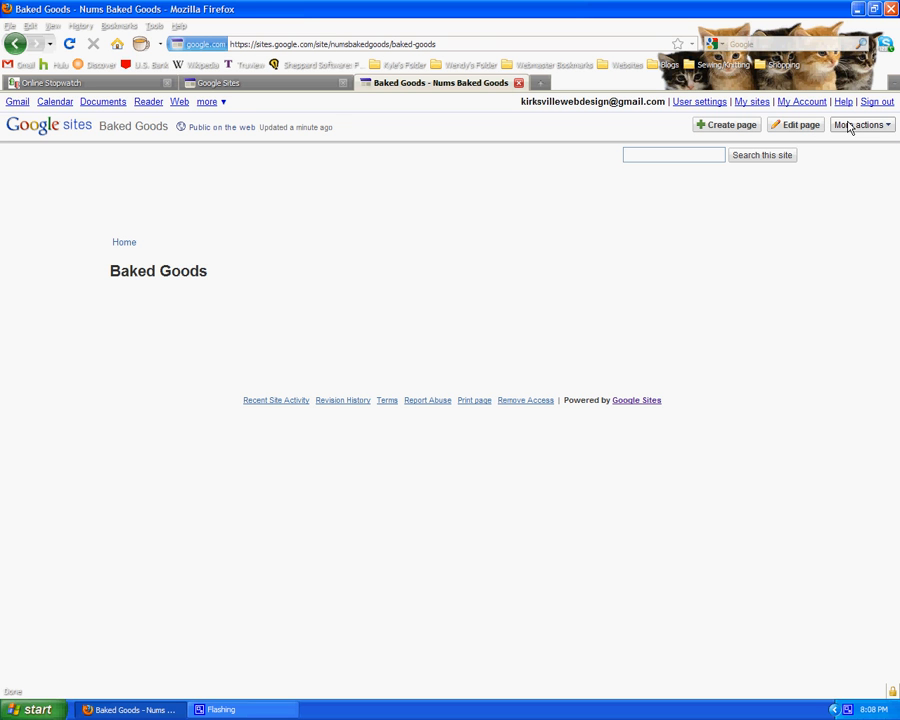
Step: Create a top-level page named 'Contact Us' and save it
{"action": "left_click", "coordinate": [727, 124]}
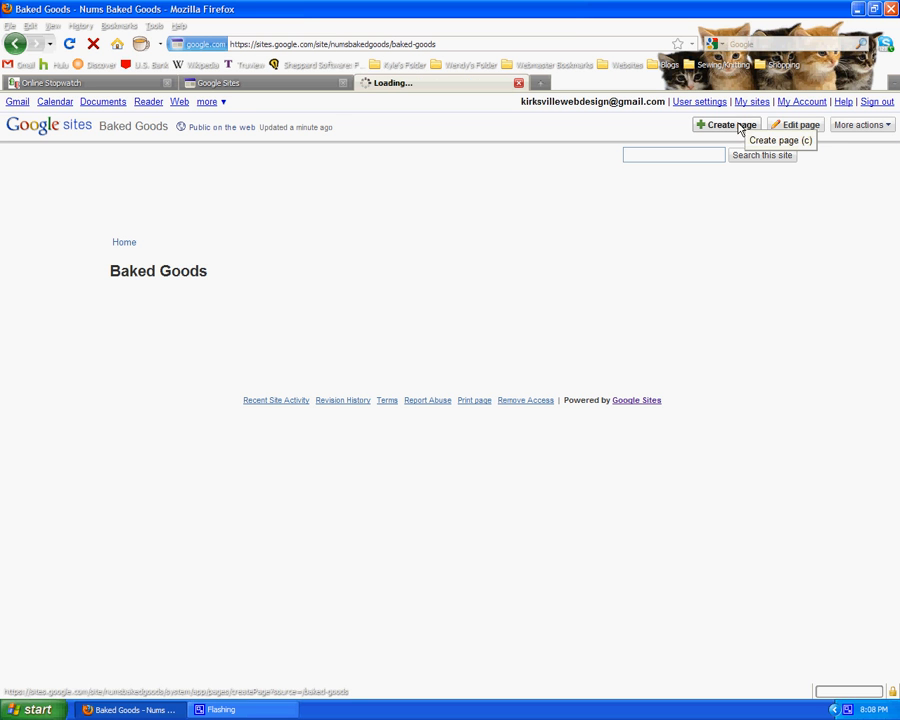
{"action": "left_click", "coordinate": [728, 124]}
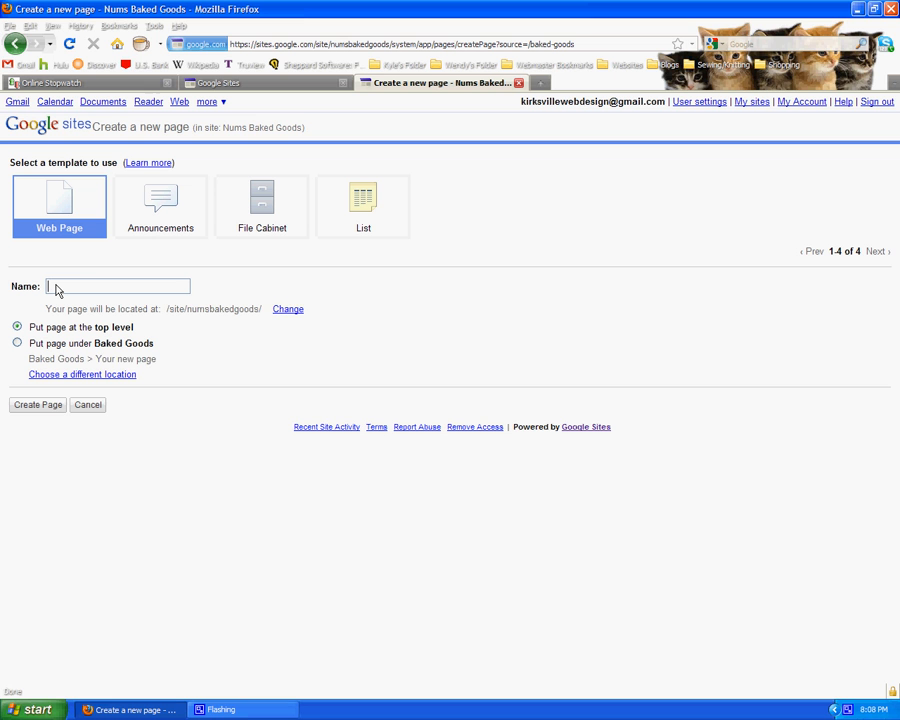
{"action": "type", "text": "Contact Us"}
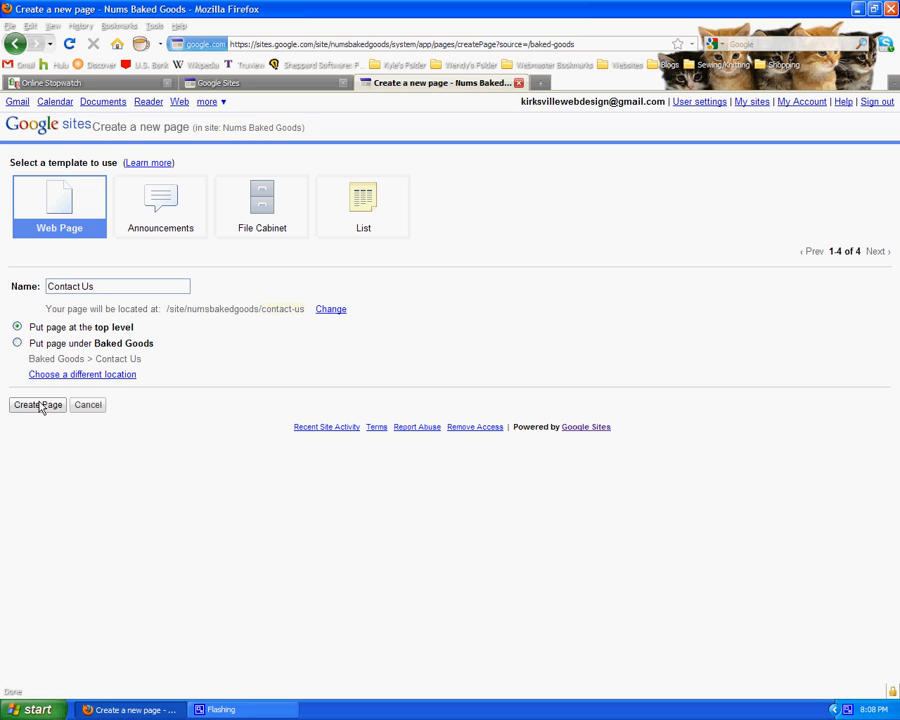
{"action": "left_click", "coordinate": [37, 405]}
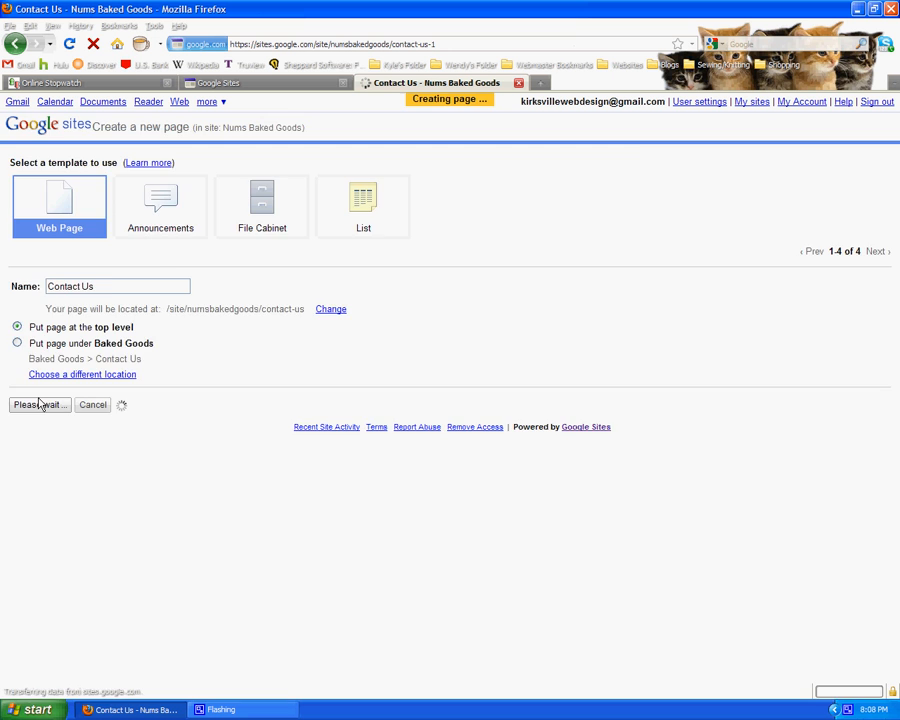
{"action": "left_click", "coordinate": [39, 404]}
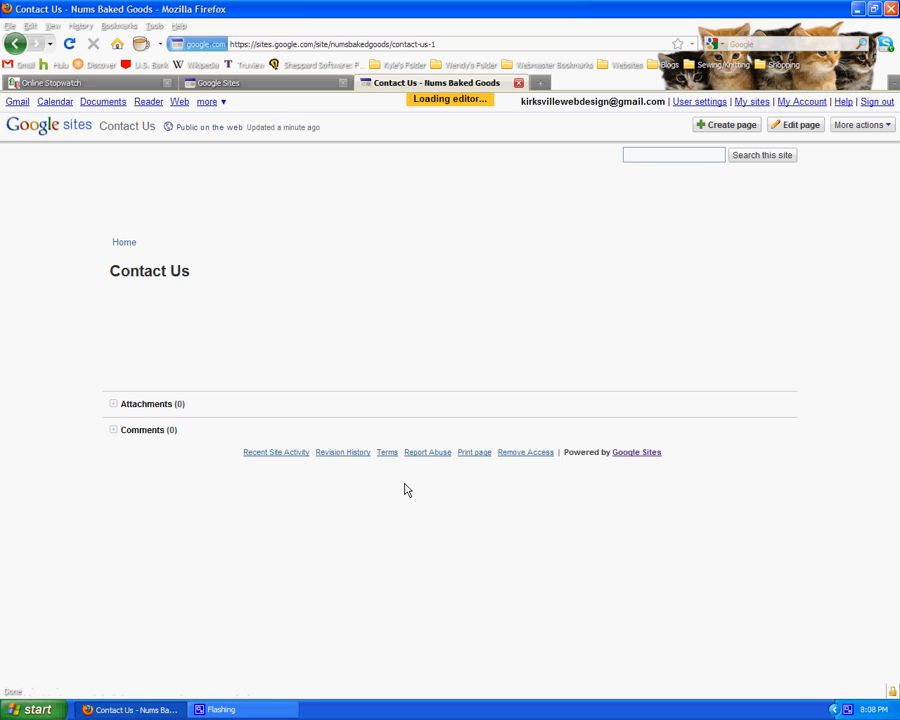
{"action": "left_click", "coordinate": [795, 124]}
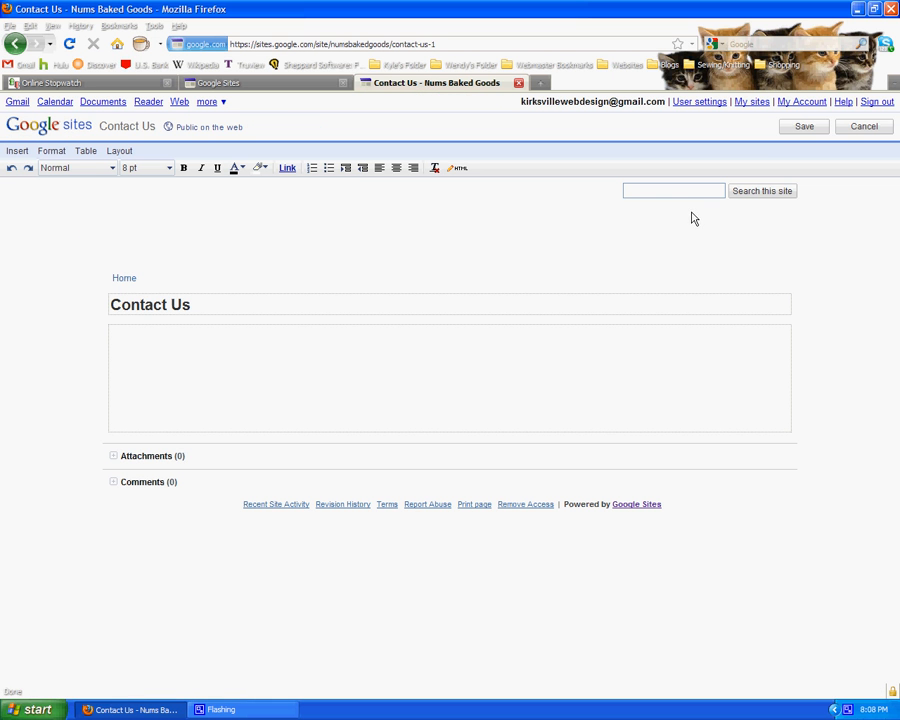
{"action": "mouse_move", "coordinate": [804, 126]}
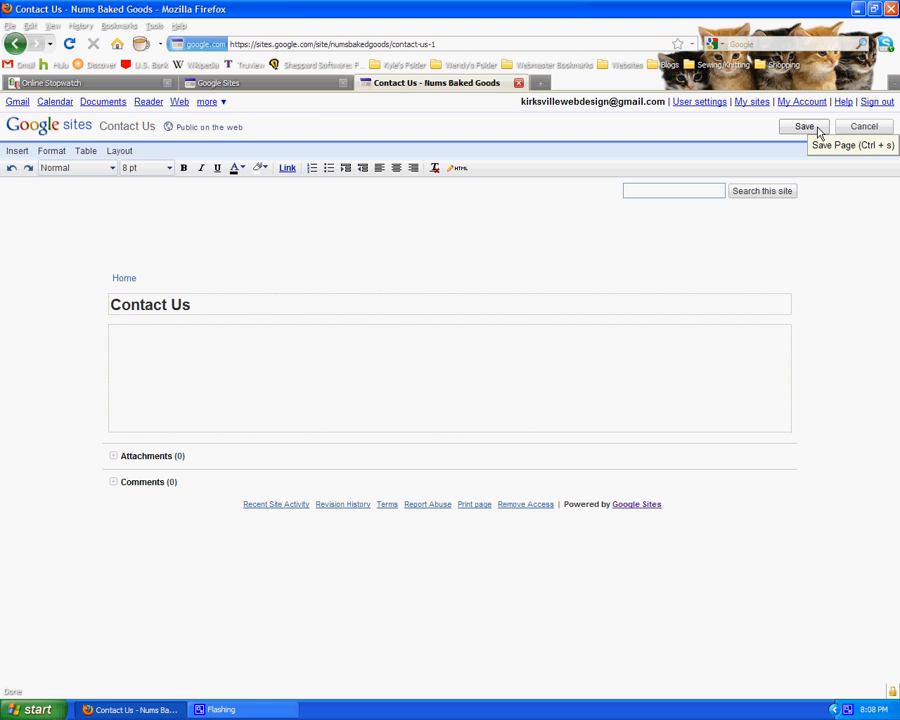
{"action": "left_click", "coordinate": [804, 126]}
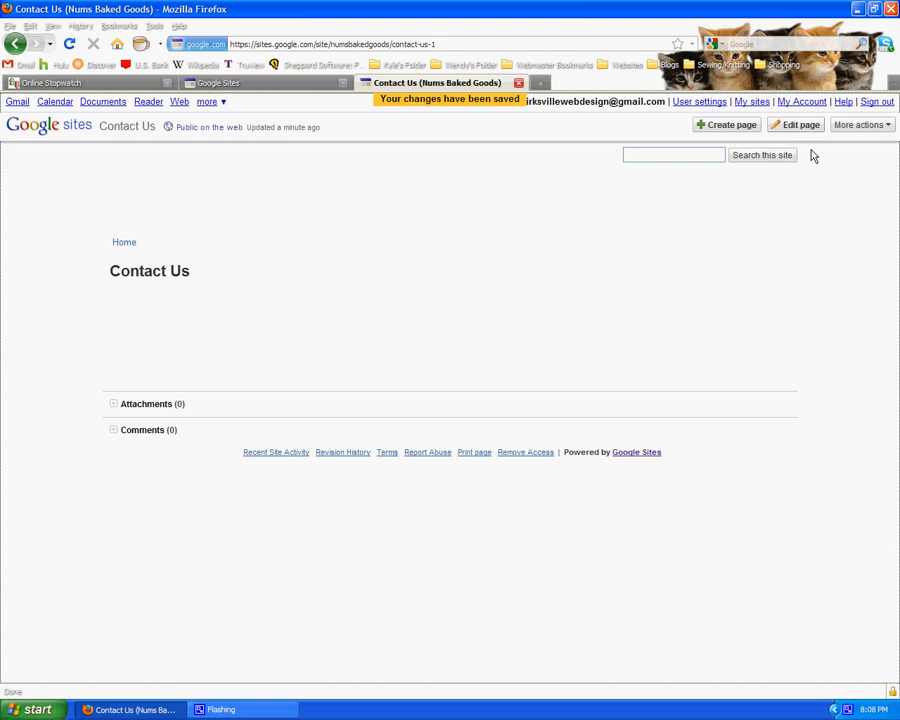
Step: Turn off attachments and comments in the Contact Us page settings
{"action": "left_click", "coordinate": [856, 124]}
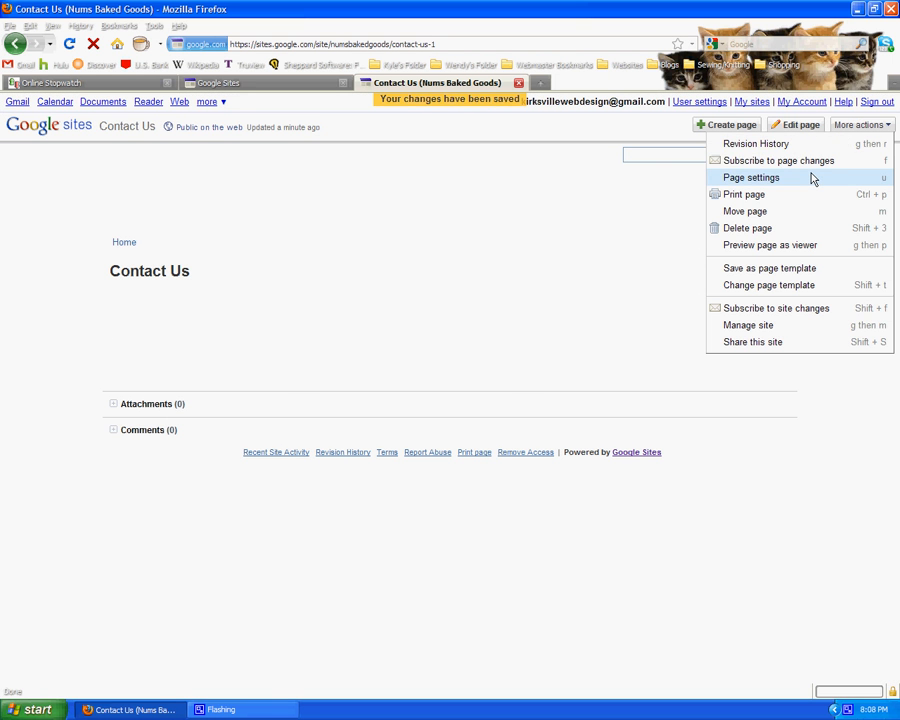
{"action": "left_click", "coordinate": [751, 177]}
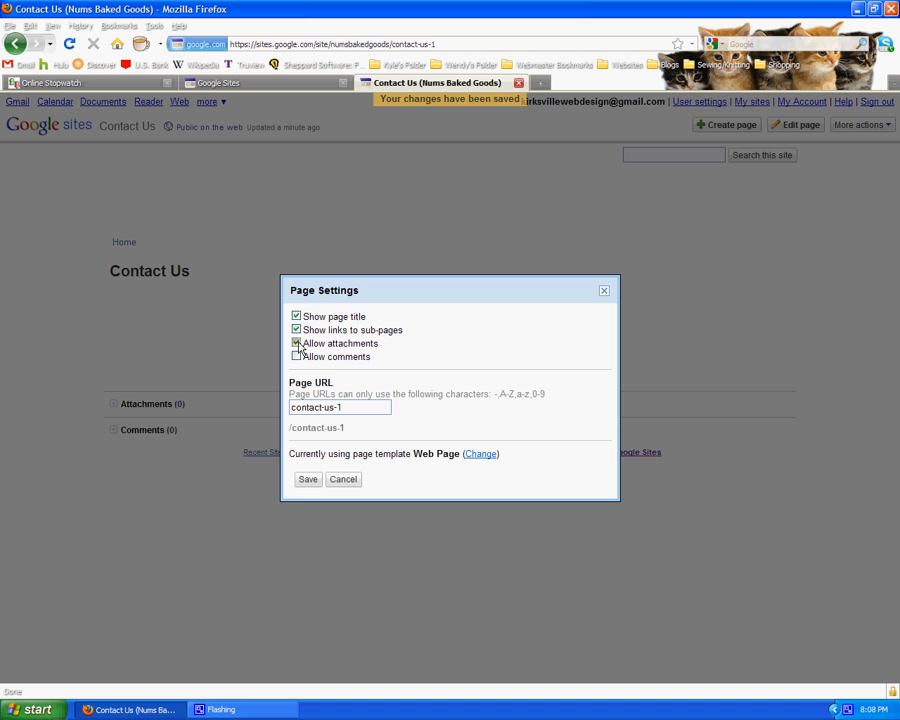
{"action": "left_click", "coordinate": [307, 479]}
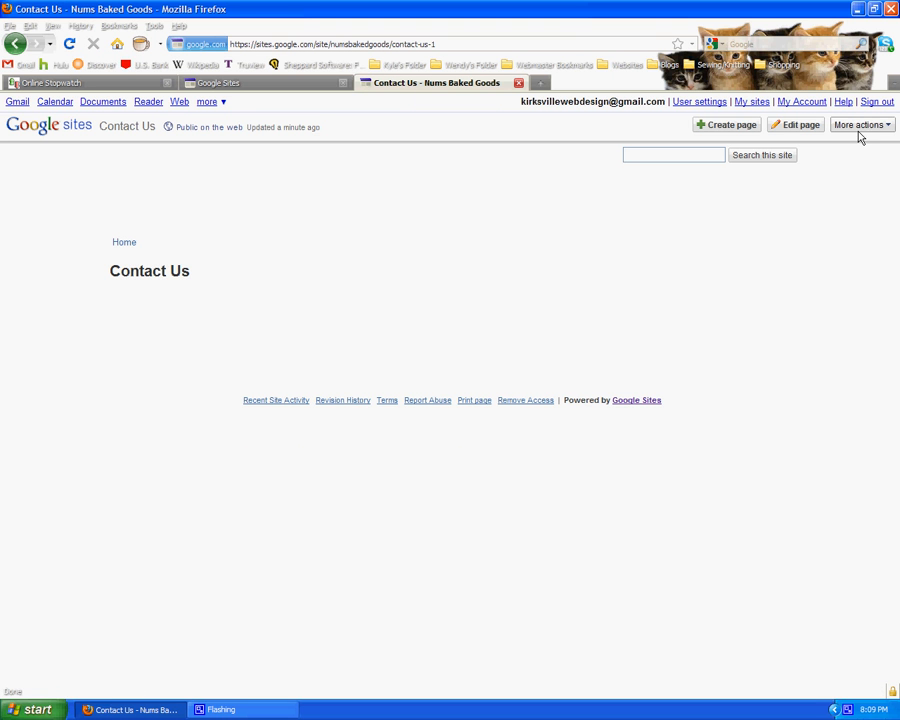
Step: Create a top-level 'About Us' page and save it empty
{"action": "left_click", "coordinate": [727, 124]}
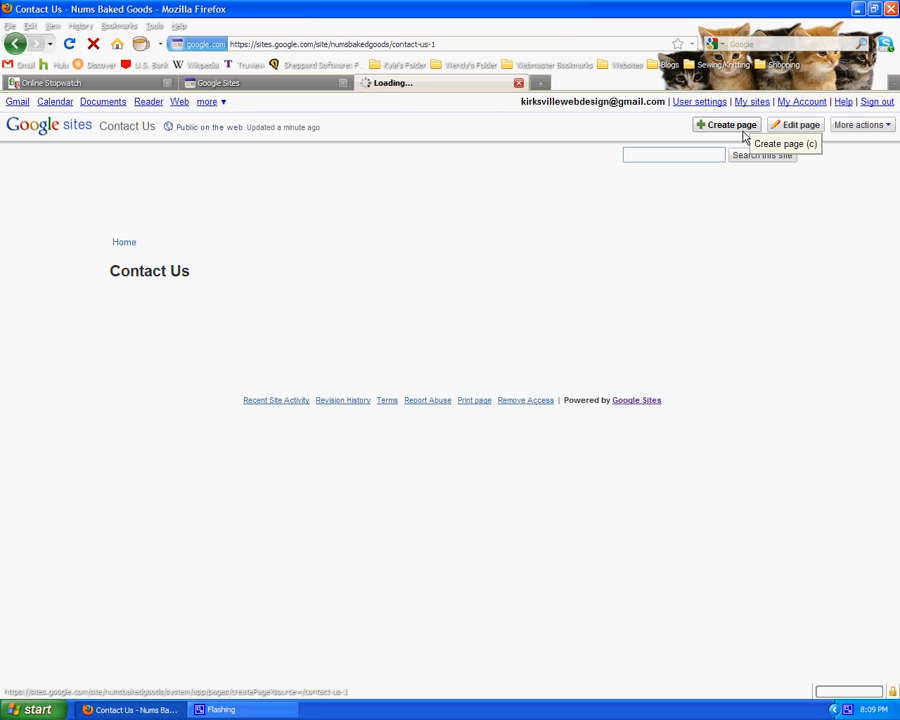
{"action": "left_click", "coordinate": [731, 124]}
{"action": "type", "text": "About Us"}
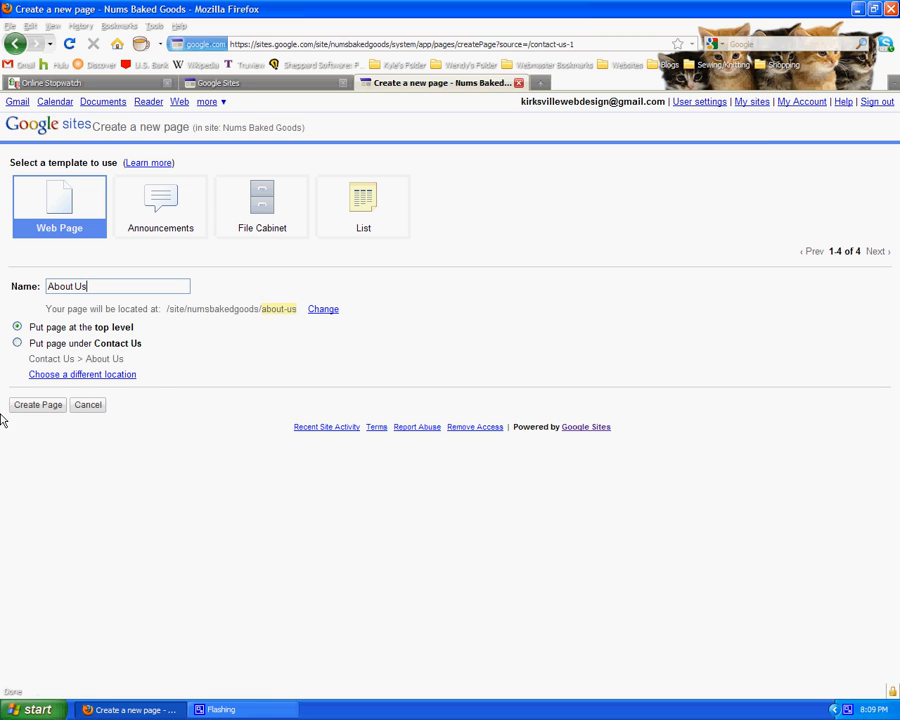
{"action": "left_click", "coordinate": [37, 404]}
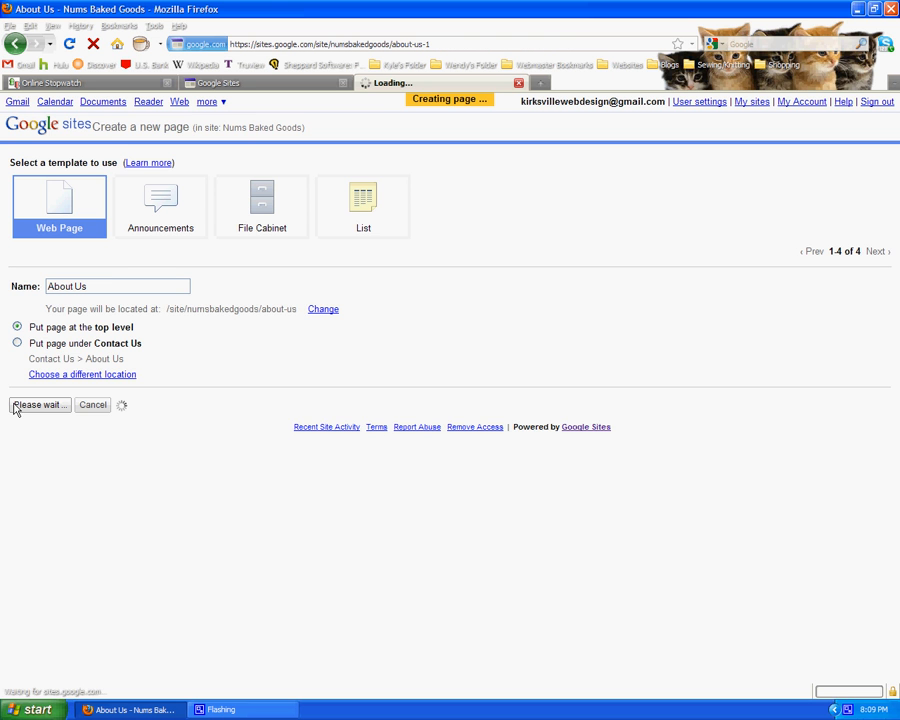
{"action": "left_click", "coordinate": [40, 405]}
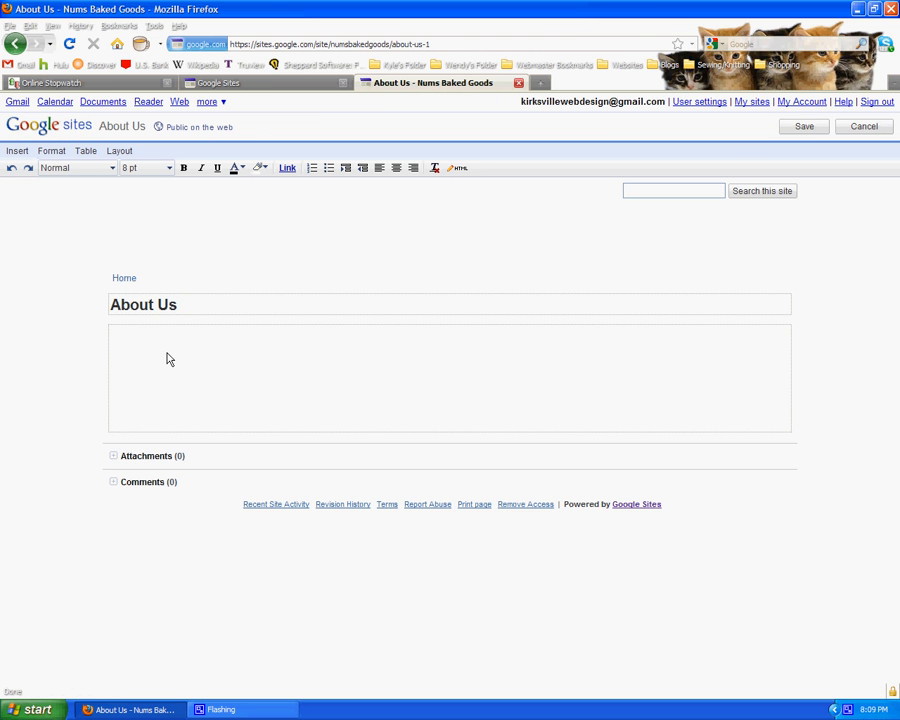
{"action": "left_click", "coordinate": [169, 349]}
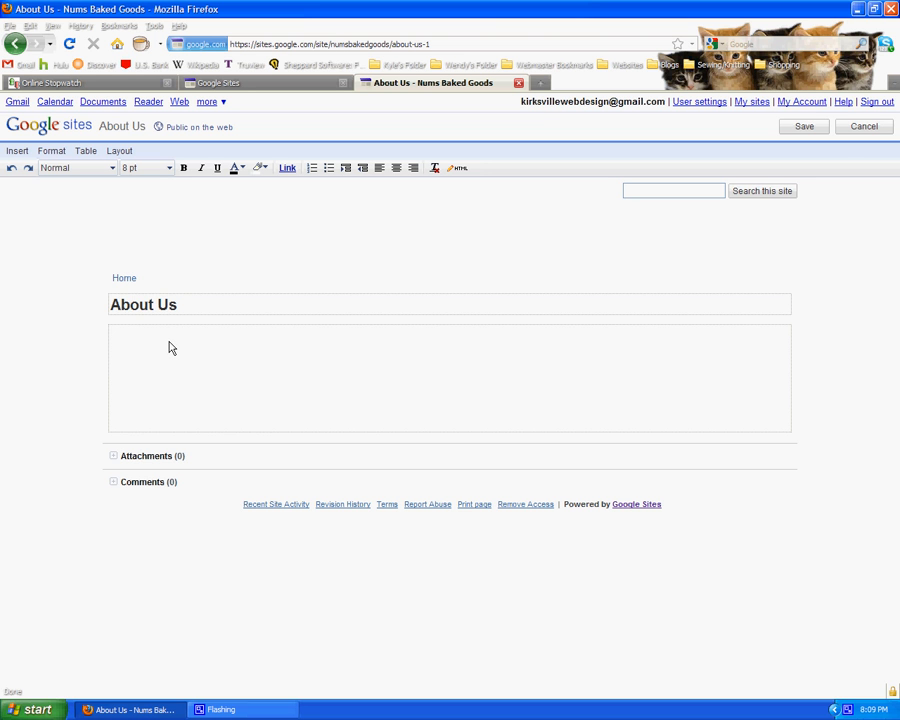
{"action": "left_click", "coordinate": [804, 126]}
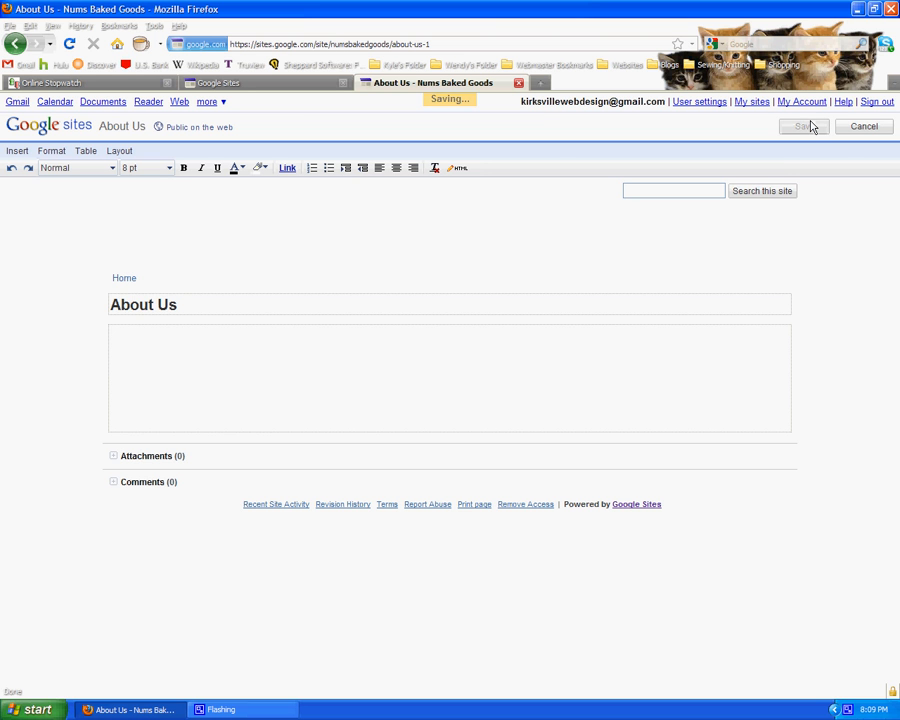
Step: Hide attachments and comments in the About Us page settings
{"action": "left_click", "coordinate": [858, 124]}
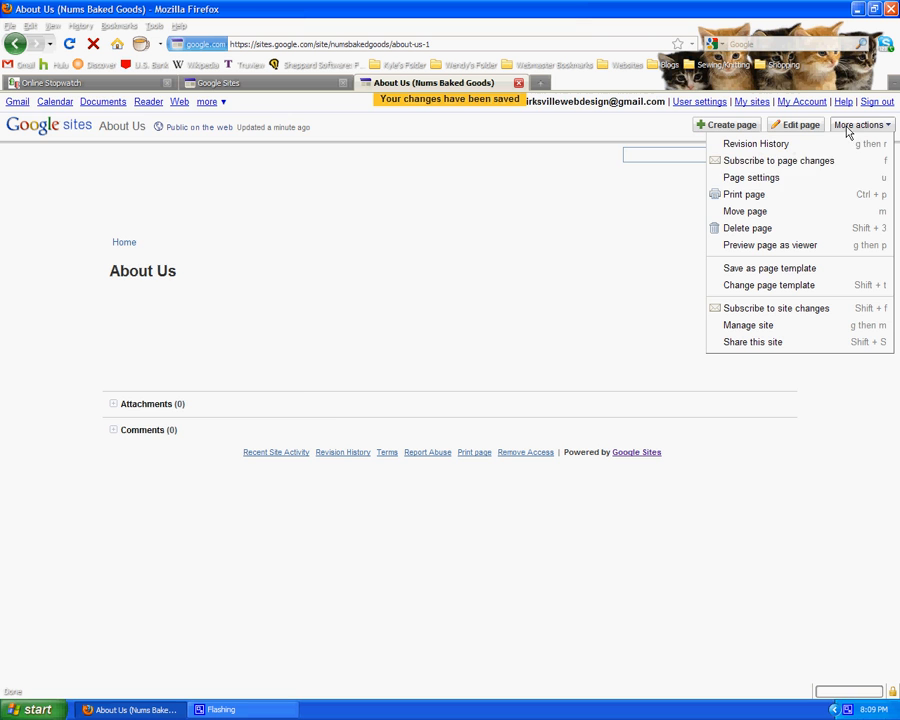
{"action": "left_click", "coordinate": [751, 177]}
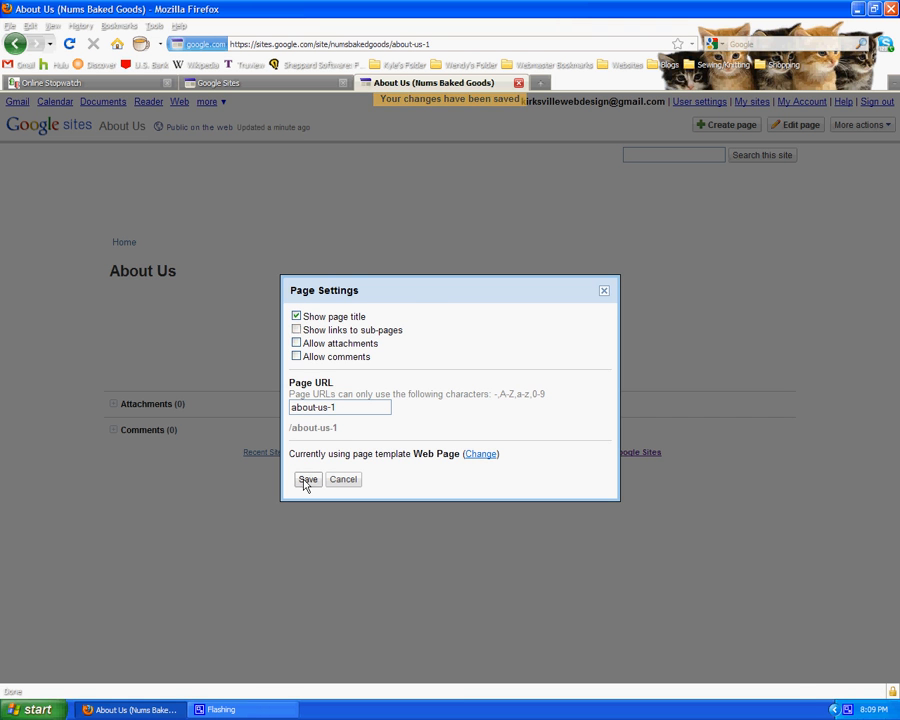
{"action": "left_click", "coordinate": [307, 479]}
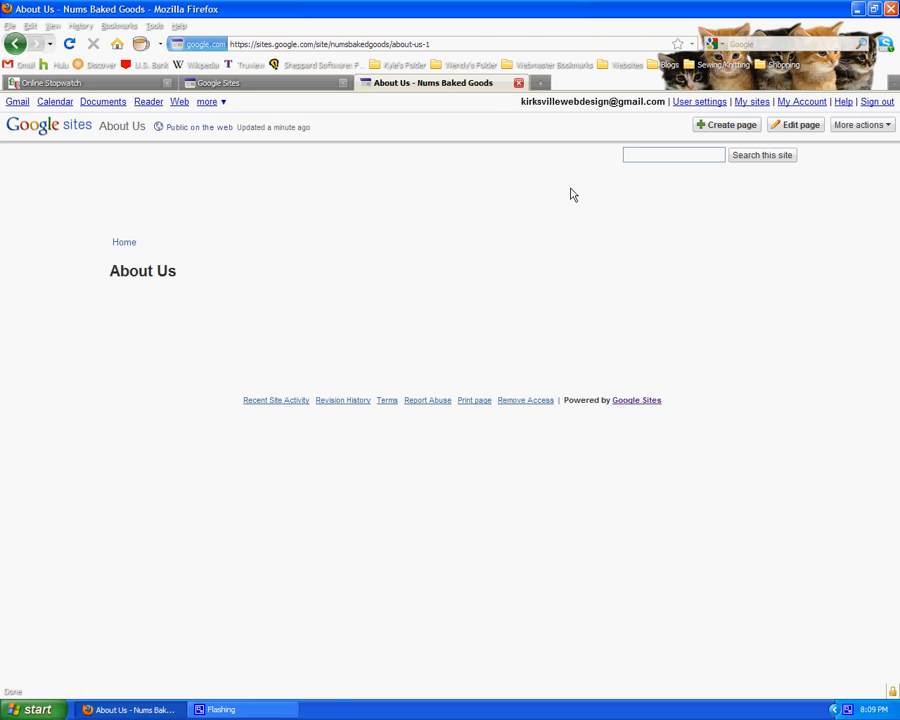
Step: Open the Nums Baked Goods site layout page through Manage site
{"action": "left_click", "coordinate": [858, 124]}
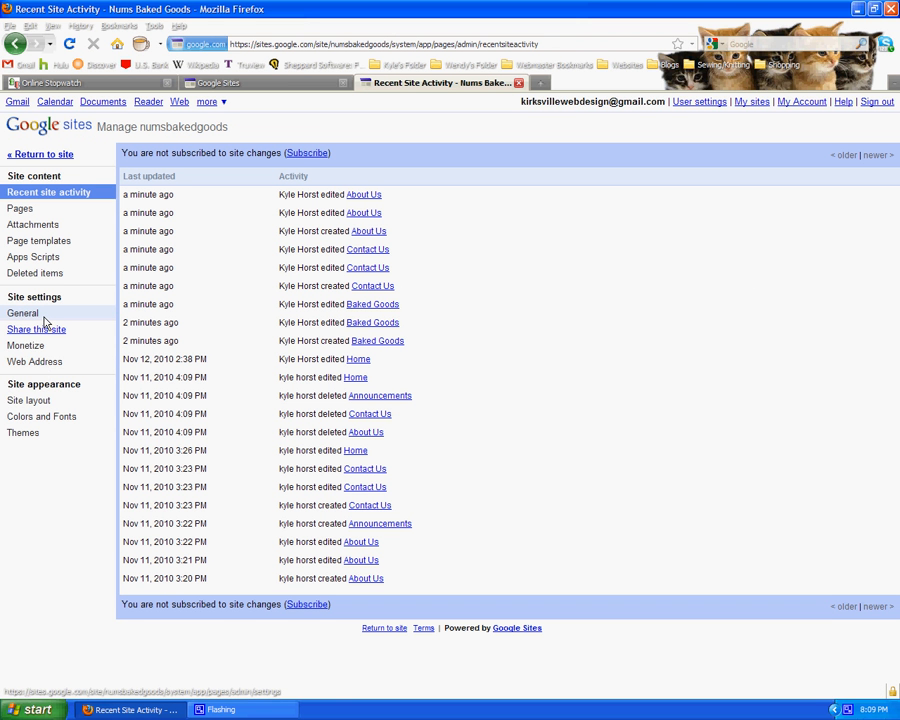
{"action": "left_click", "coordinate": [28, 400]}
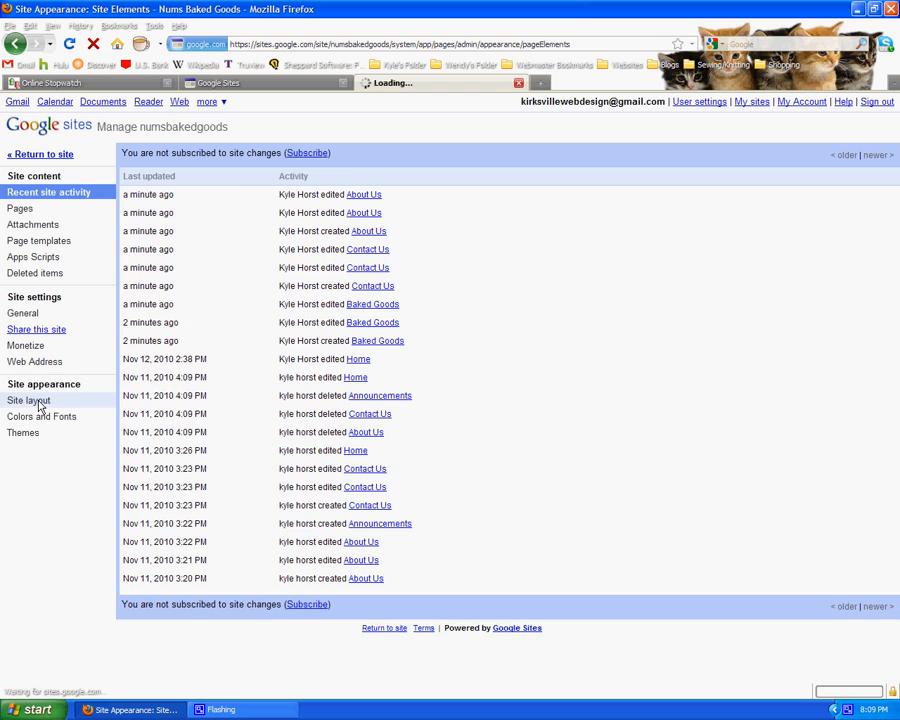
{"action": "left_click", "coordinate": [28, 400]}
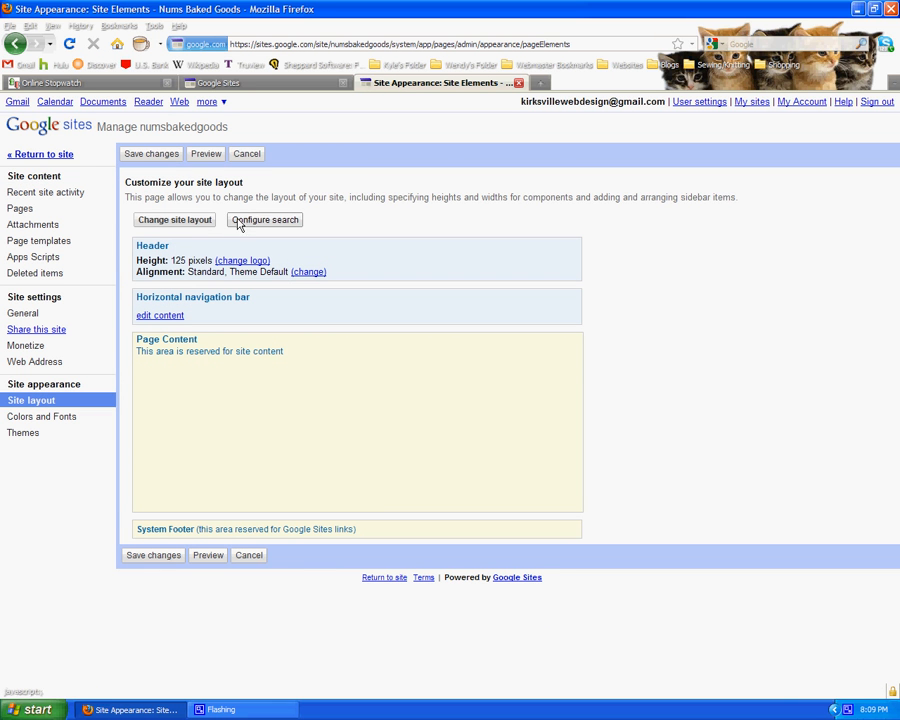
{"action": "mouse_move", "coordinate": [284, 222]}
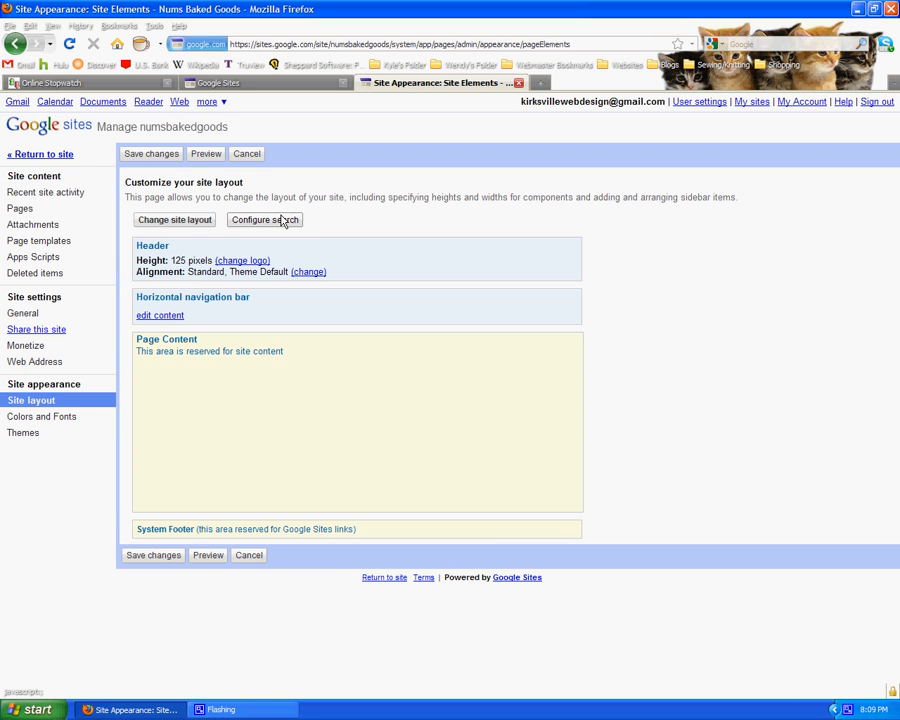
{"action": "mouse_move", "coordinate": [285, 224]}
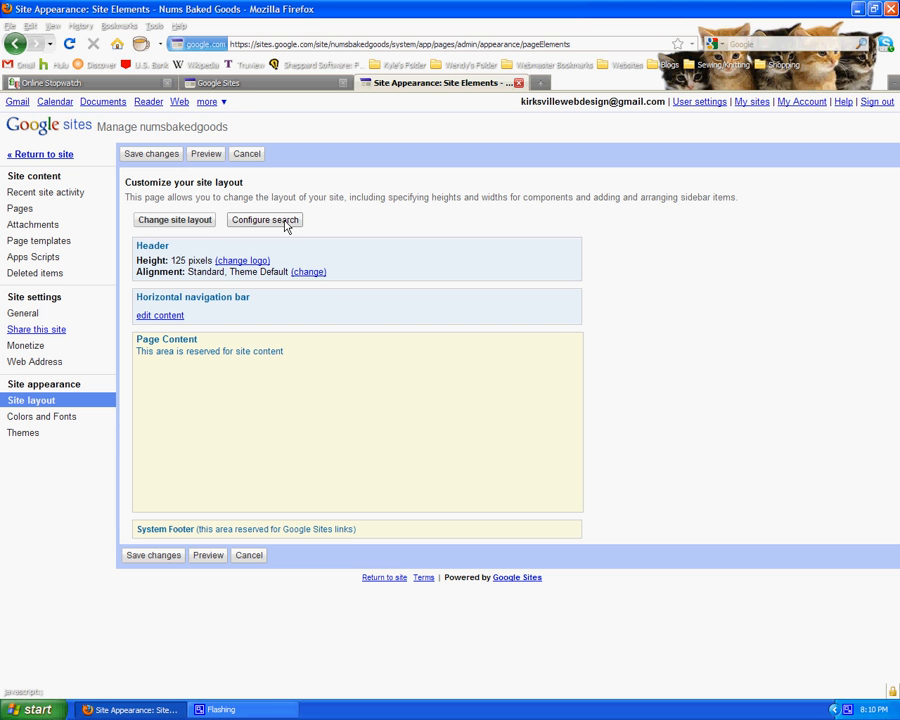
Step: Disable site search through Configure search in the site layout
{"action": "left_click", "coordinate": [264, 220]}
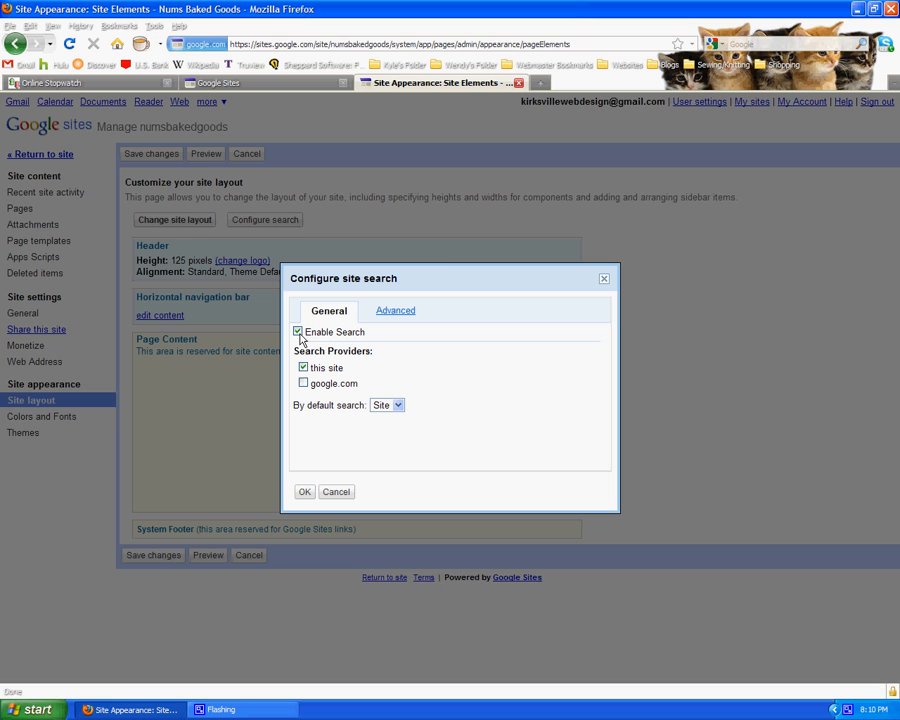
{"action": "mouse_move", "coordinate": [599, 157]}
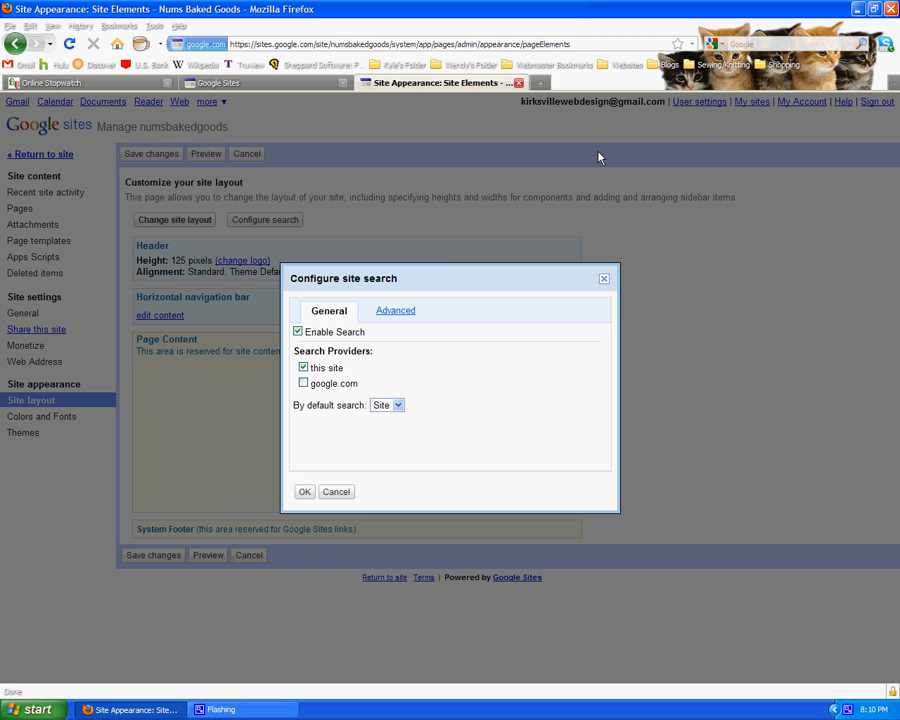
{"action": "mouse_move", "coordinate": [299, 347]}
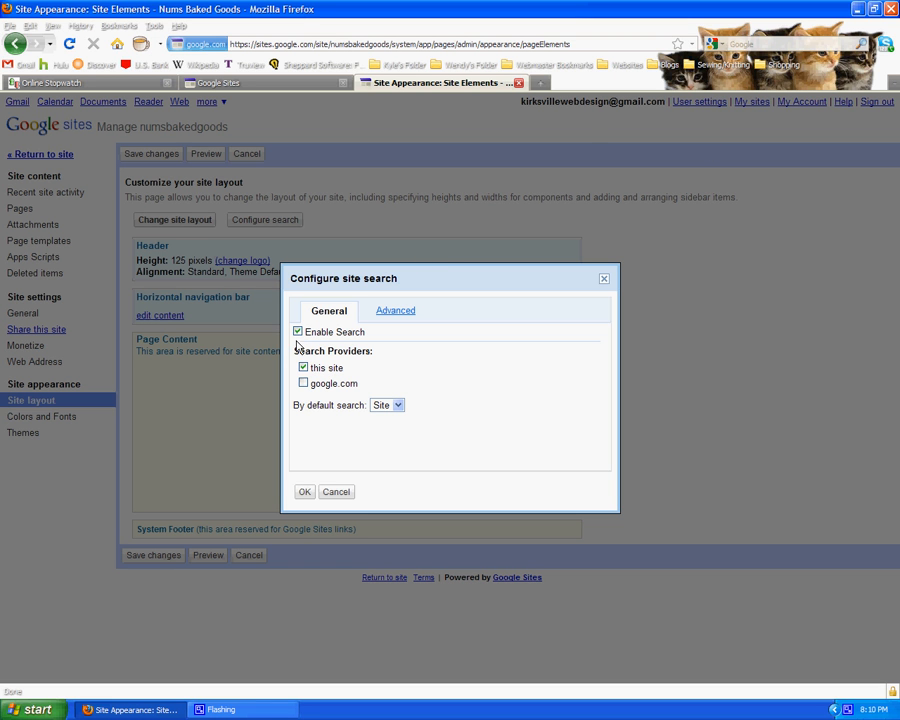
{"action": "left_click", "coordinate": [297, 331]}
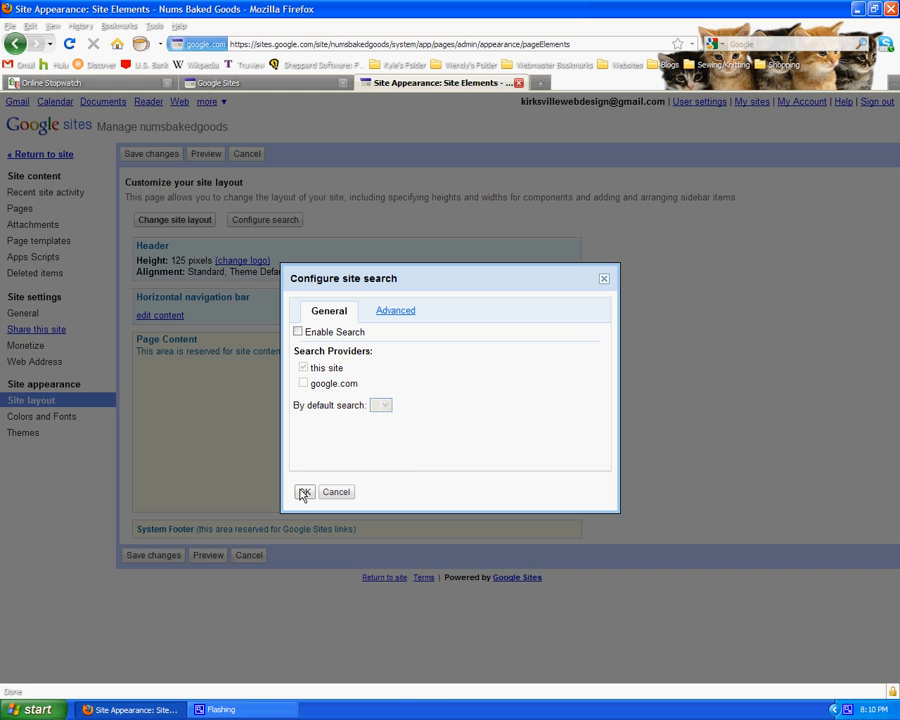
{"action": "left_click", "coordinate": [305, 491]}
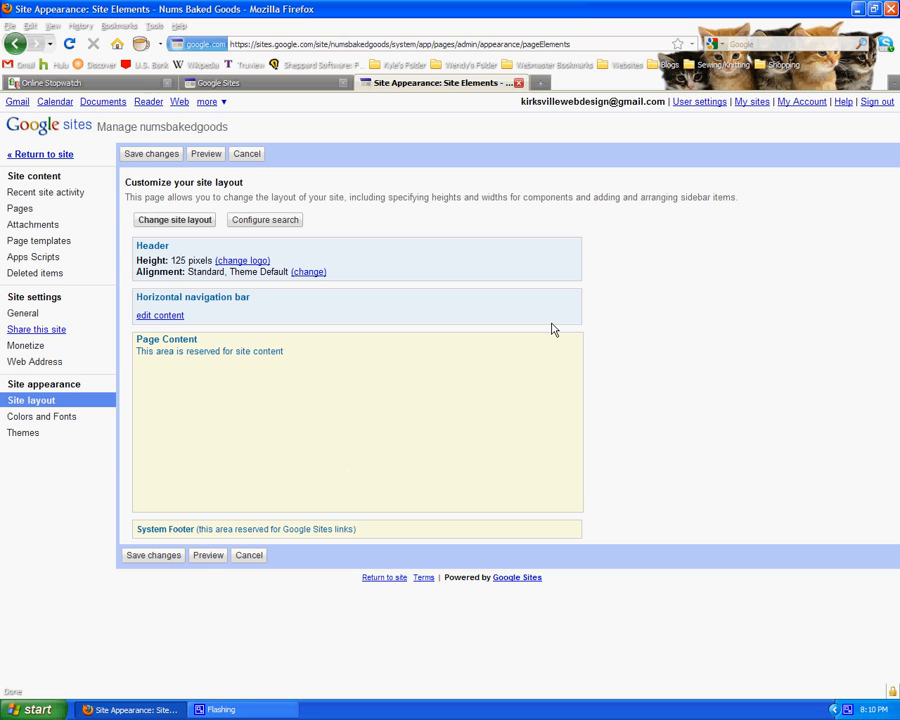
{"action": "mouse_move", "coordinate": [615, 331]}
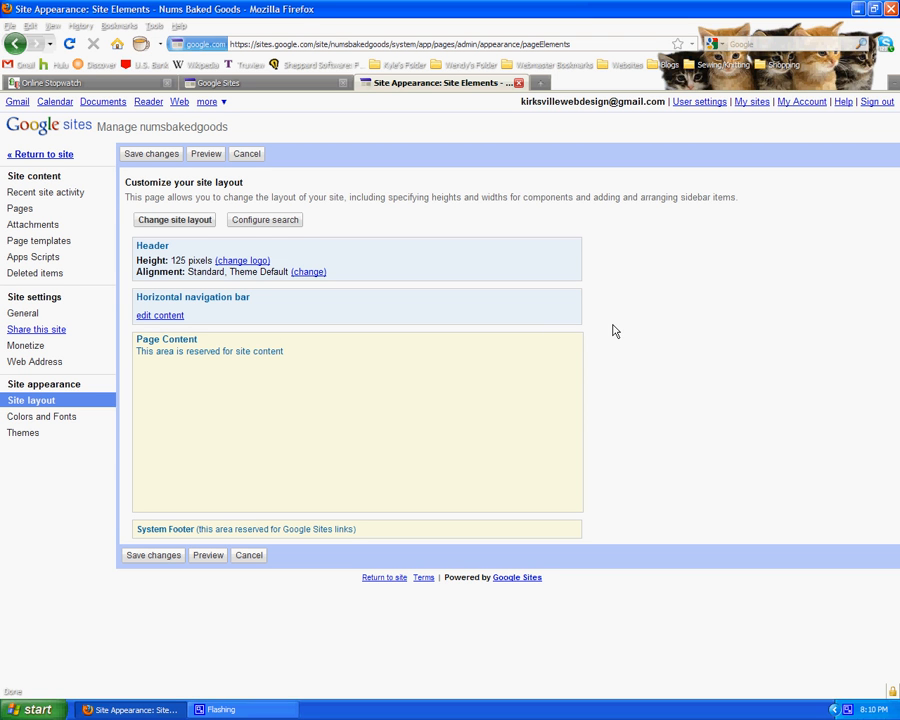
{"action": "mouse_move", "coordinate": [614, 316]}
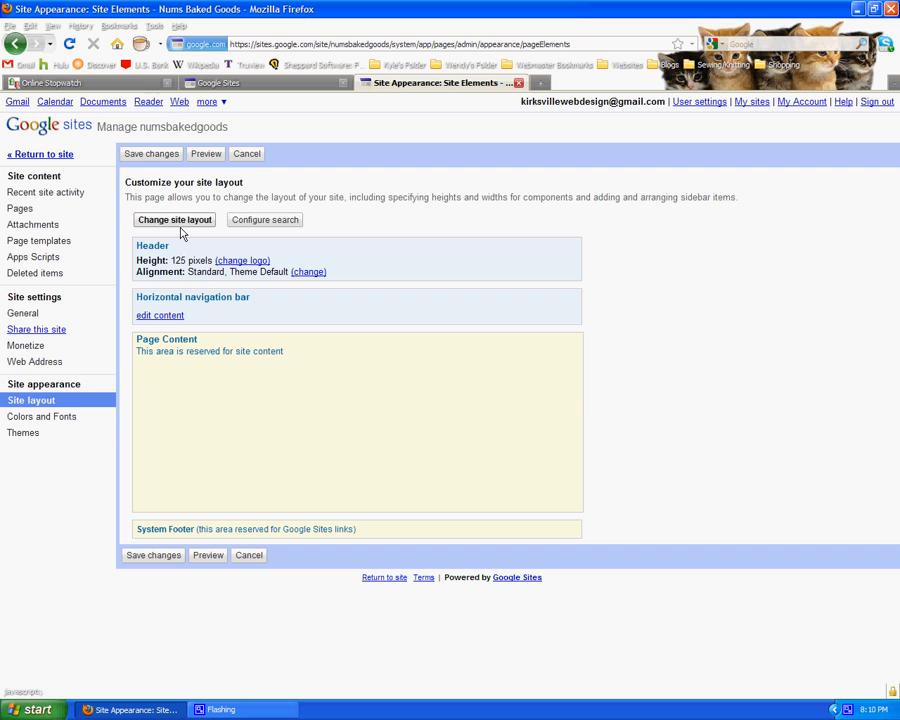
{"action": "mouse_move", "coordinate": [172, 330]}
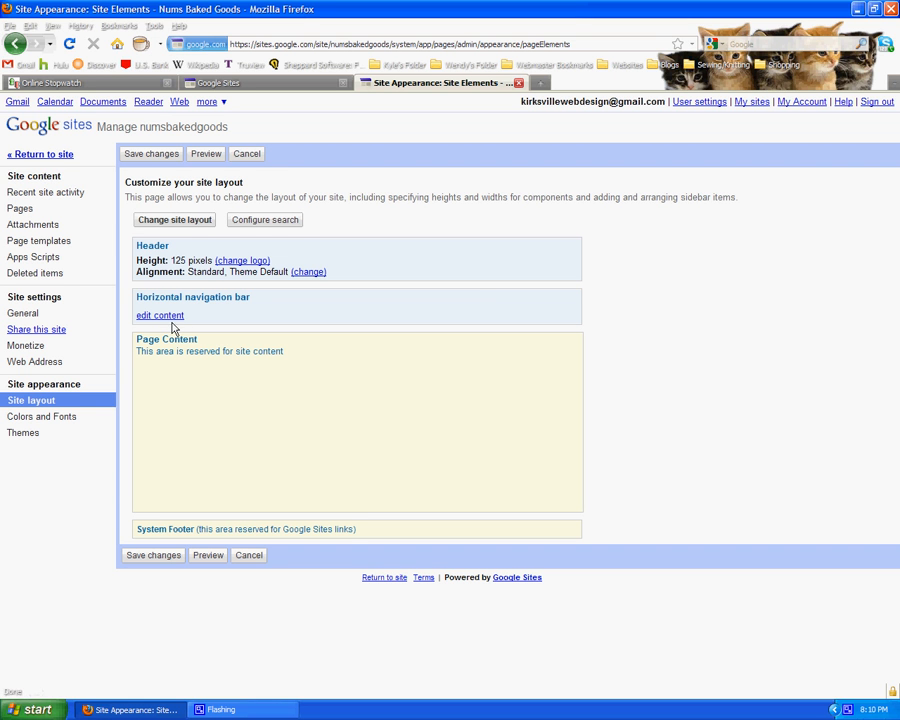
{"action": "mouse_move", "coordinate": [182, 390]}
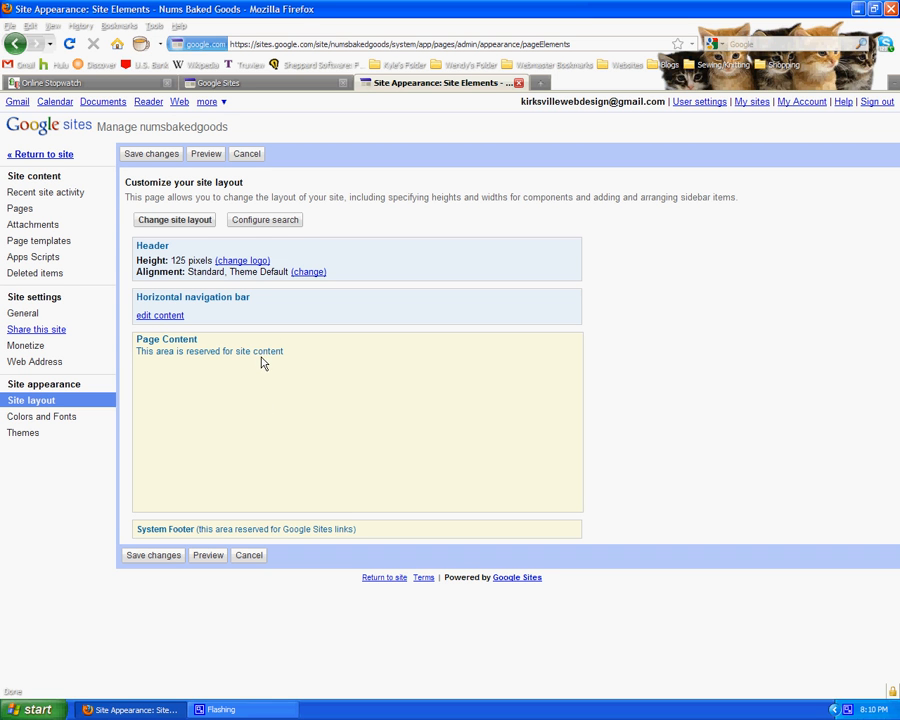
{"action": "mouse_move", "coordinate": [267, 361]}
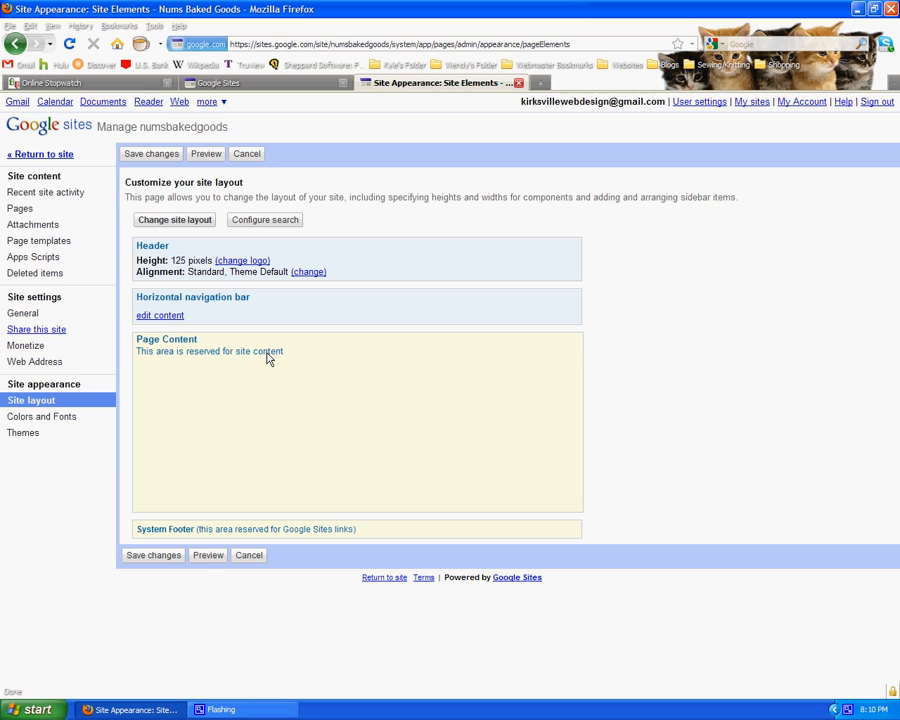
{"action": "mouse_move", "coordinate": [329, 375]}
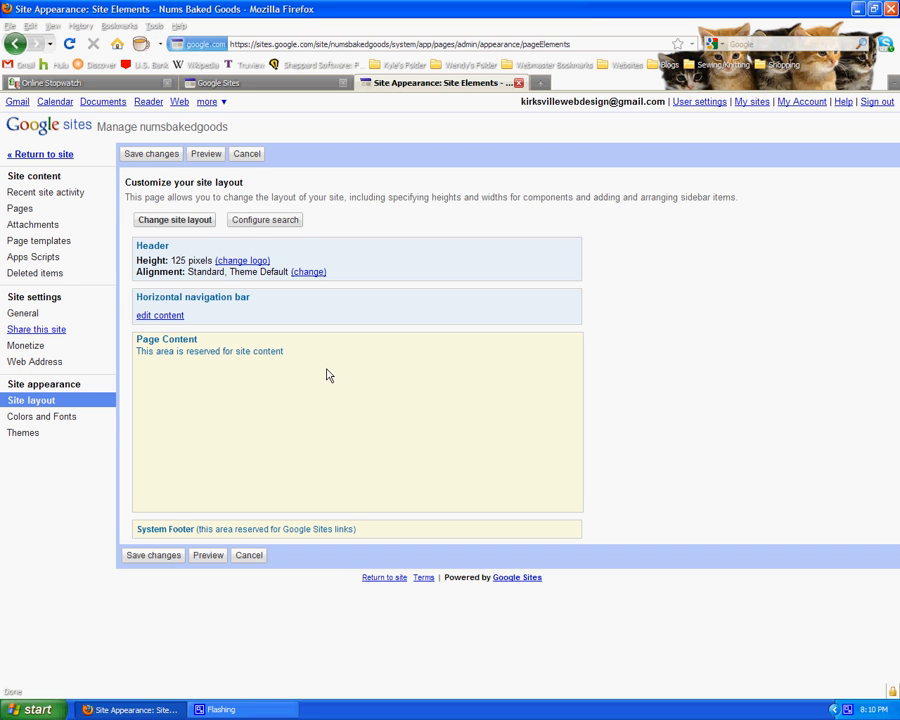
{"action": "mouse_move", "coordinate": [240, 352]}
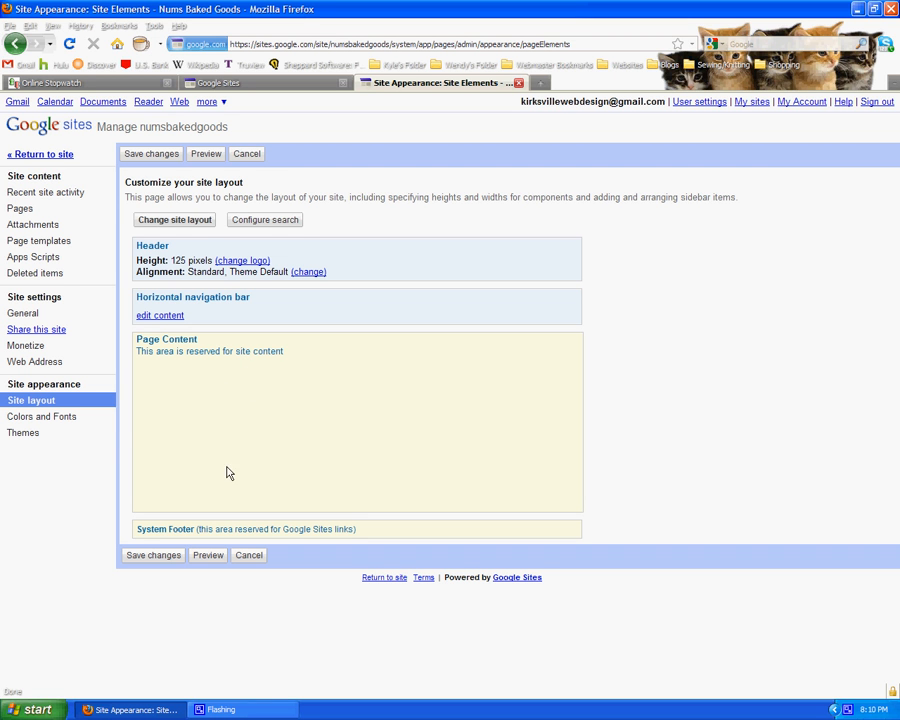
{"action": "mouse_move", "coordinate": [367, 406]}
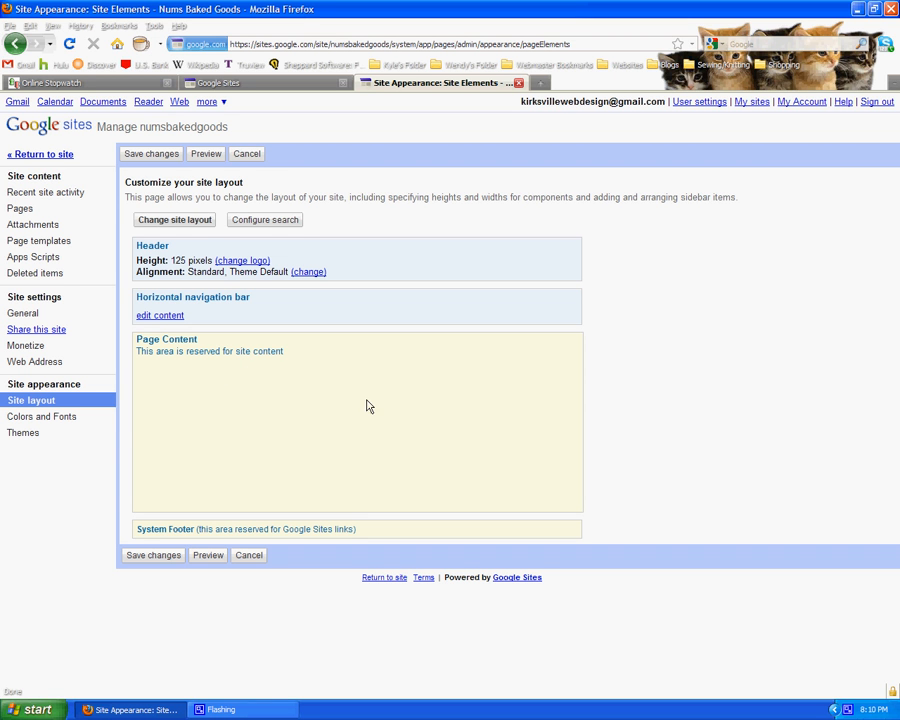
{"action": "mouse_move", "coordinate": [293, 400]}
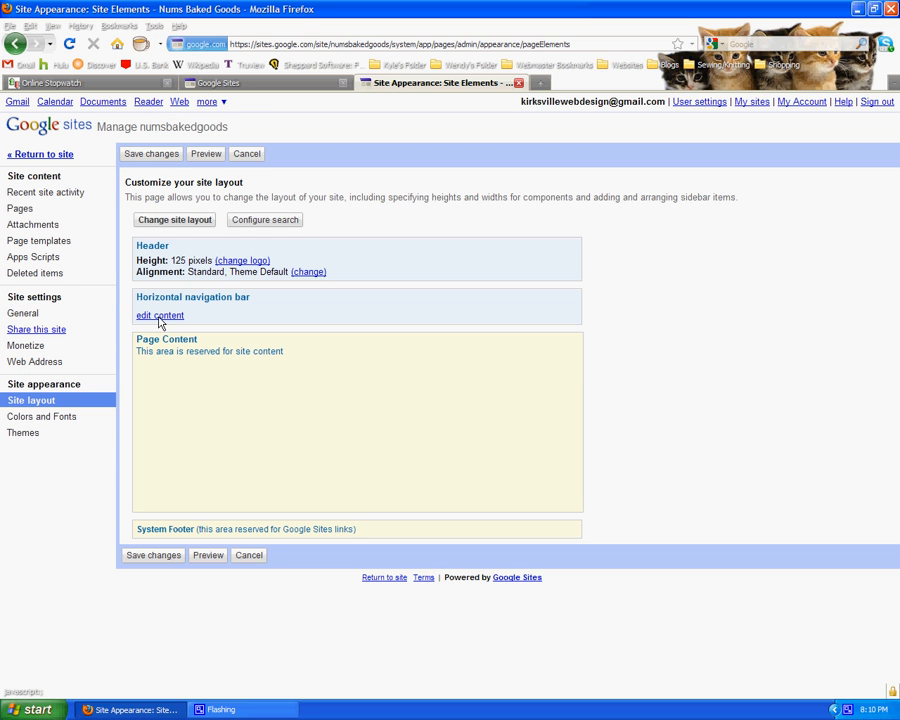
{"action": "mouse_move", "coordinate": [182, 325]}
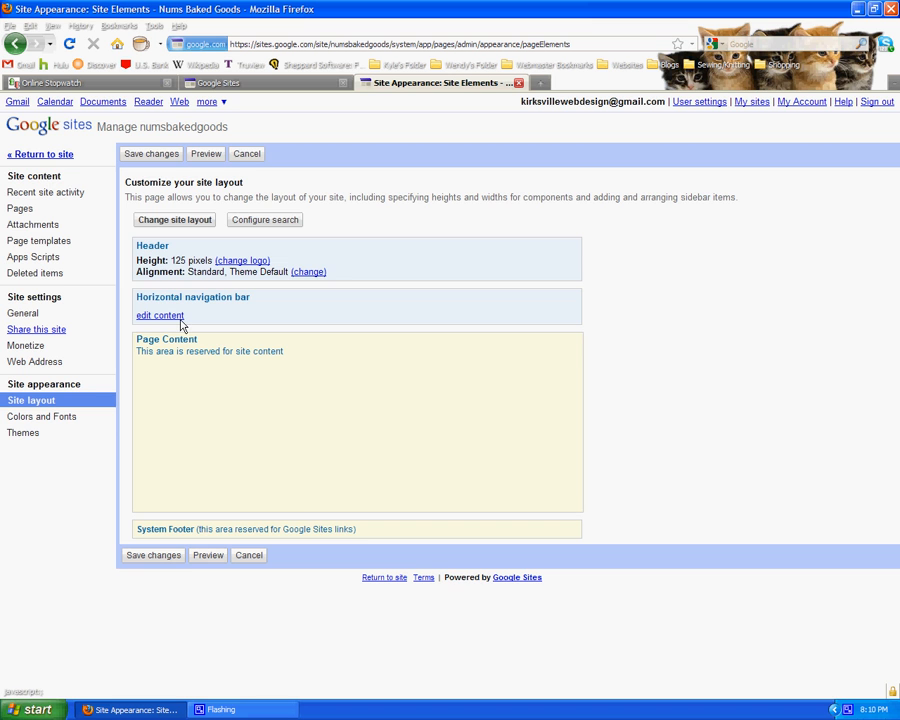
Step: Add About Us, Baked Goods and Contact Us to the horizontal navigation links
{"action": "left_click", "coordinate": [160, 315]}
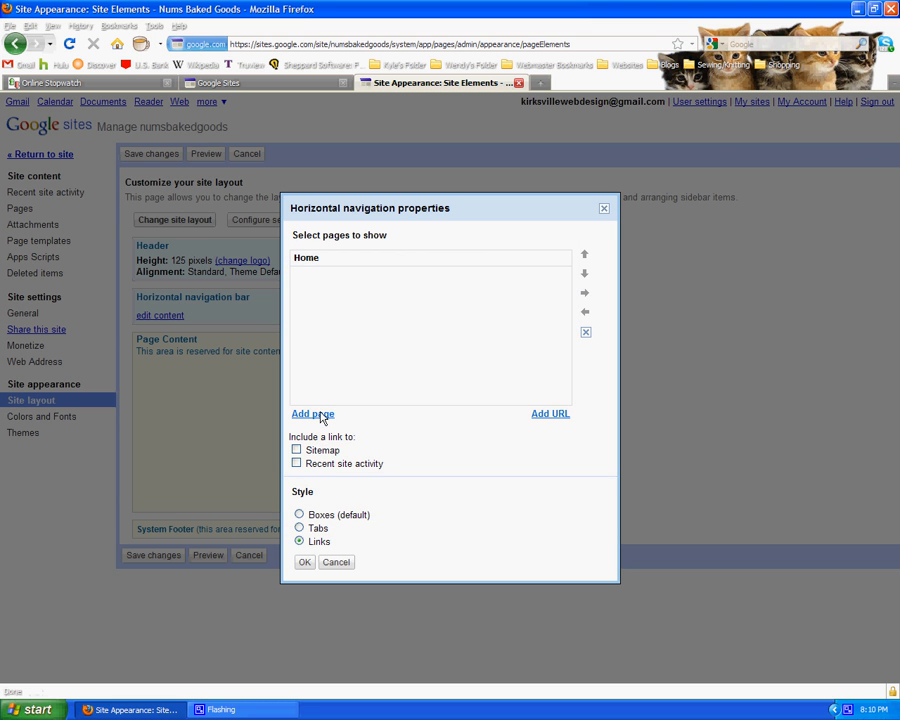
{"action": "left_click", "coordinate": [313, 414]}
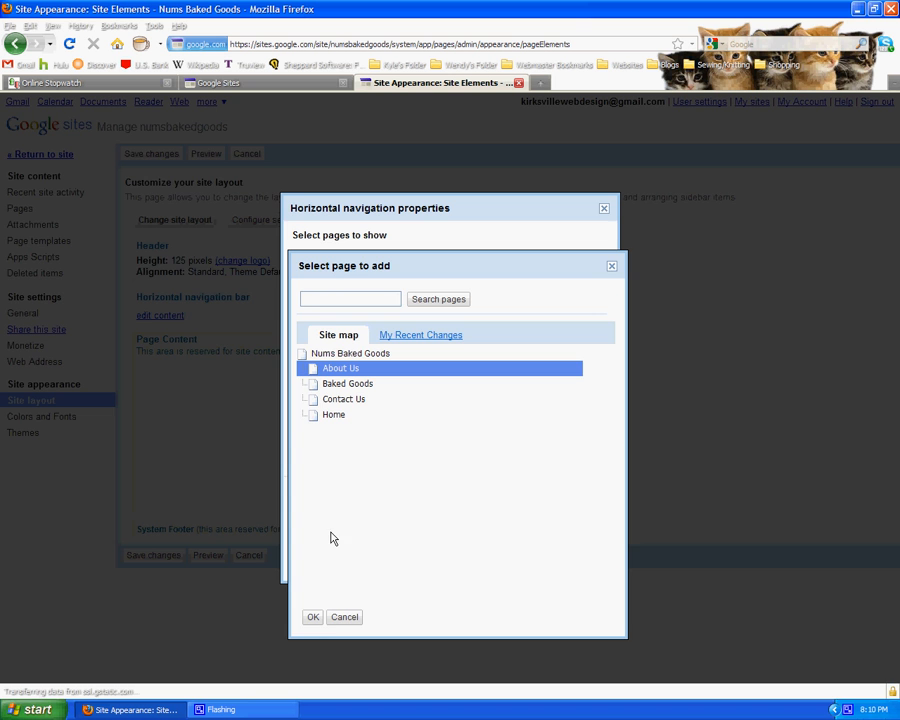
{"action": "left_click", "coordinate": [313, 617]}
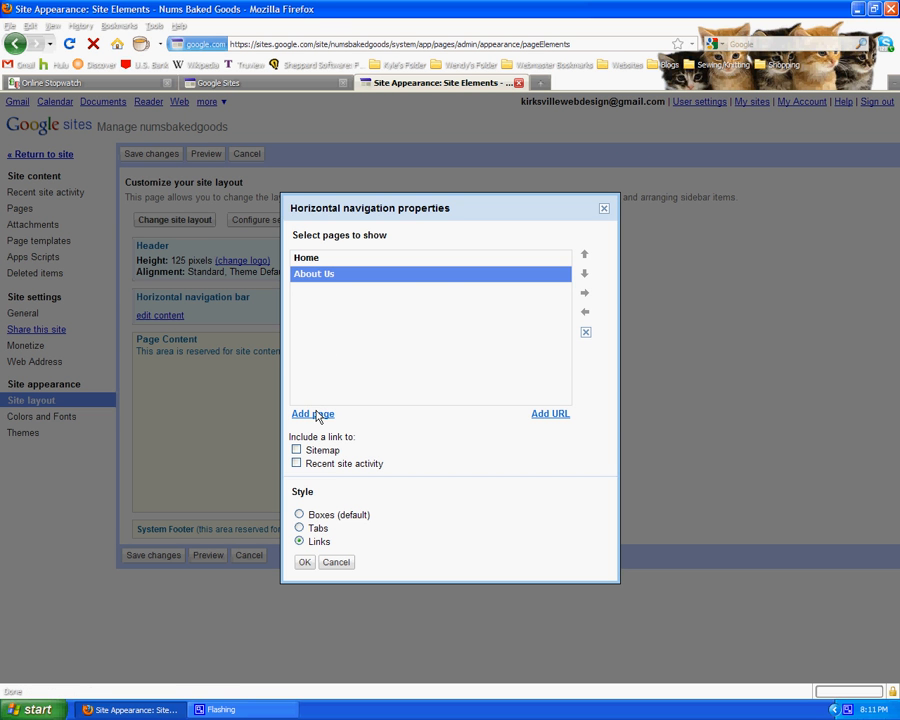
{"action": "left_click", "coordinate": [313, 413]}
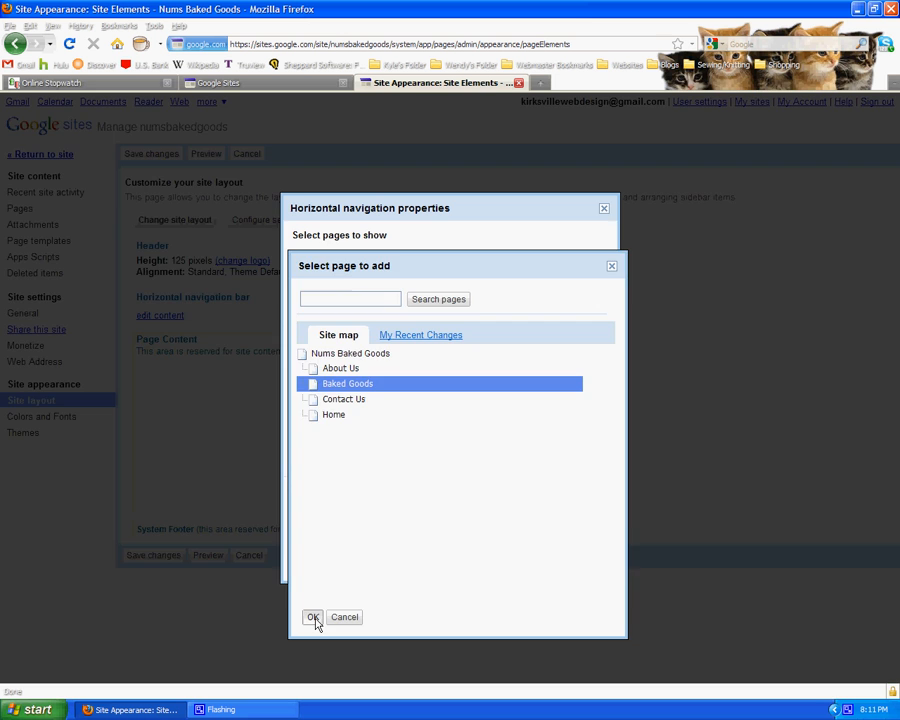
{"action": "left_click", "coordinate": [312, 617]}
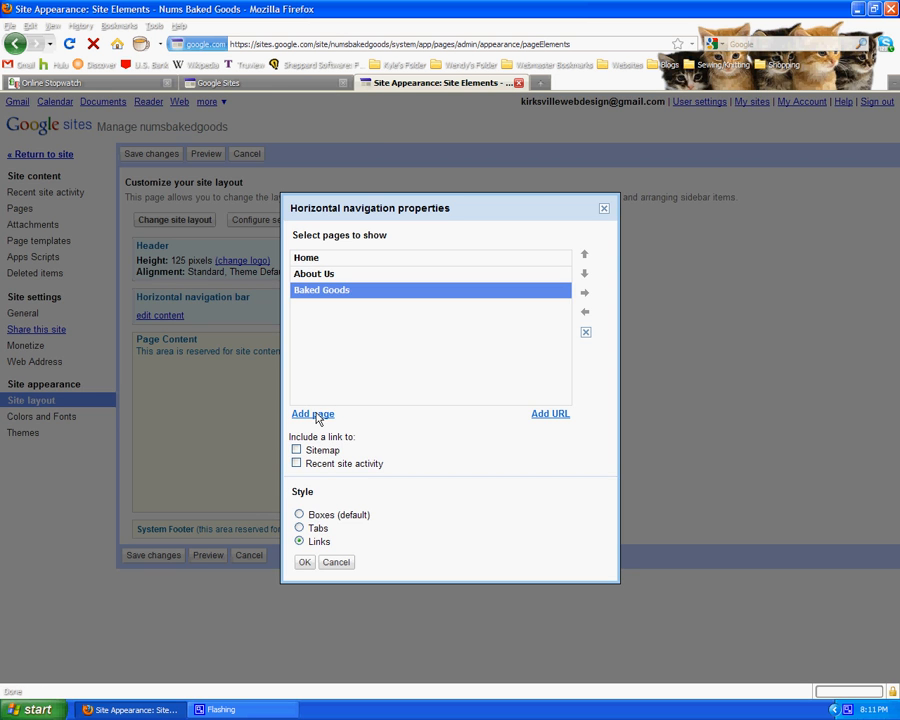
{"action": "left_click", "coordinate": [312, 414]}
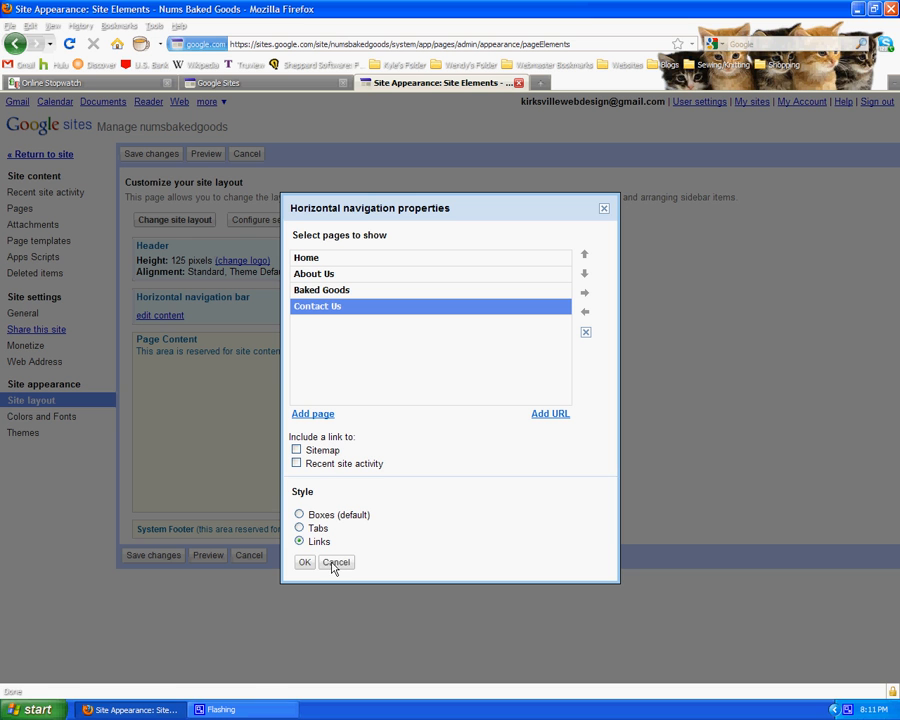
{"action": "mouse_move", "coordinate": [588, 290]}
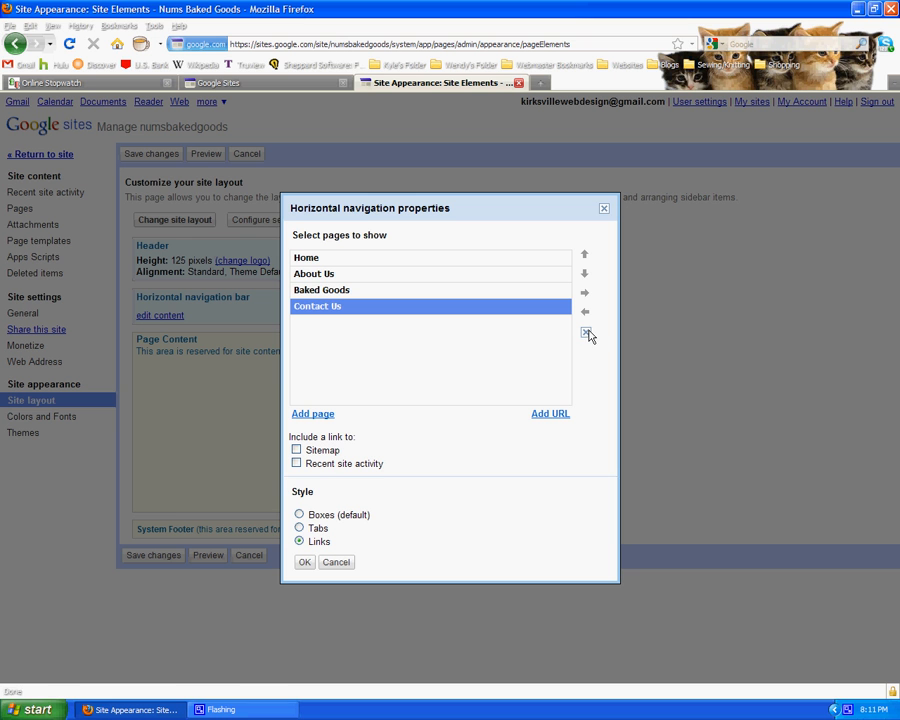
{"action": "mouse_move", "coordinate": [592, 304]}
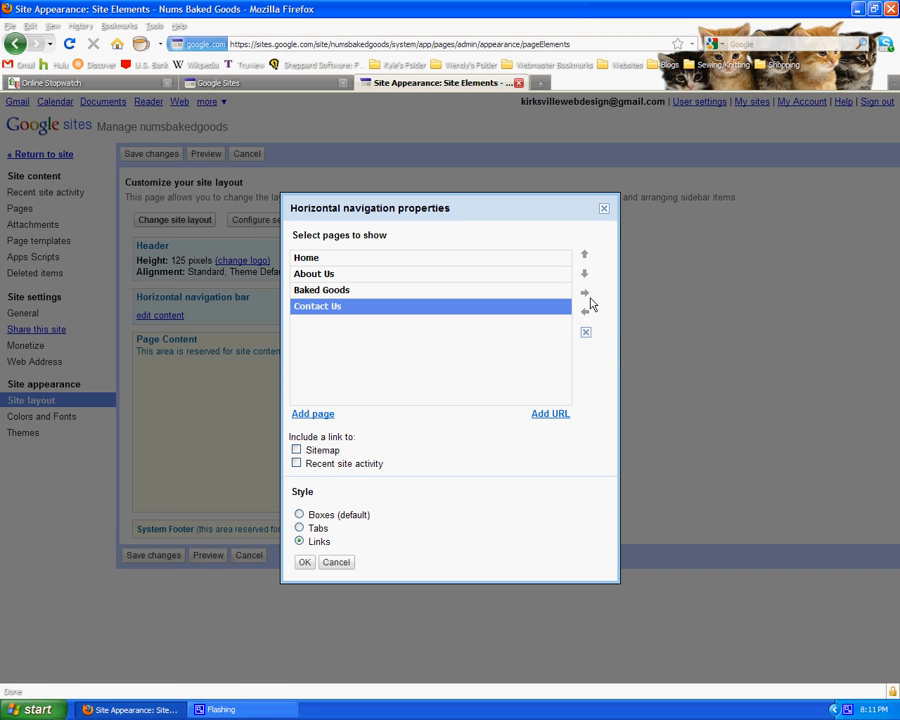
{"action": "mouse_move", "coordinate": [382, 296]}
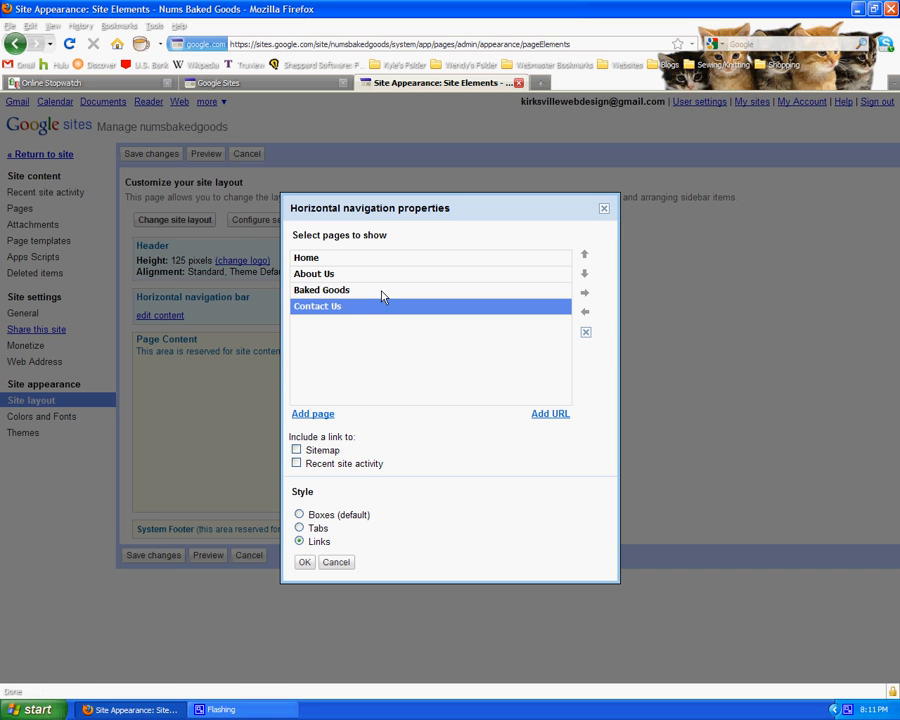
{"action": "mouse_move", "coordinate": [427, 275]}
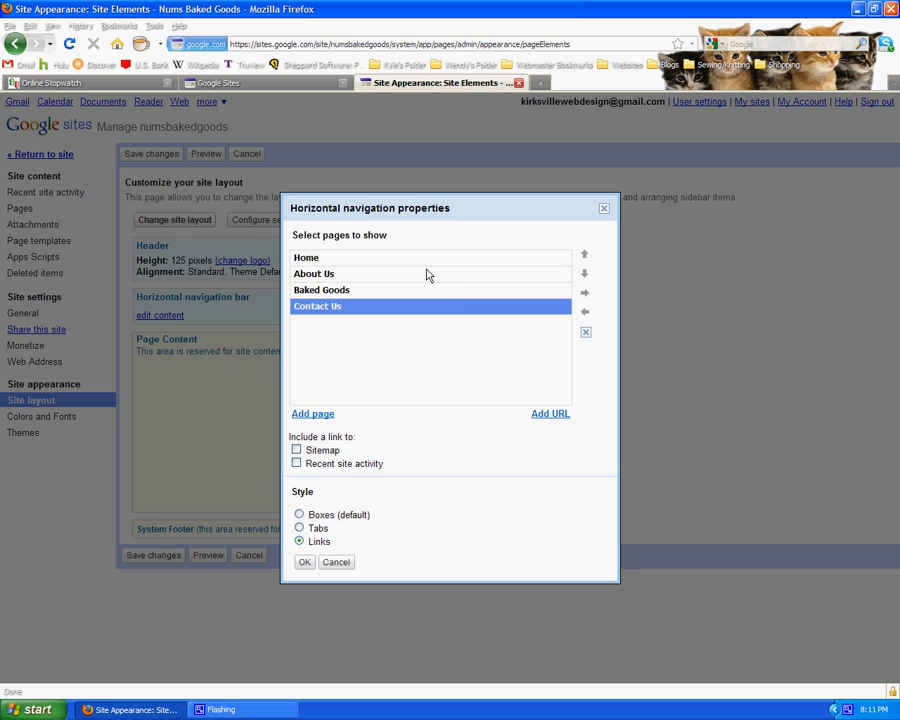
{"action": "mouse_move", "coordinate": [605, 300]}
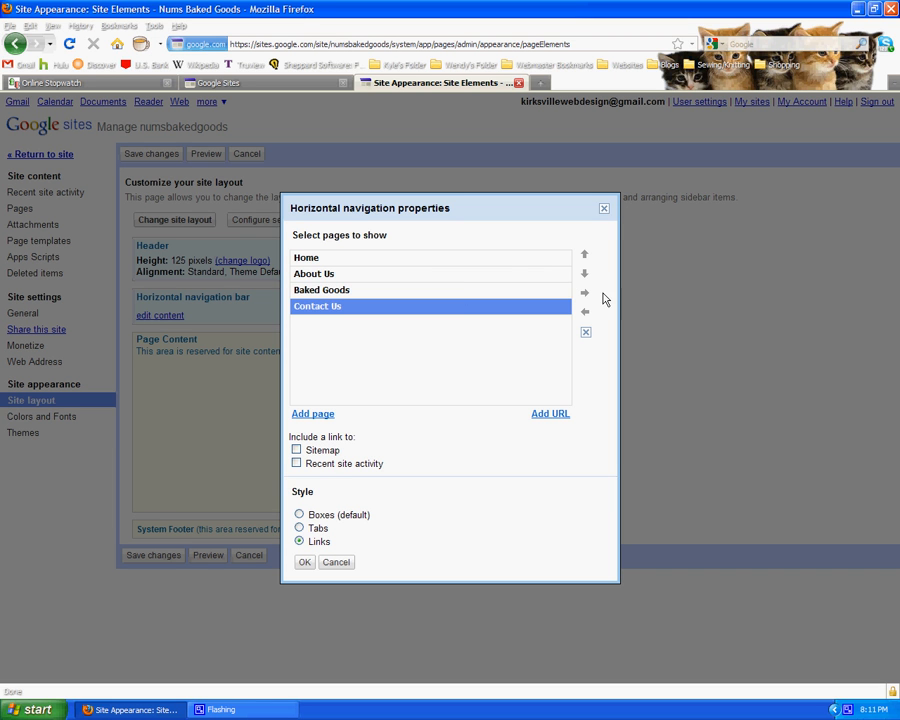
{"action": "mouse_move", "coordinate": [587, 262]}
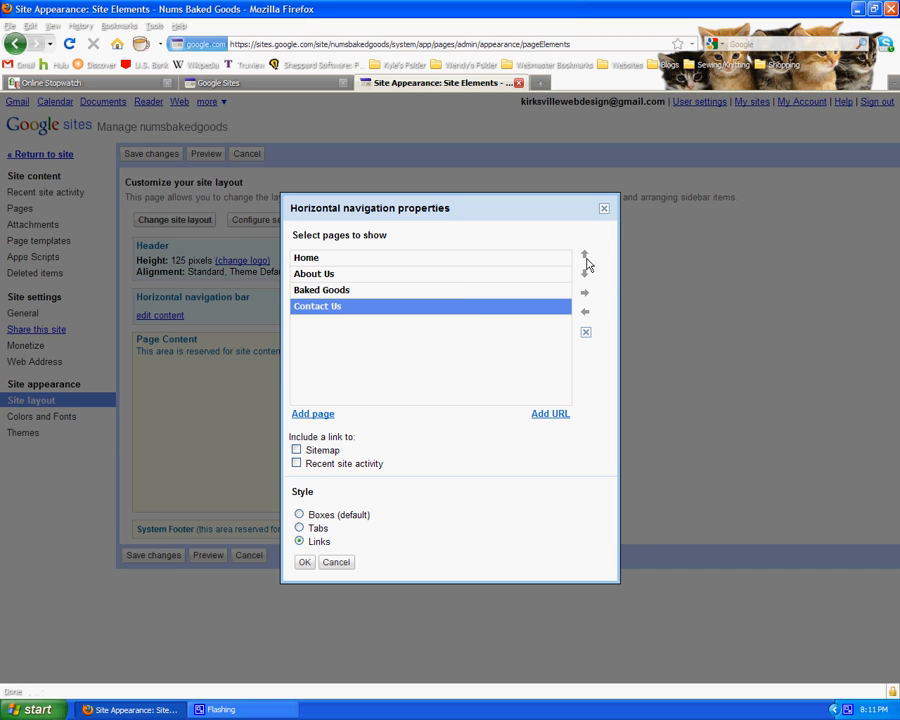
{"action": "mouse_move", "coordinate": [585, 277]}
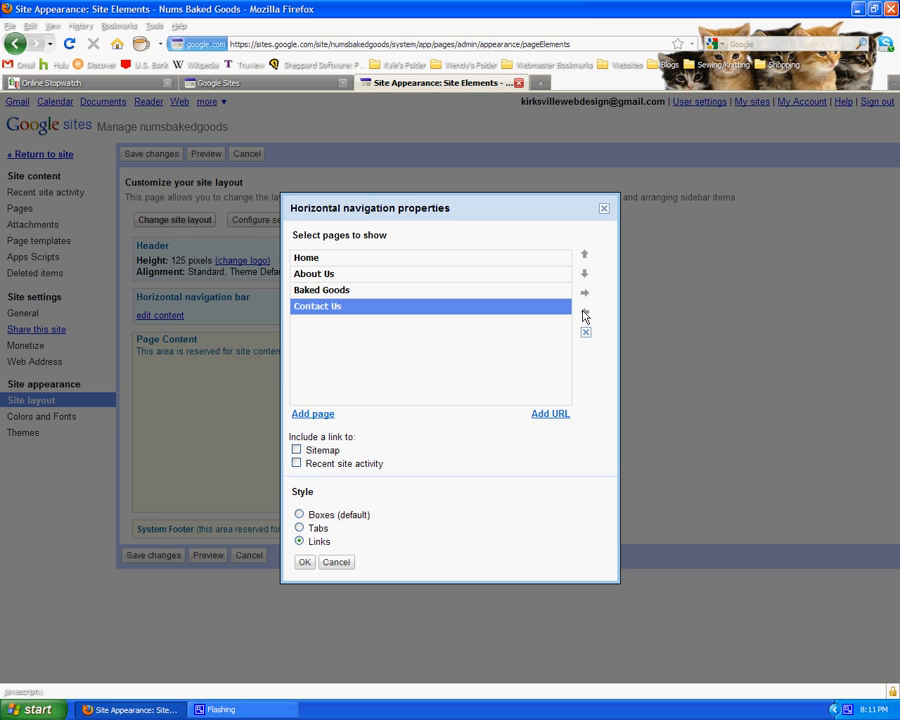
{"action": "mouse_move", "coordinate": [585, 292]}
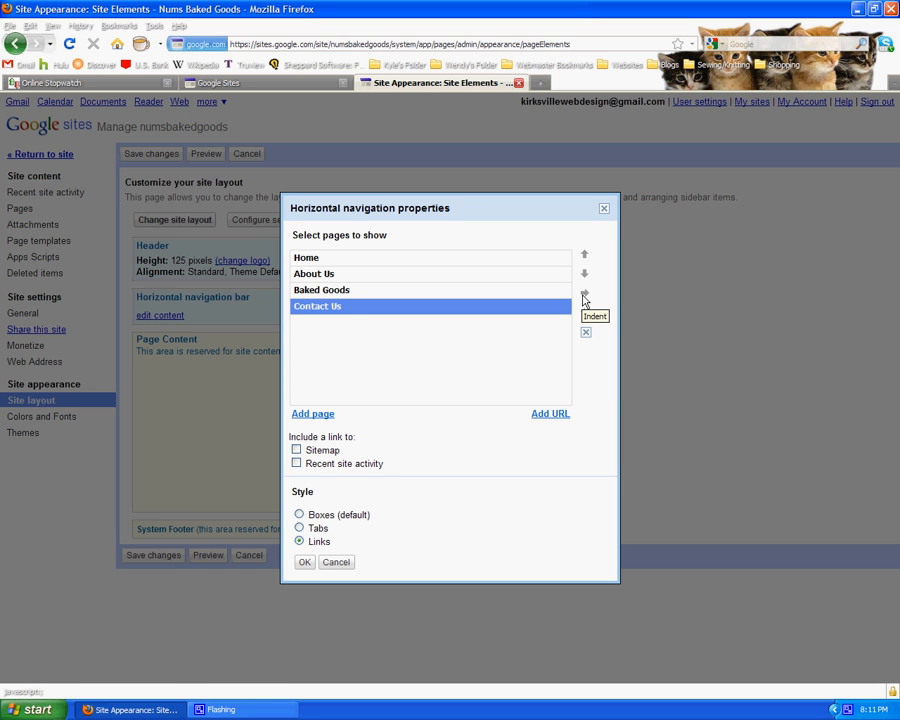
Step: Try nesting Baked Goods and Contact Us in the page list, then close navigation properties
{"action": "left_click", "coordinate": [584, 291]}
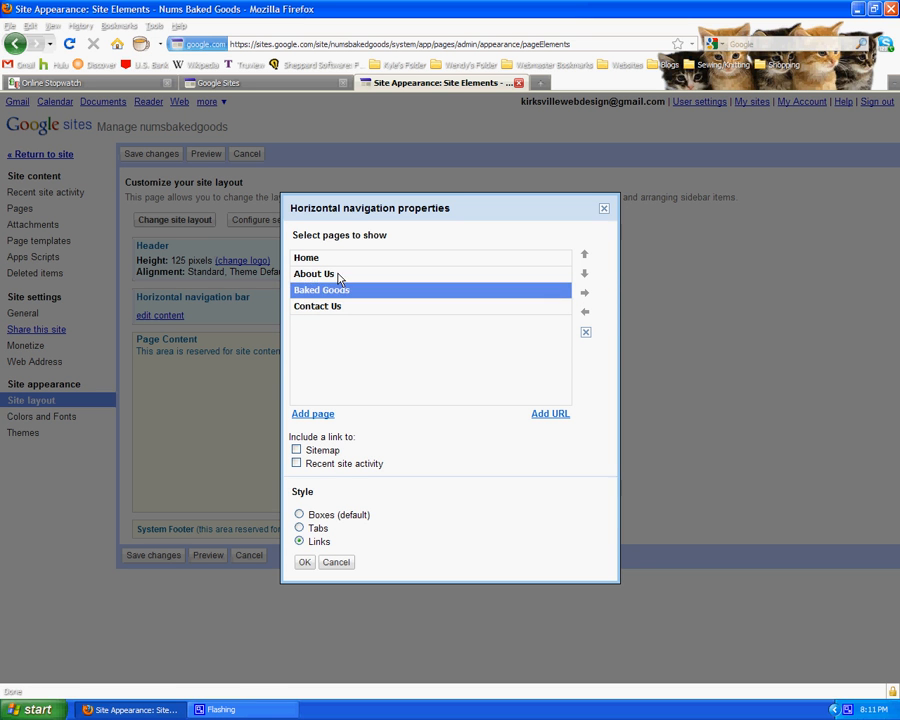
{"action": "mouse_move", "coordinate": [583, 297]}
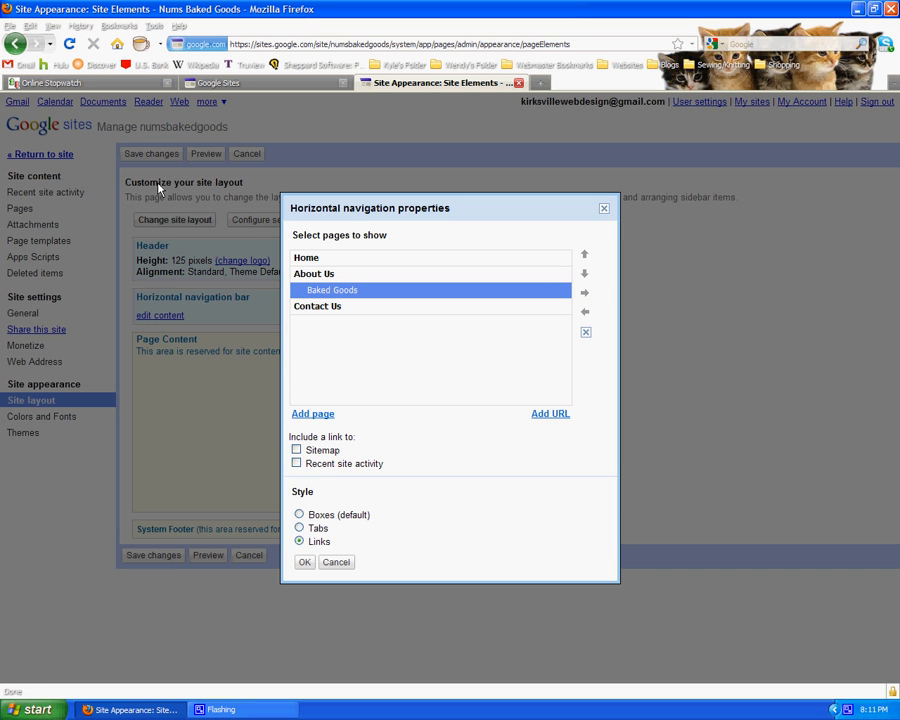
{"action": "mouse_move", "coordinate": [190, 193]}
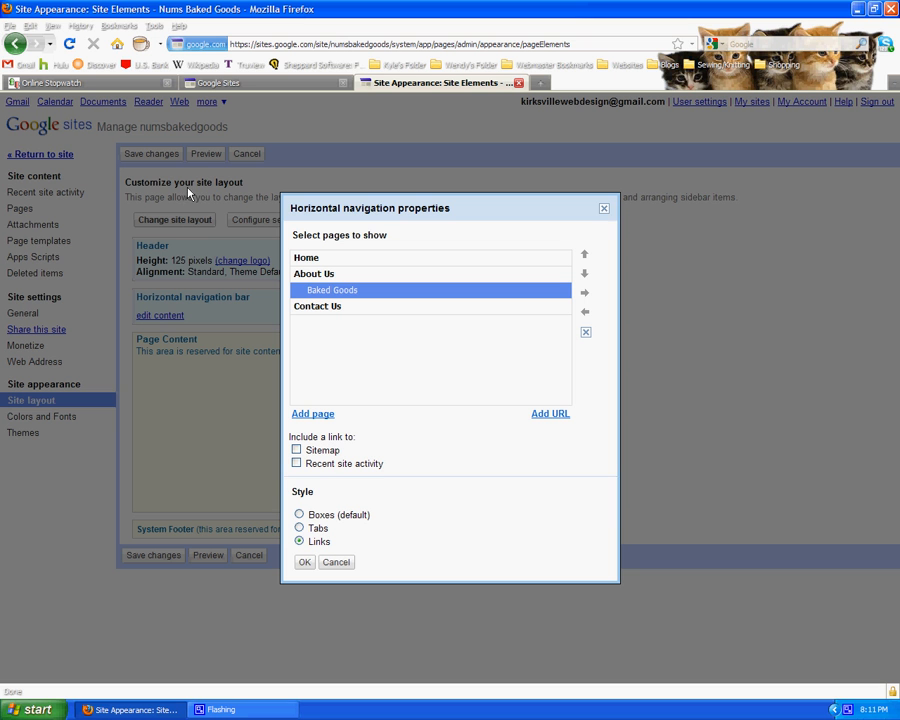
{"action": "mouse_move", "coordinate": [585, 325]}
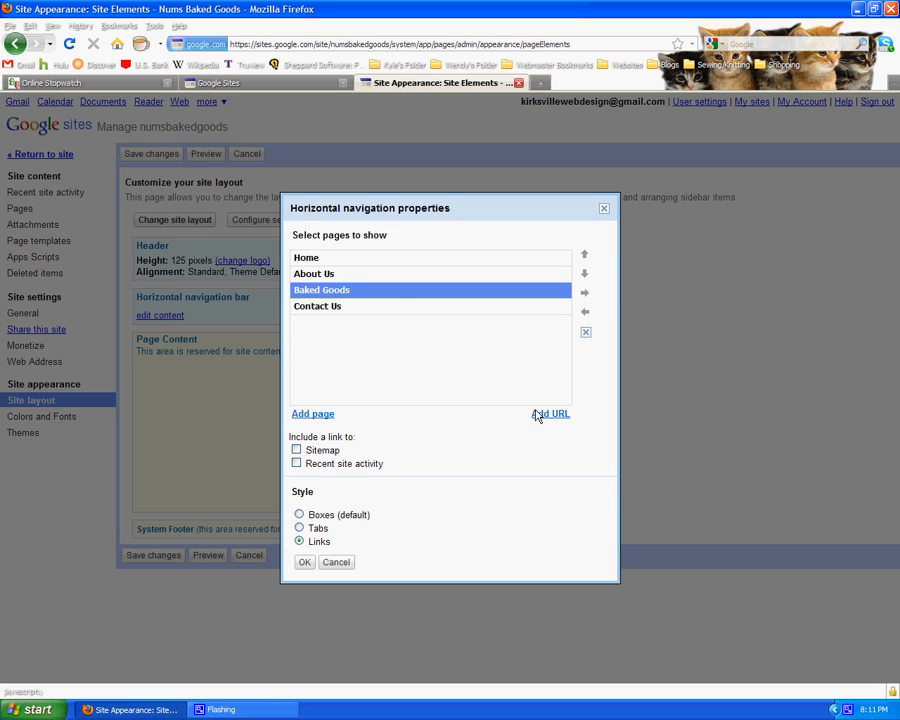
{"action": "mouse_move", "coordinate": [543, 423]}
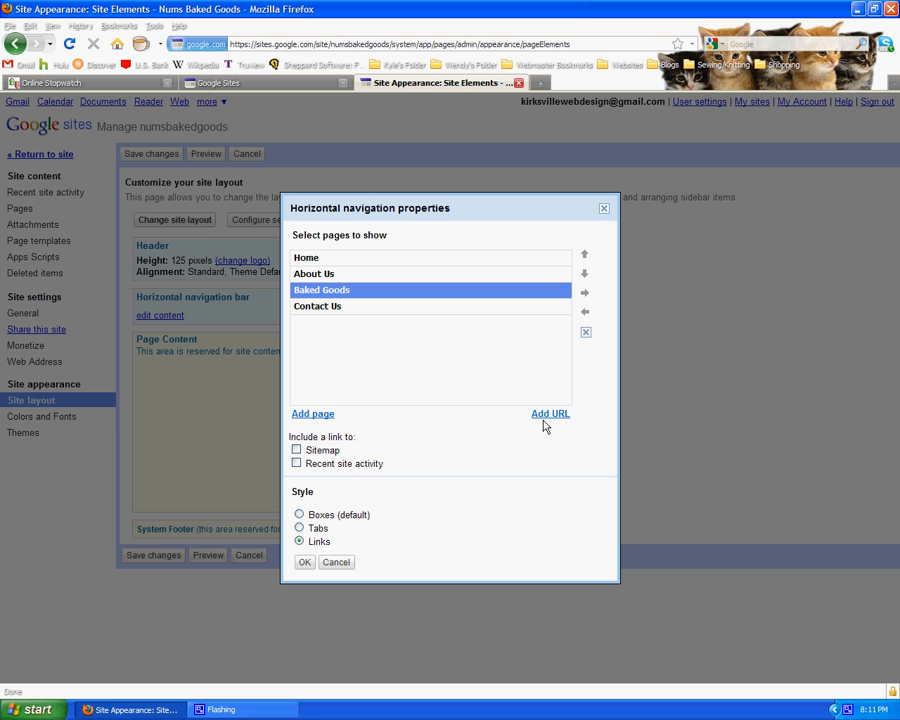
{"action": "left_click", "coordinate": [317, 306]}
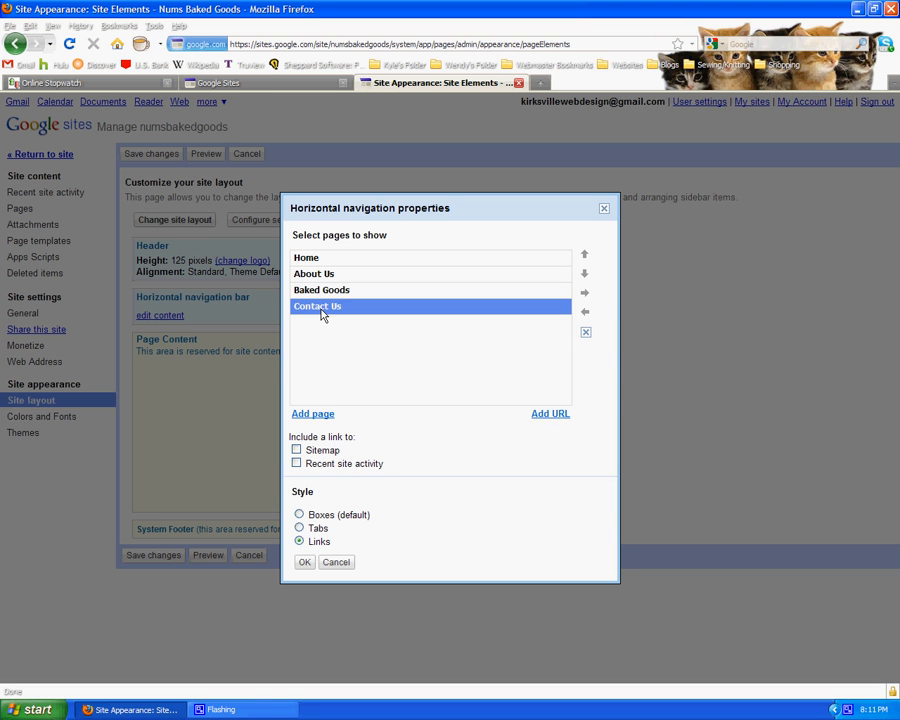
{"action": "mouse_move", "coordinate": [403, 381]}
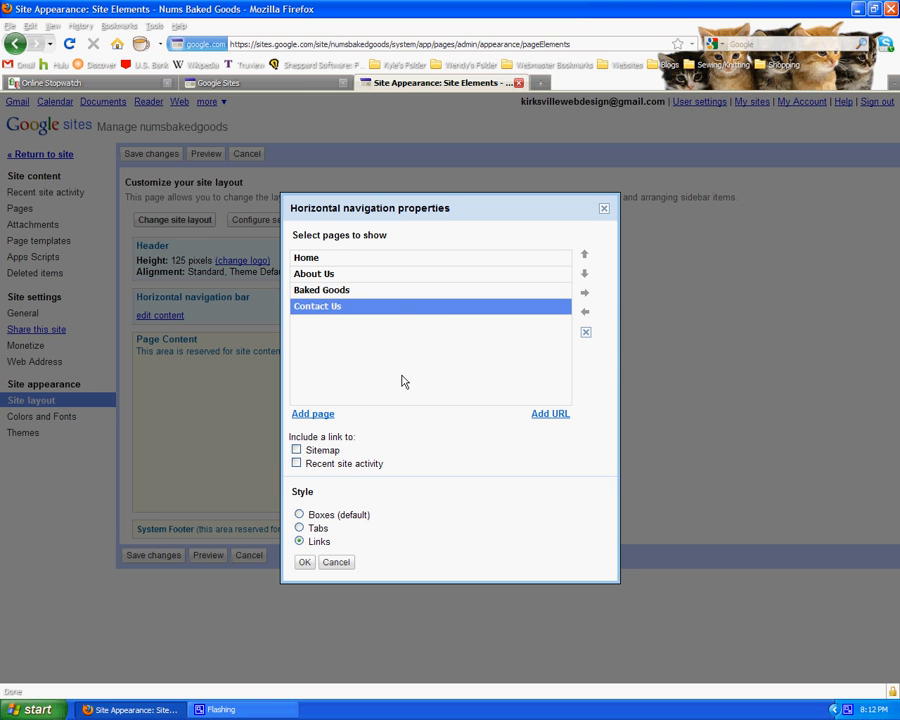
{"action": "left_click", "coordinate": [312, 413]}
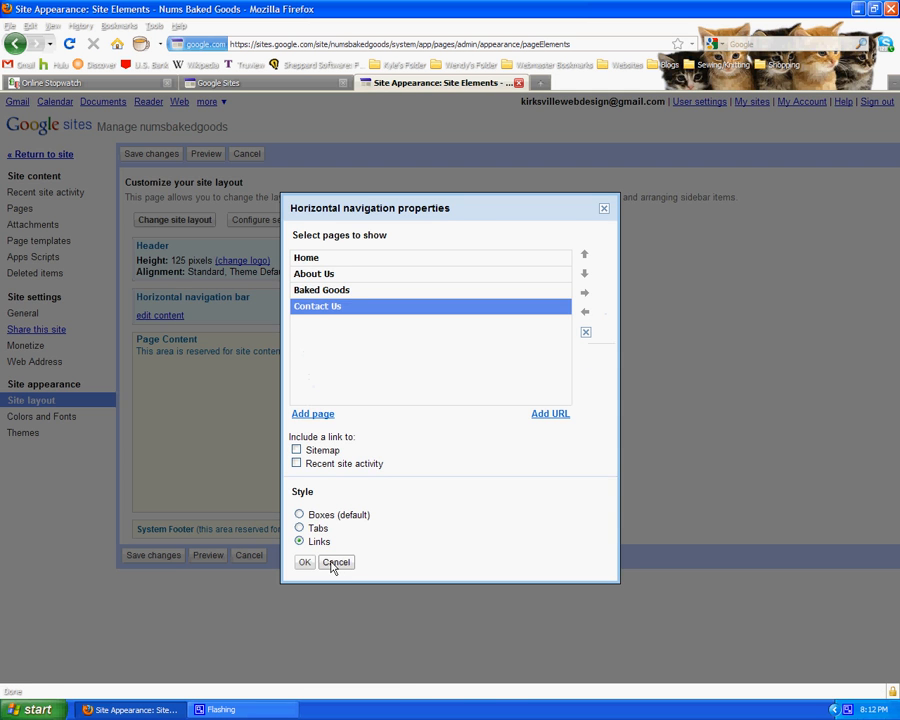
{"action": "left_click", "coordinate": [337, 562]}
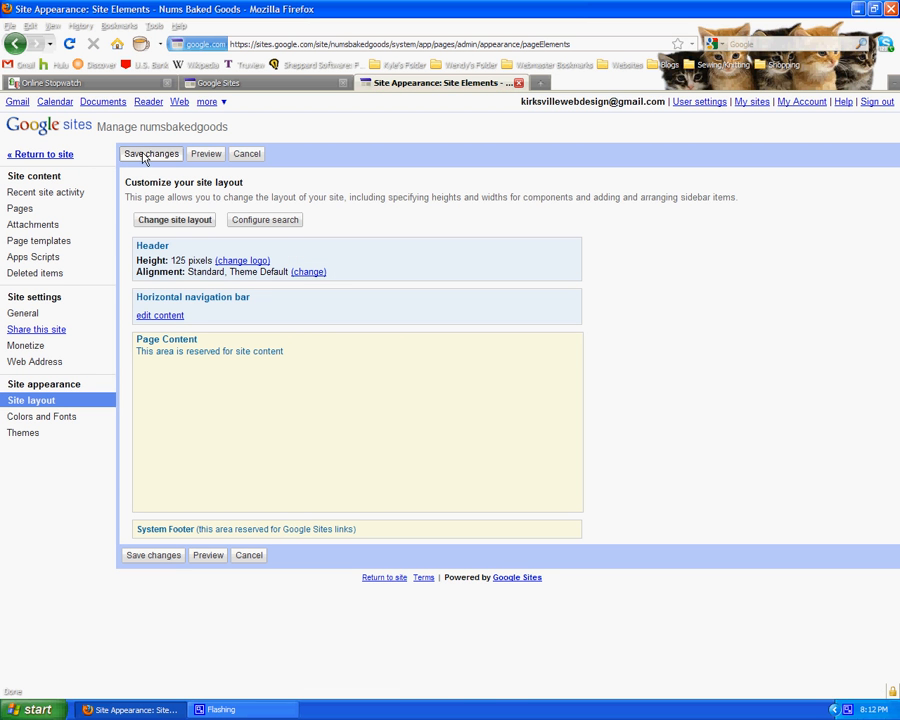
Step: Save the site layout changes and return to the Home page
{"action": "left_click", "coordinate": [151, 153]}
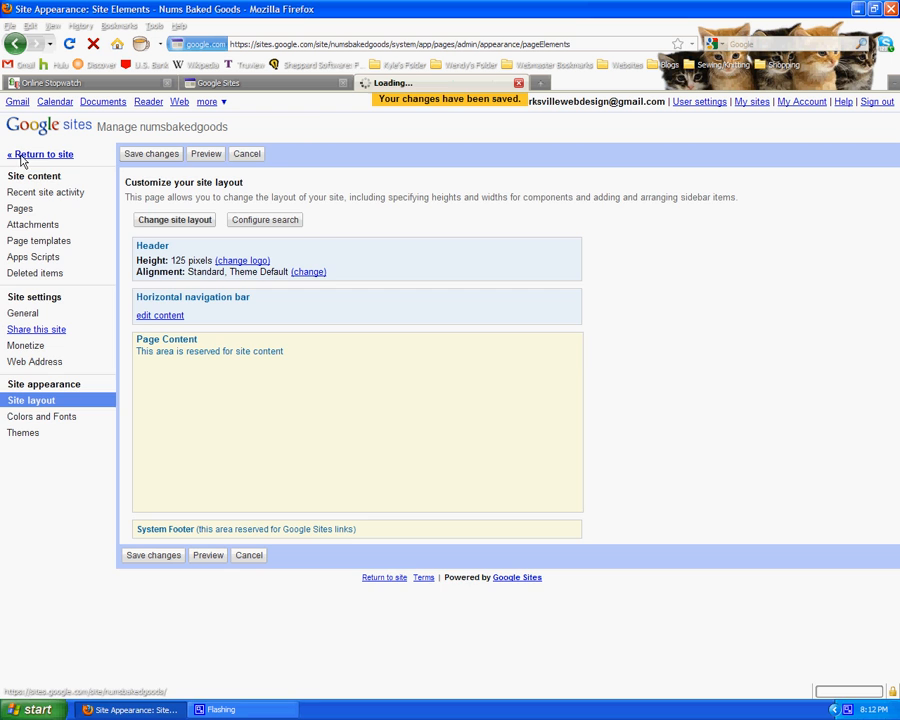
{"action": "left_click", "coordinate": [40, 153]}
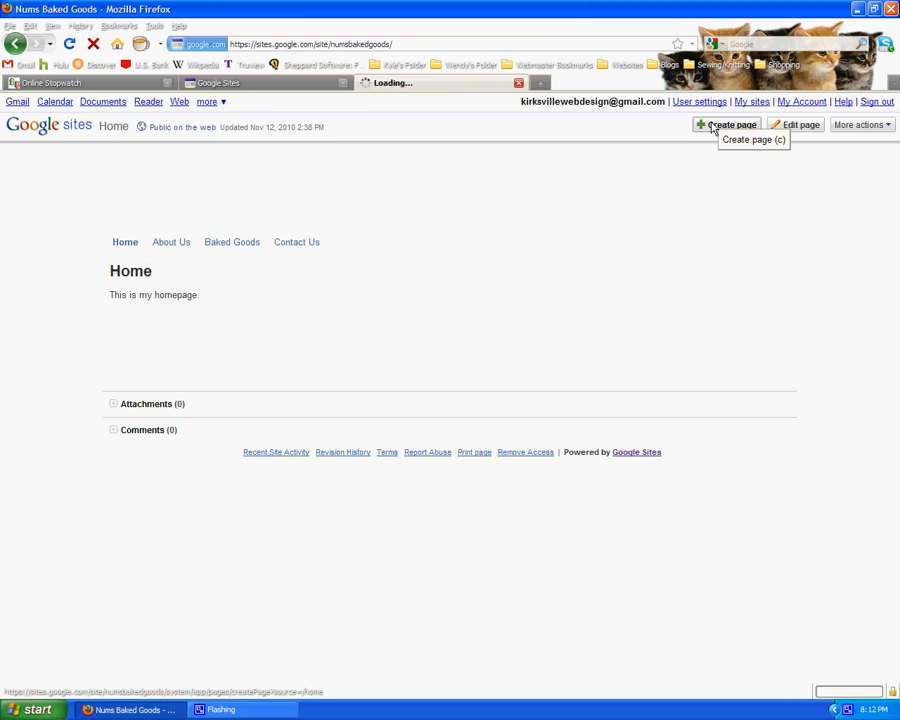
{"action": "left_click", "coordinate": [730, 124]}
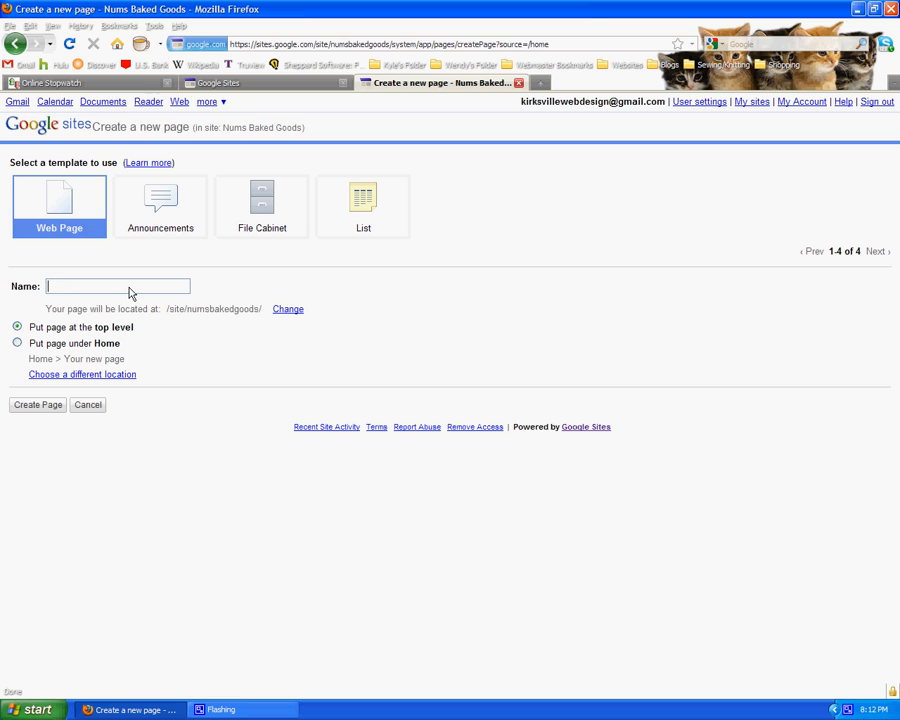
Step: Create a top-level page named Blog from the Announcements template
{"action": "left_click", "coordinate": [160, 207]}
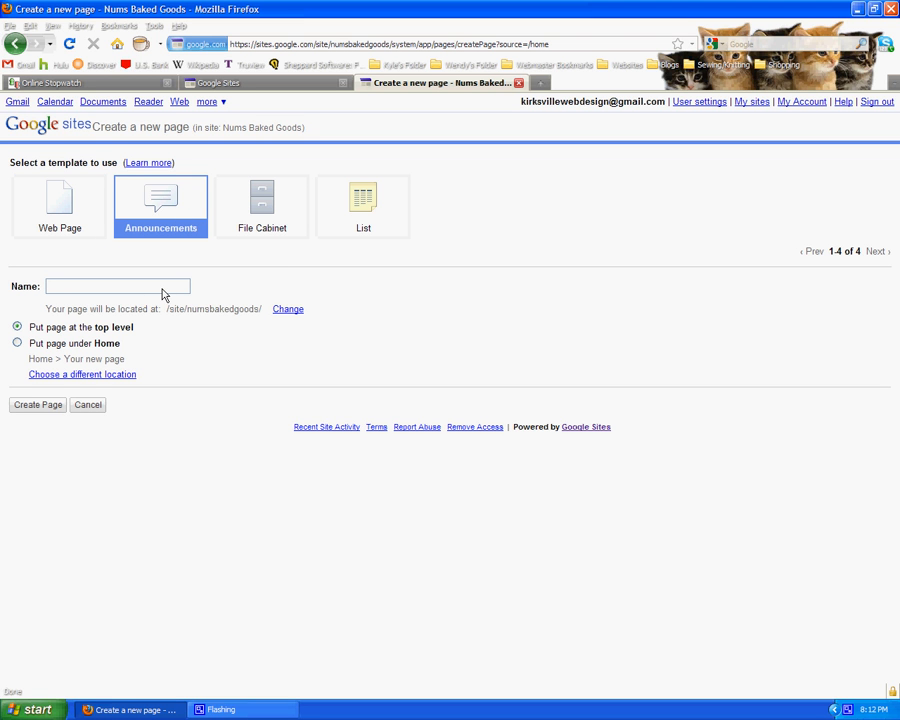
{"action": "mouse_move", "coordinate": [157, 293]}
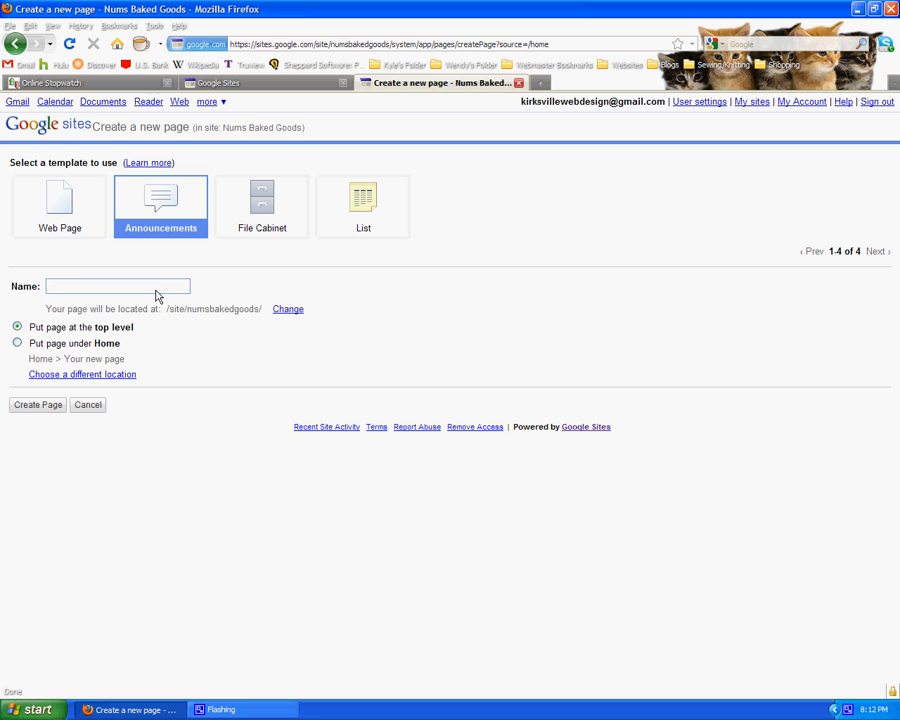
{"action": "type", "text": "Blog"}
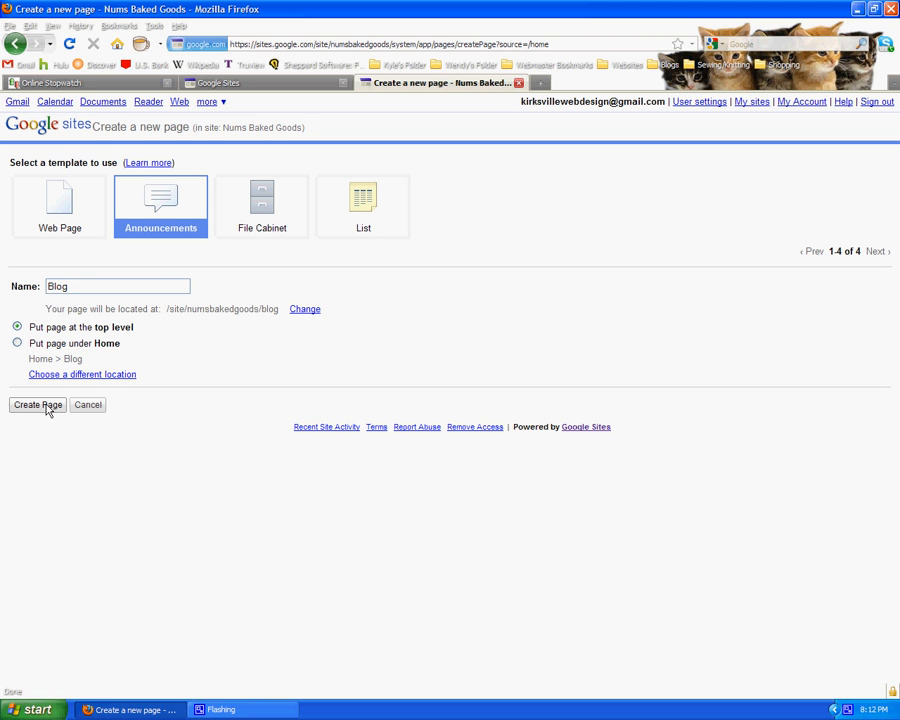
{"action": "left_click", "coordinate": [37, 404]}
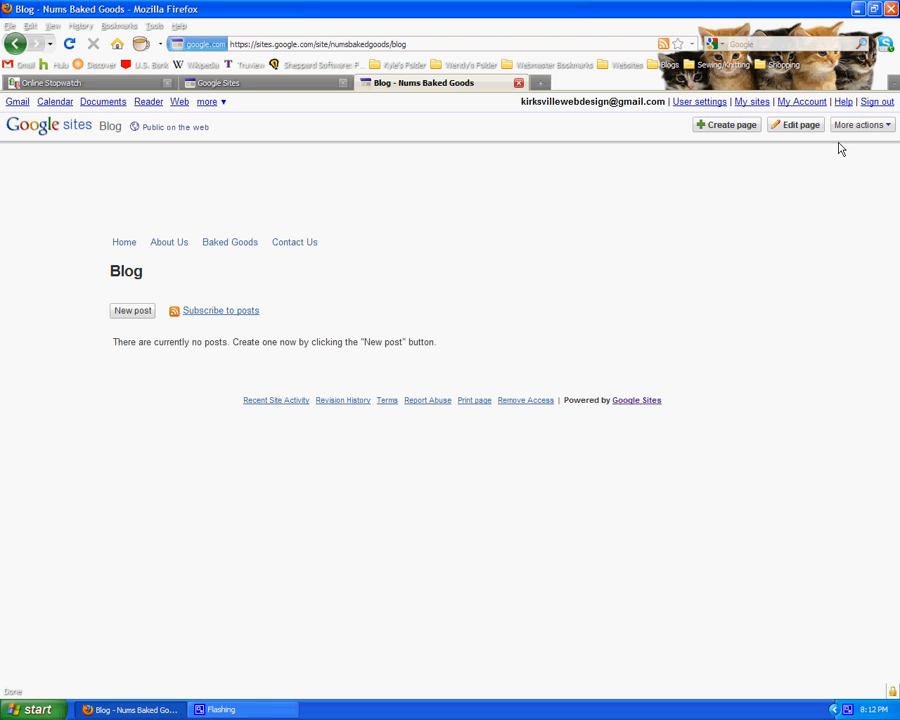
{"action": "left_click", "coordinate": [857, 124]}
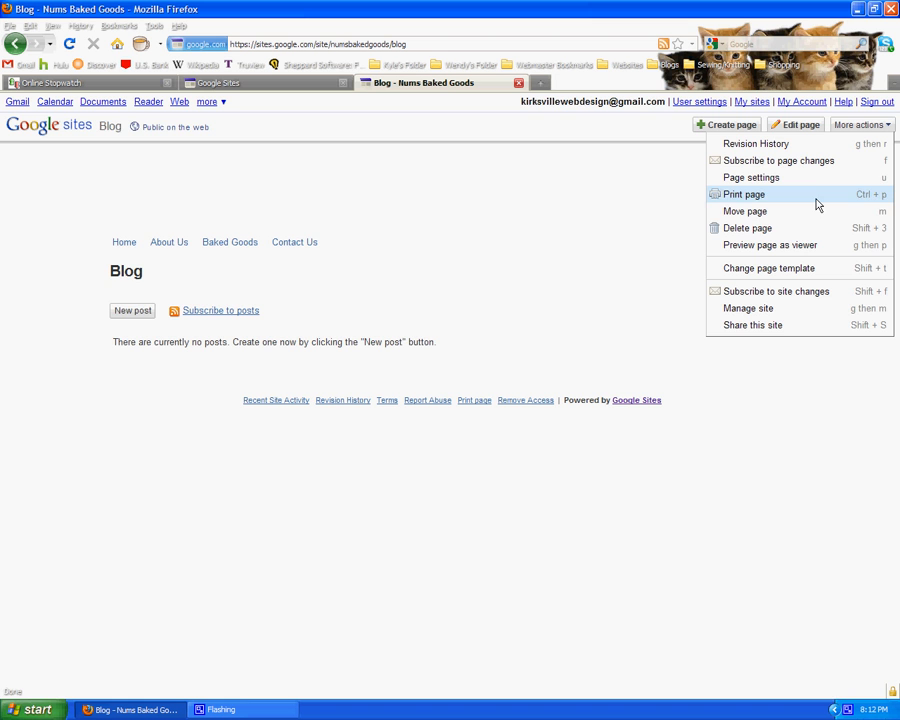
Step: Delete the Blog announcements page and confirm the deletion
{"action": "left_click", "coordinate": [747, 228]}
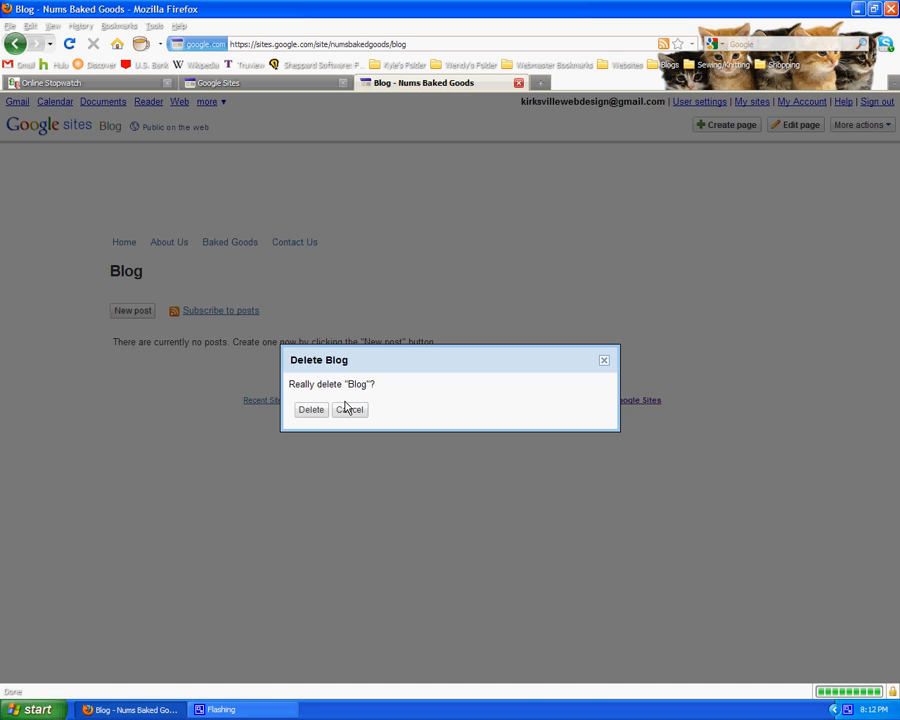
{"action": "left_click", "coordinate": [311, 410]}
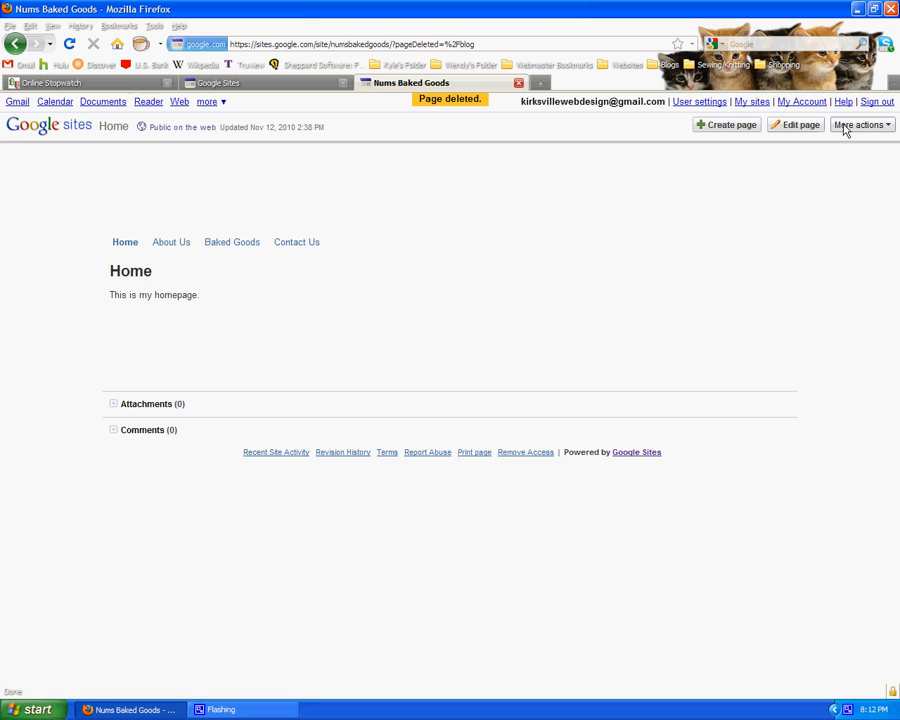
{"action": "left_click", "coordinate": [727, 124]}
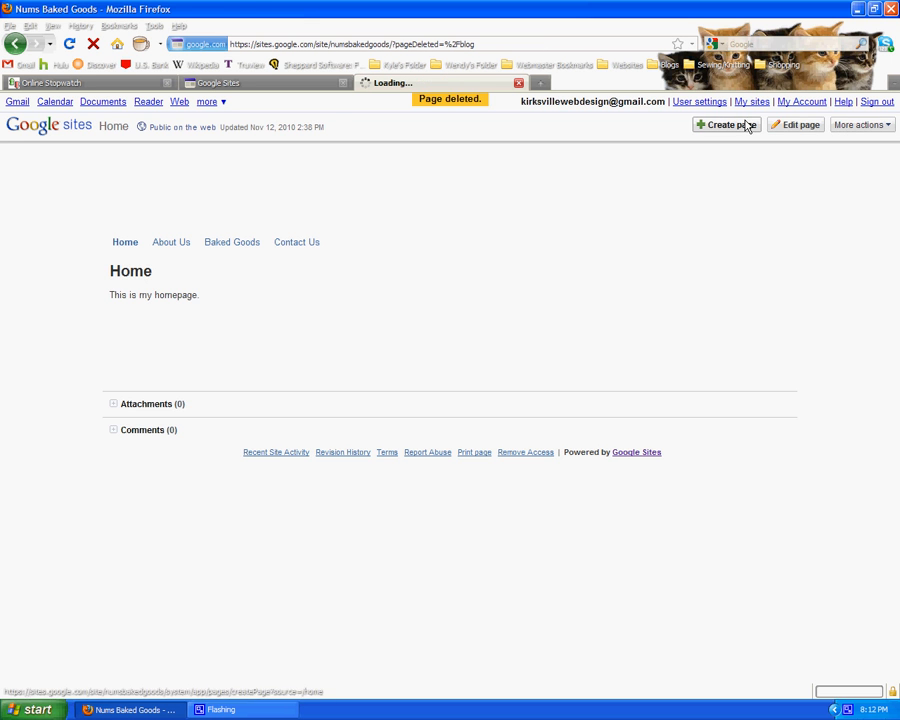
Step: Create and save a top-level Blog web page, then open its page settings
{"action": "left_click", "coordinate": [726, 124]}
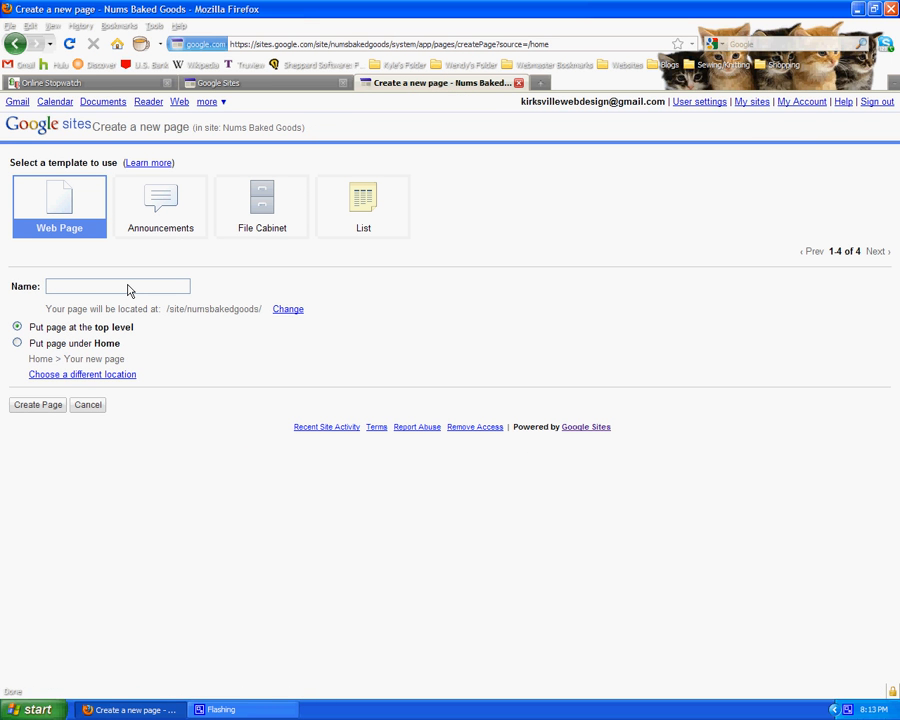
{"action": "type", "text": "Blog"}
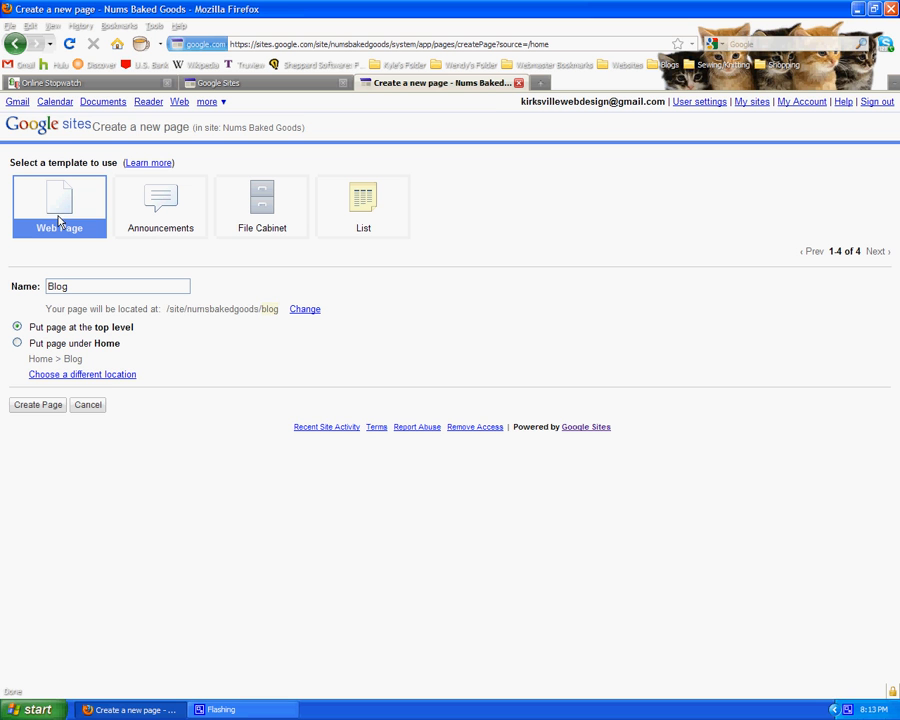
{"action": "left_click", "coordinate": [37, 405]}
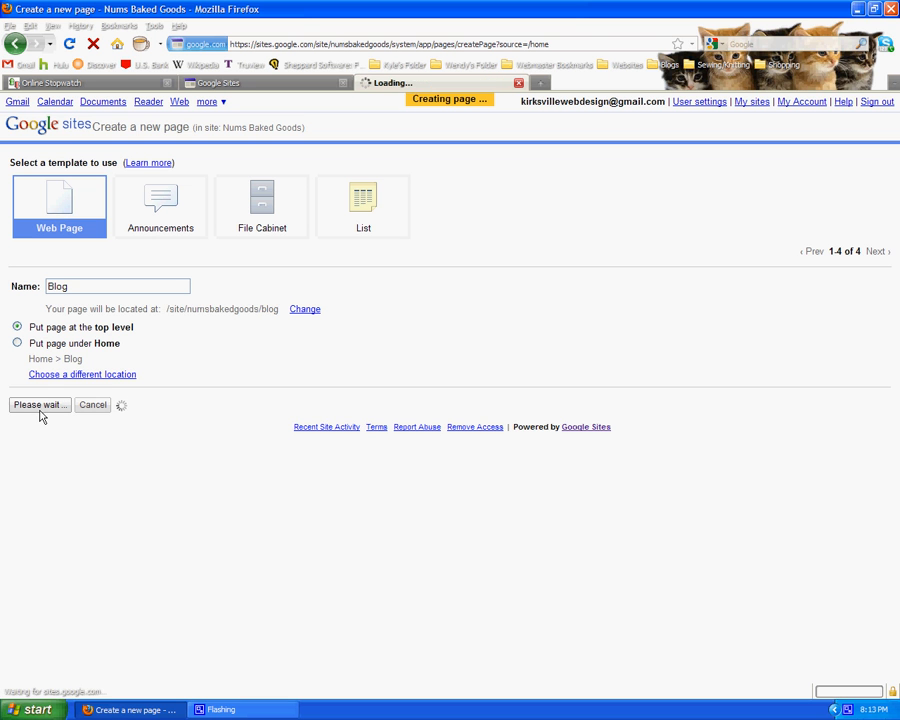
{"action": "left_click", "coordinate": [40, 405]}
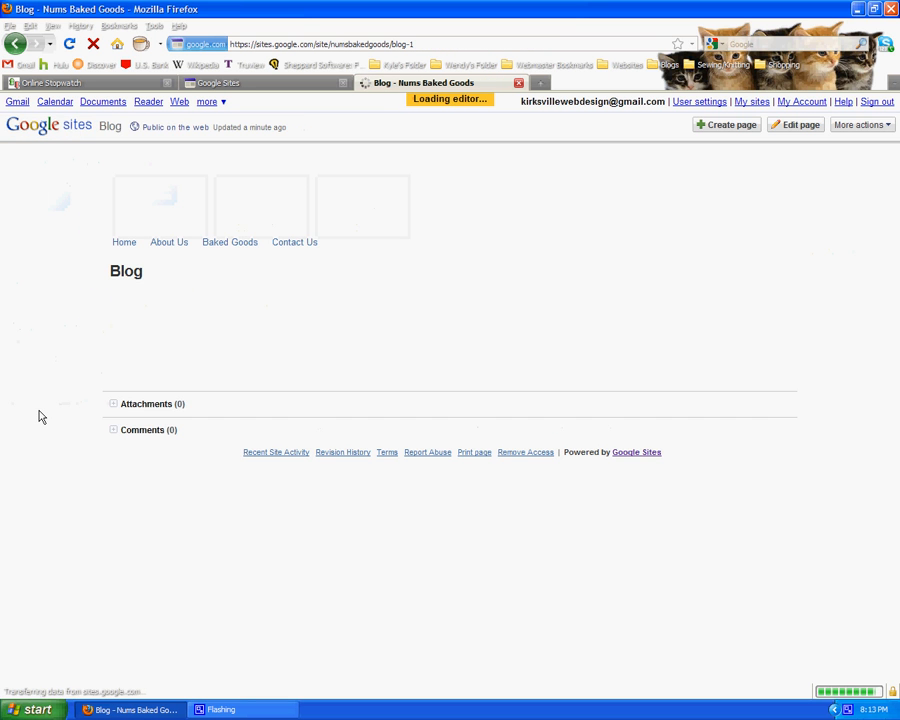
{"action": "left_click", "coordinate": [794, 124]}
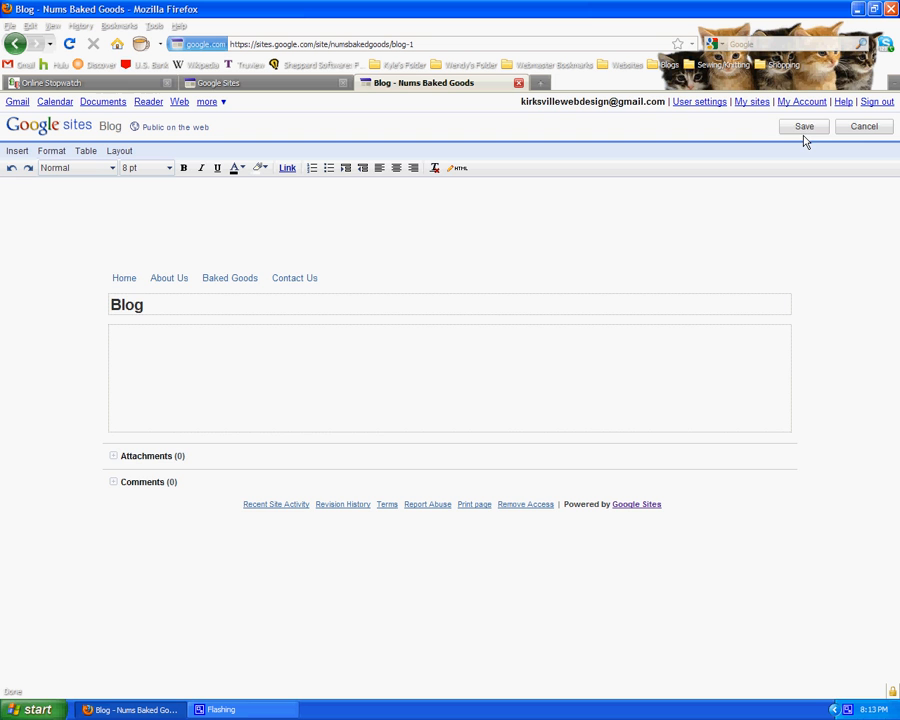
{"action": "left_click", "coordinate": [804, 126]}
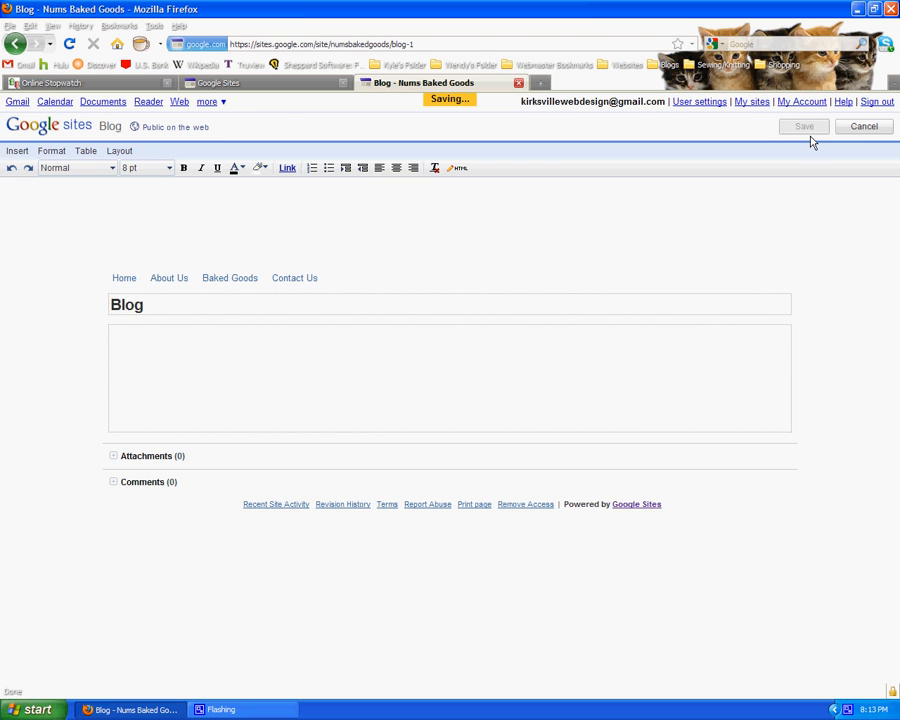
{"action": "left_click", "coordinate": [857, 124]}
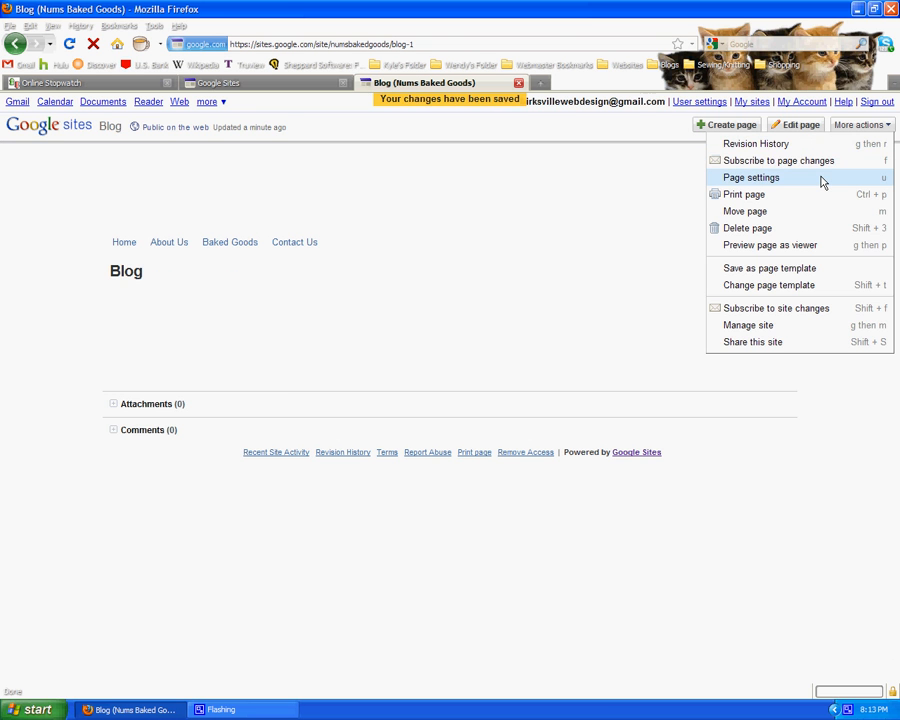
{"action": "left_click", "coordinate": [751, 177]}
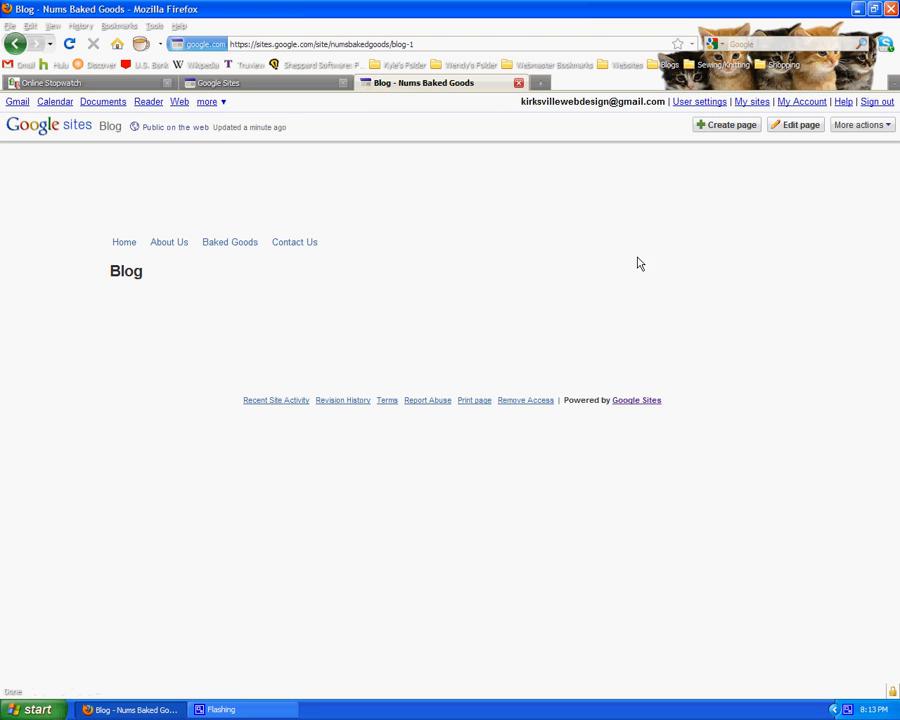
Step: Go to Manage site and open Site layout for Nums Baked Goods
{"action": "left_click", "coordinate": [858, 124]}
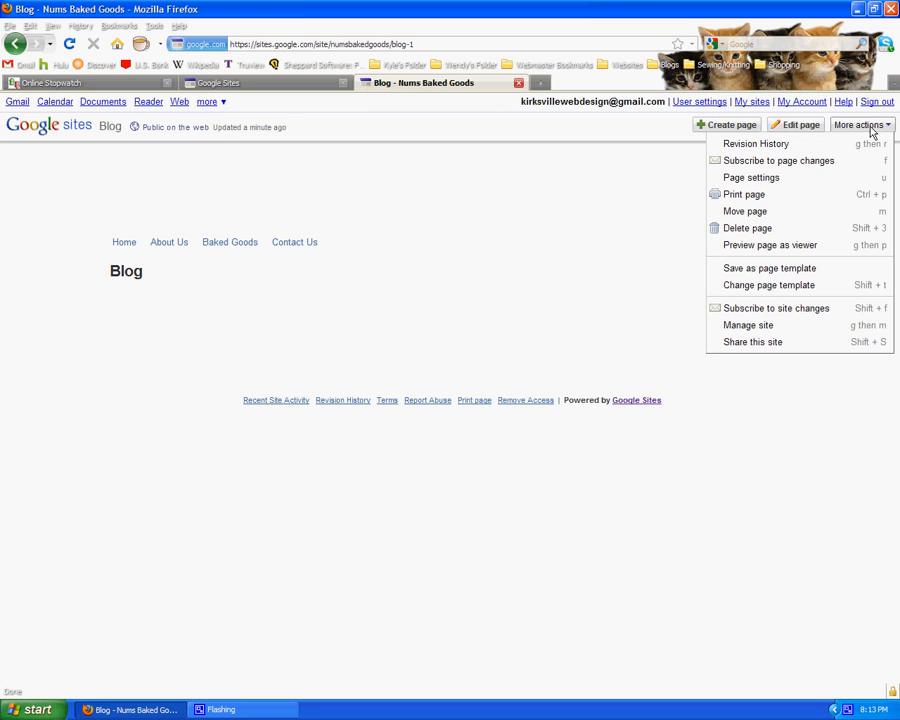
{"action": "mouse_move", "coordinate": [748, 325]}
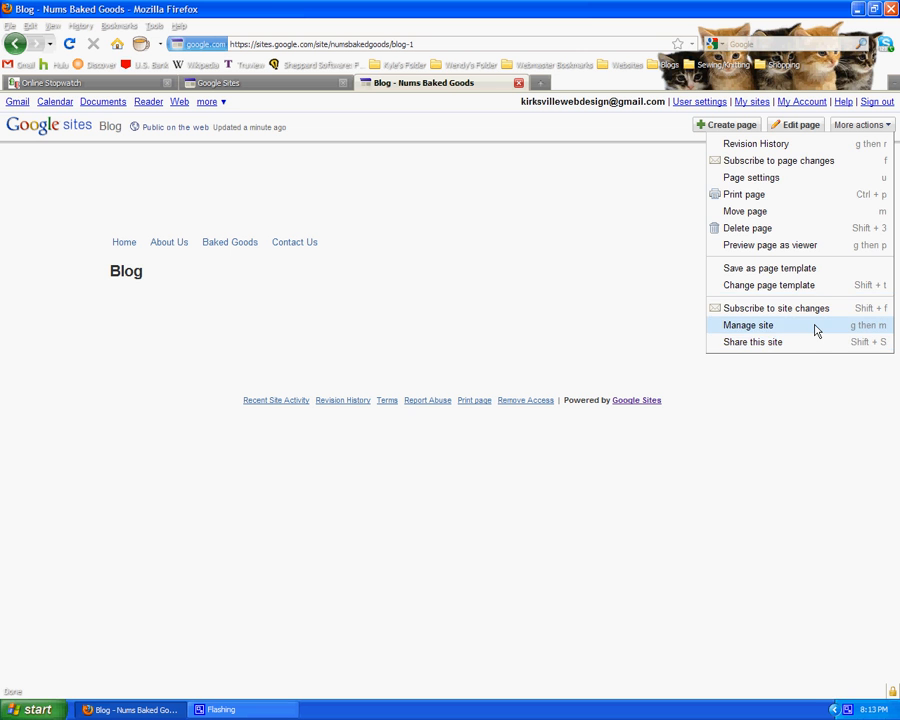
{"action": "left_click", "coordinate": [748, 325]}
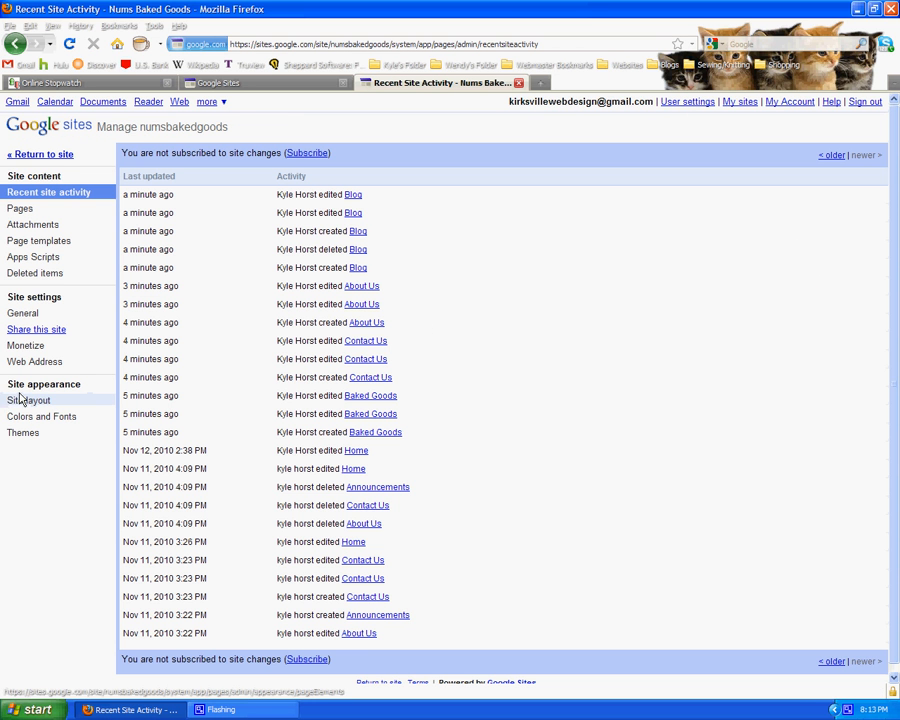
{"action": "left_click", "coordinate": [28, 400]}
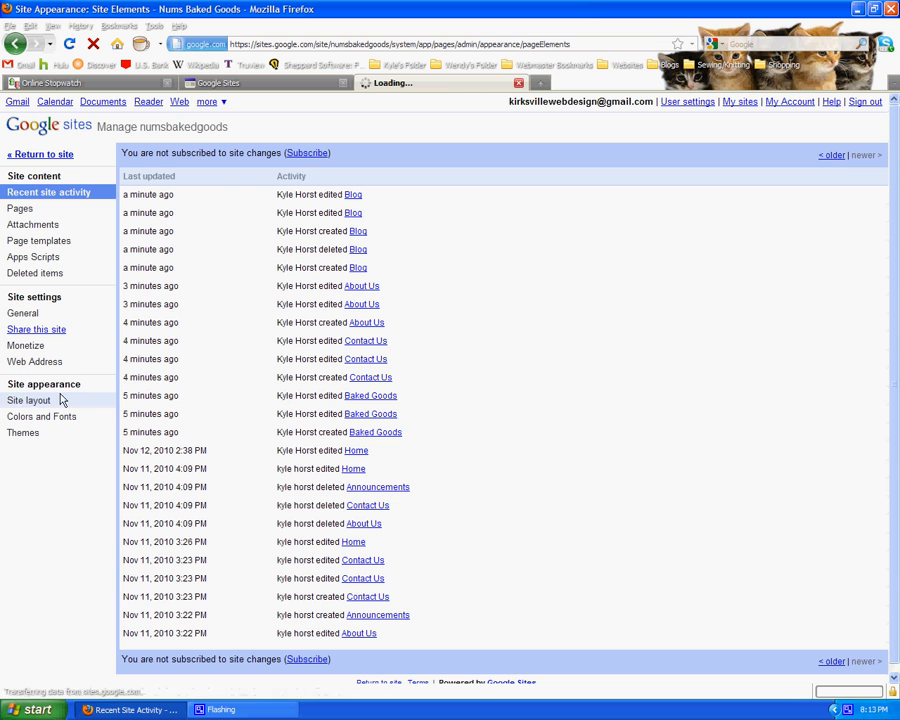
{"action": "left_click", "coordinate": [30, 400]}
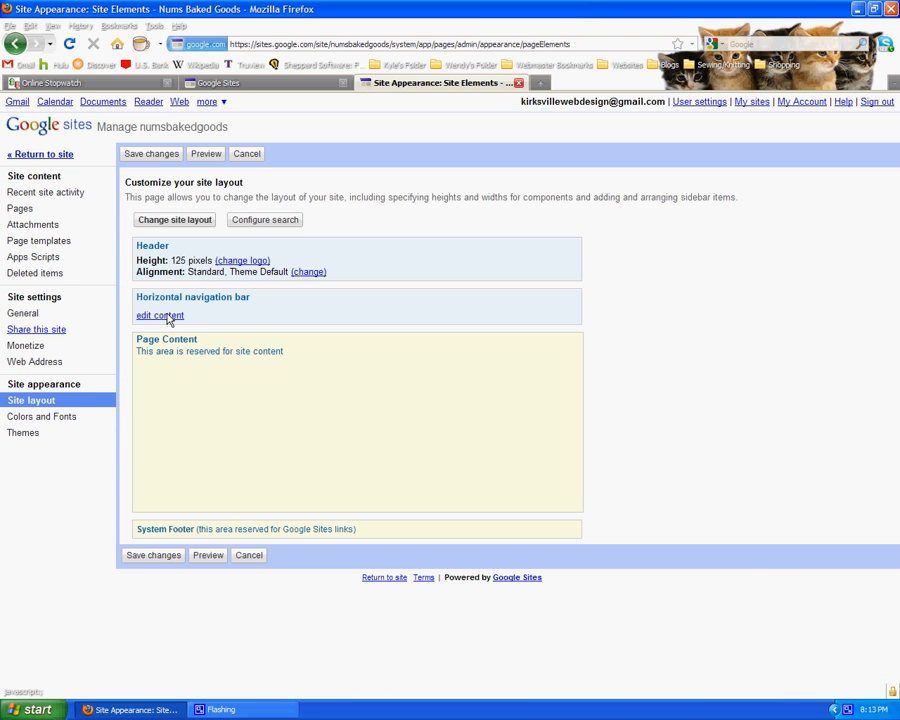
Step: Add a Blog URL link to the kirksvillevegan blogspot address in the navigation list
{"action": "left_click", "coordinate": [159, 315]}
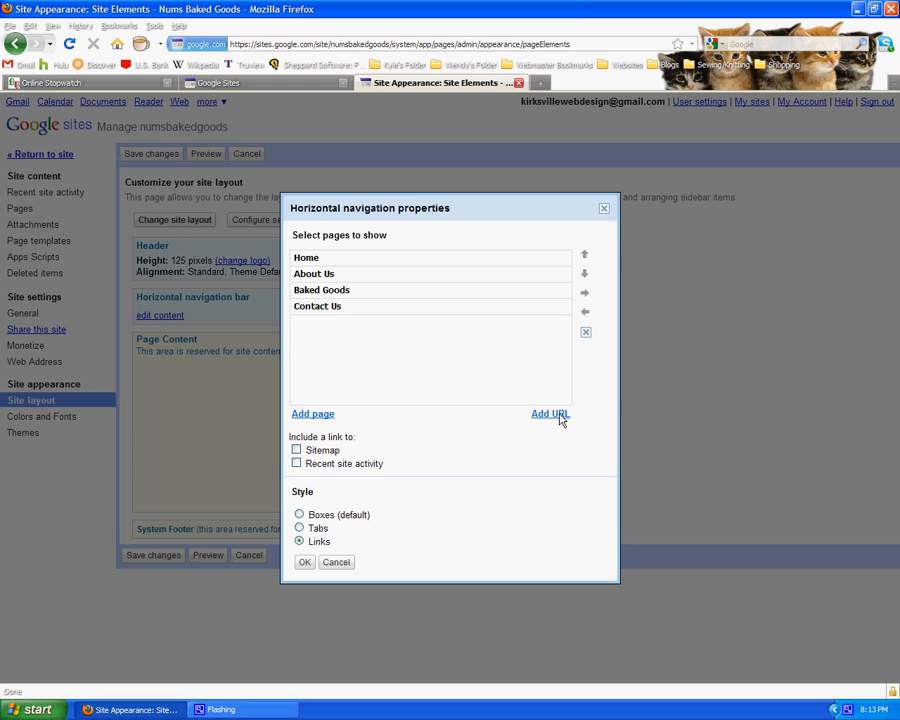
{"action": "left_click", "coordinate": [550, 414]}
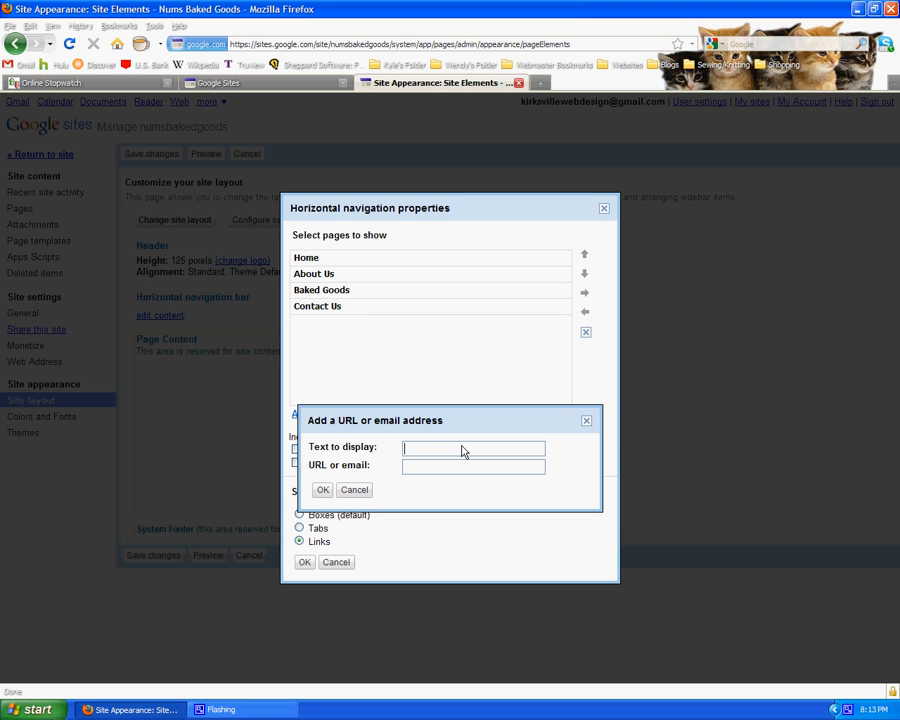
{"action": "type", "text": "Blog"}
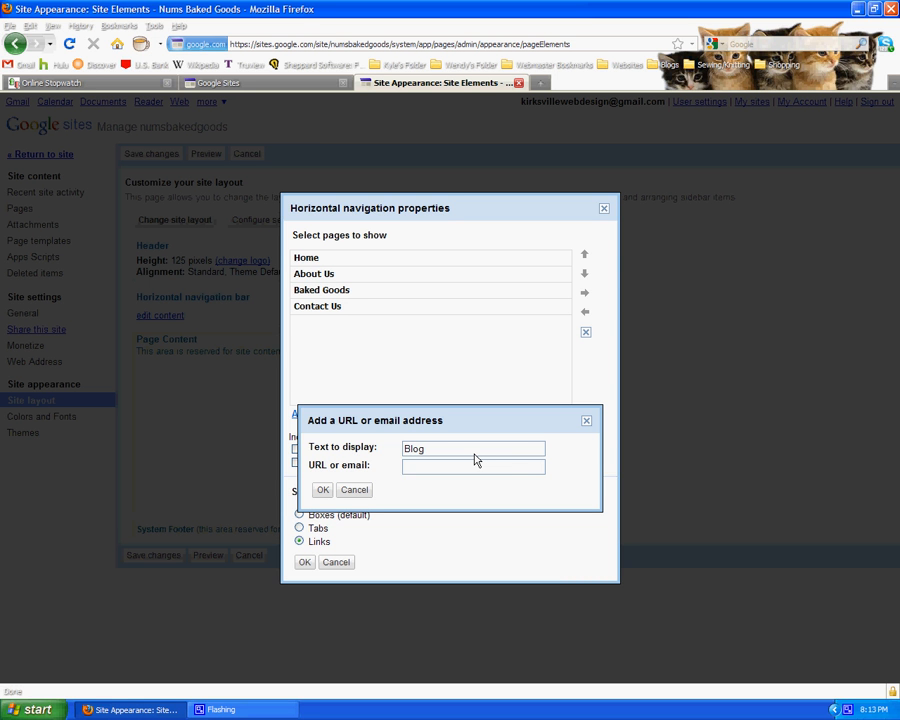
{"action": "type", "text": "h"}
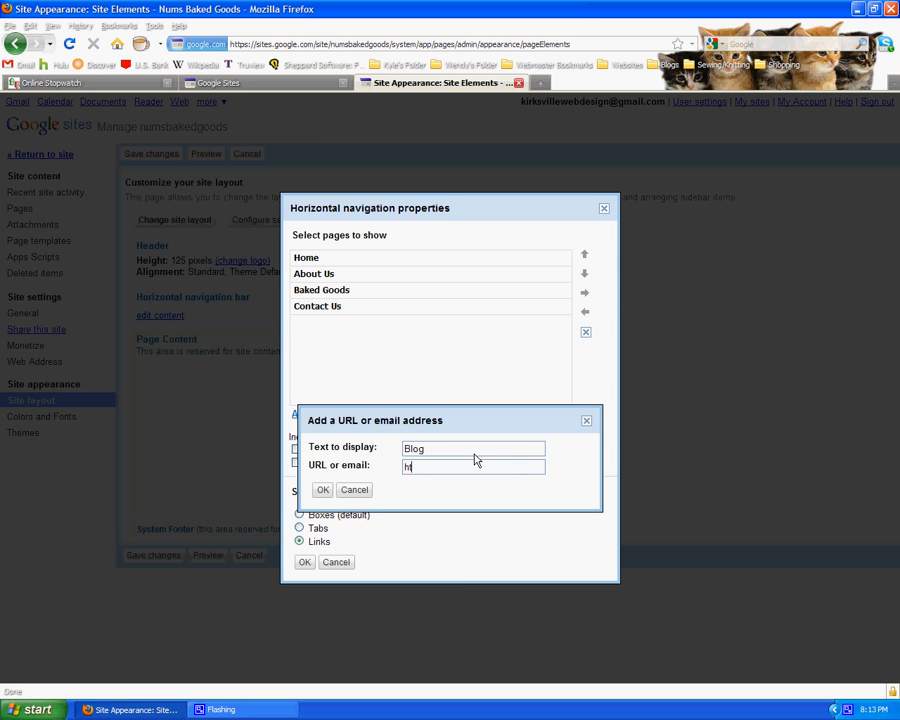
{"action": "type", "text": "ttp://kirksvillevegan.blogspot.com"}
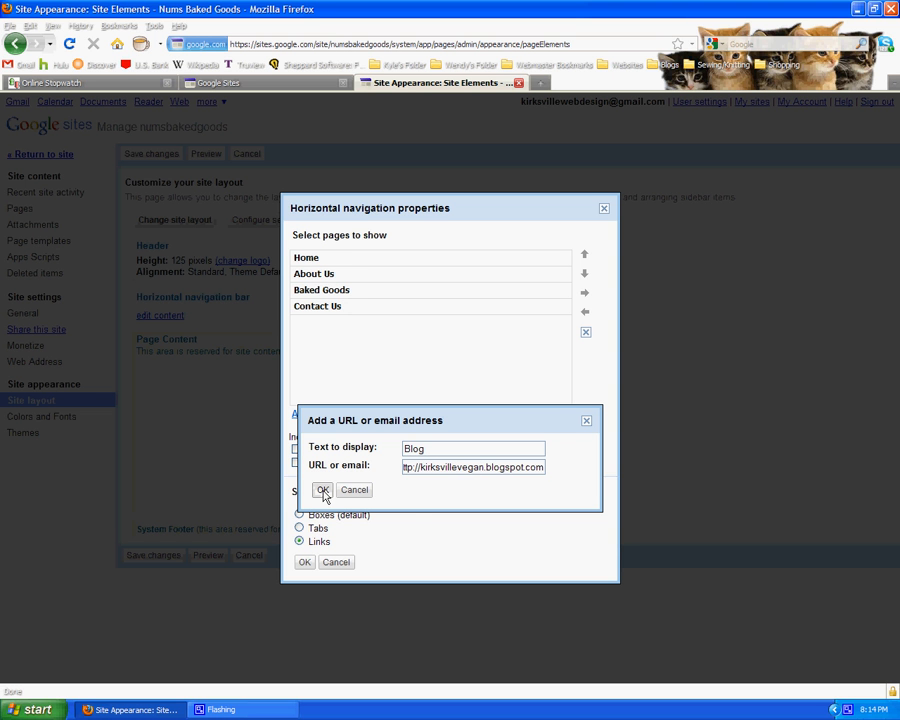
{"action": "left_click", "coordinate": [322, 489]}
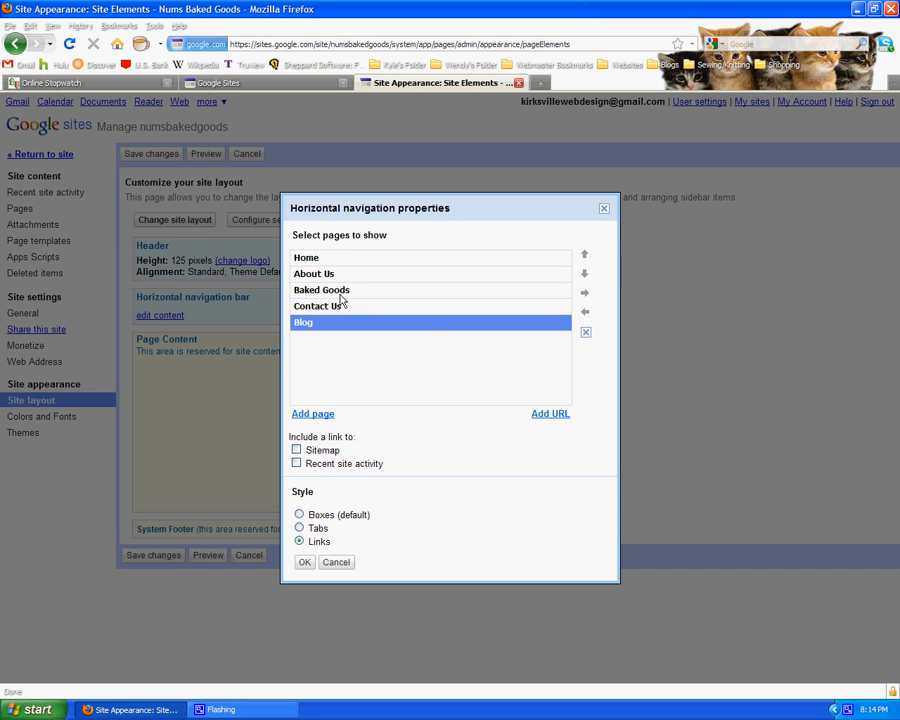
Step: Try the boxes and tabs styles, then confirm plain Links style for the navigation bar
{"action": "left_click", "coordinate": [317, 306]}
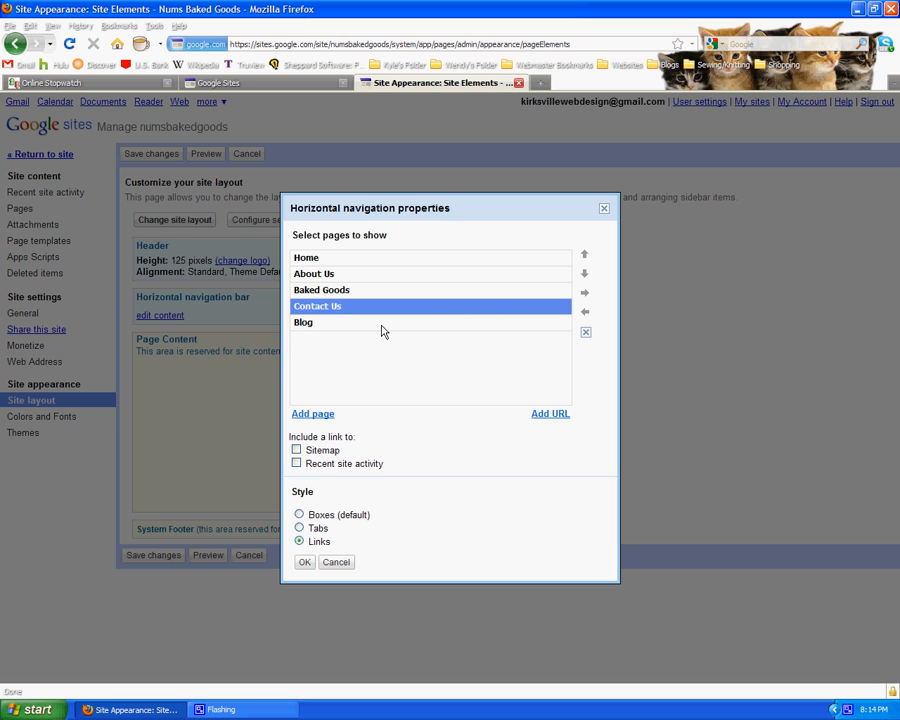
{"action": "left_click", "coordinate": [303, 322]}
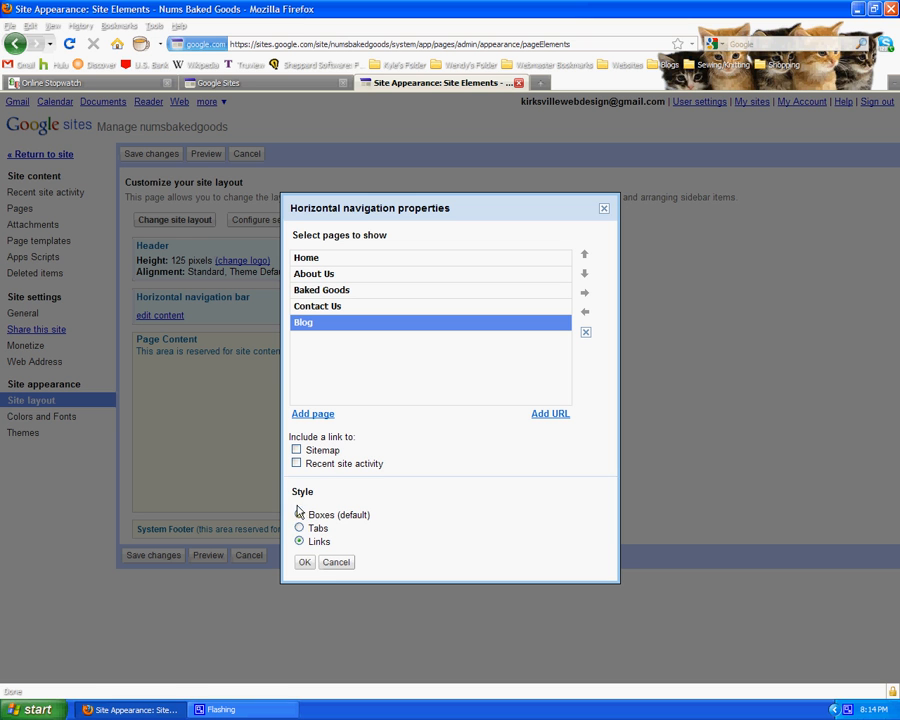
{"action": "left_click", "coordinate": [298, 514]}
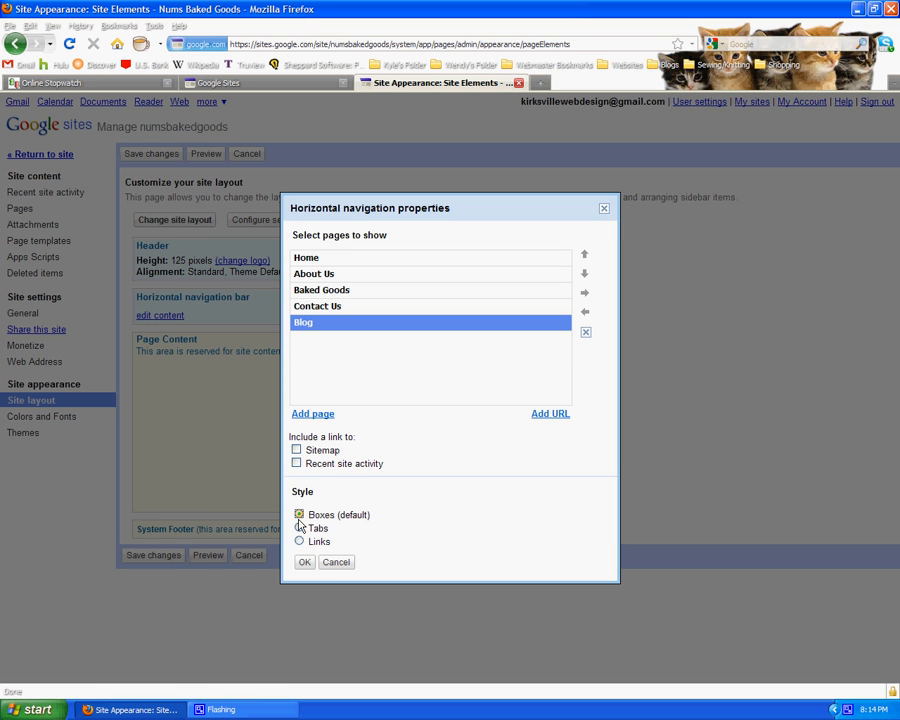
{"action": "left_click", "coordinate": [299, 528]}
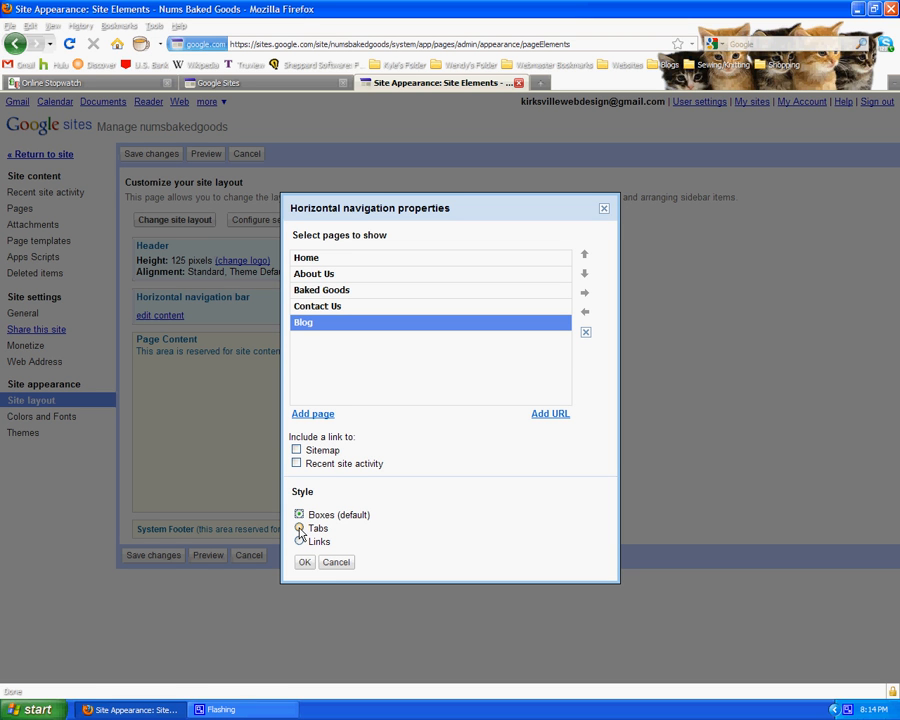
{"action": "left_click", "coordinate": [299, 528]}
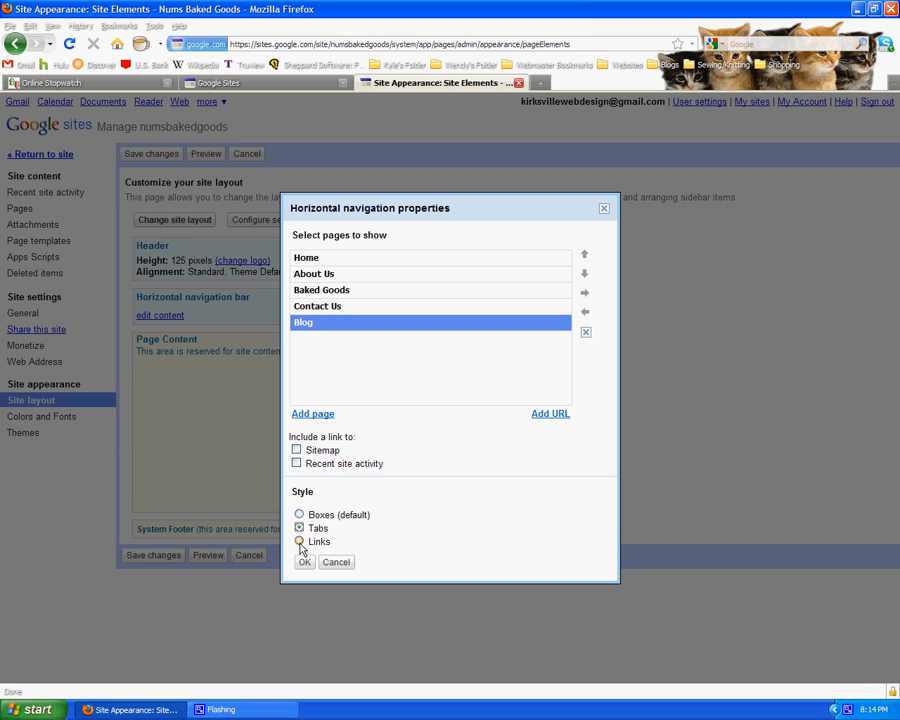
{"action": "left_click", "coordinate": [298, 541]}
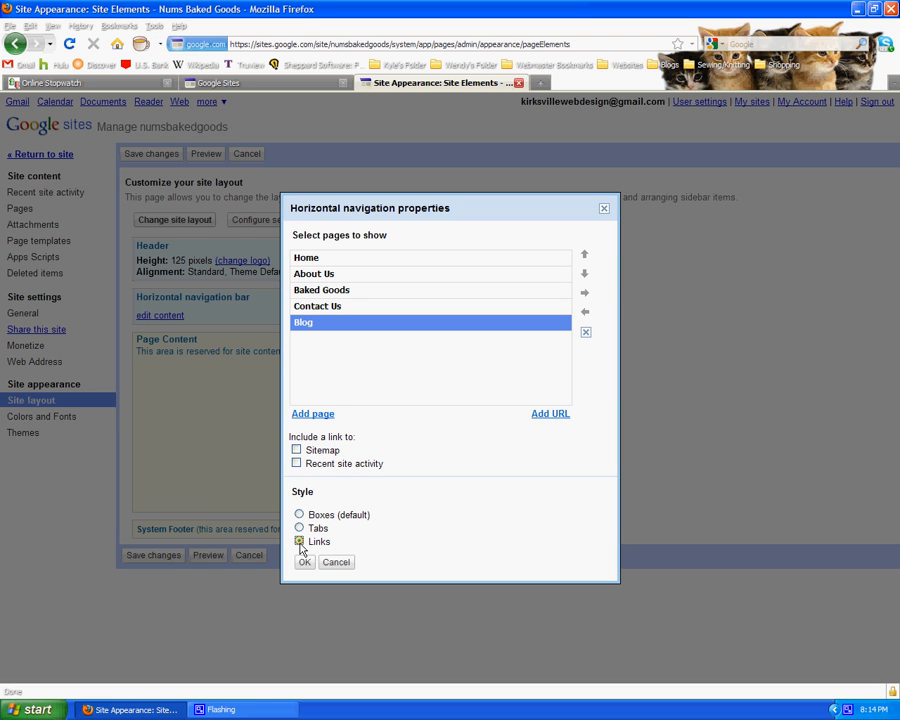
{"action": "left_click", "coordinate": [298, 514]}
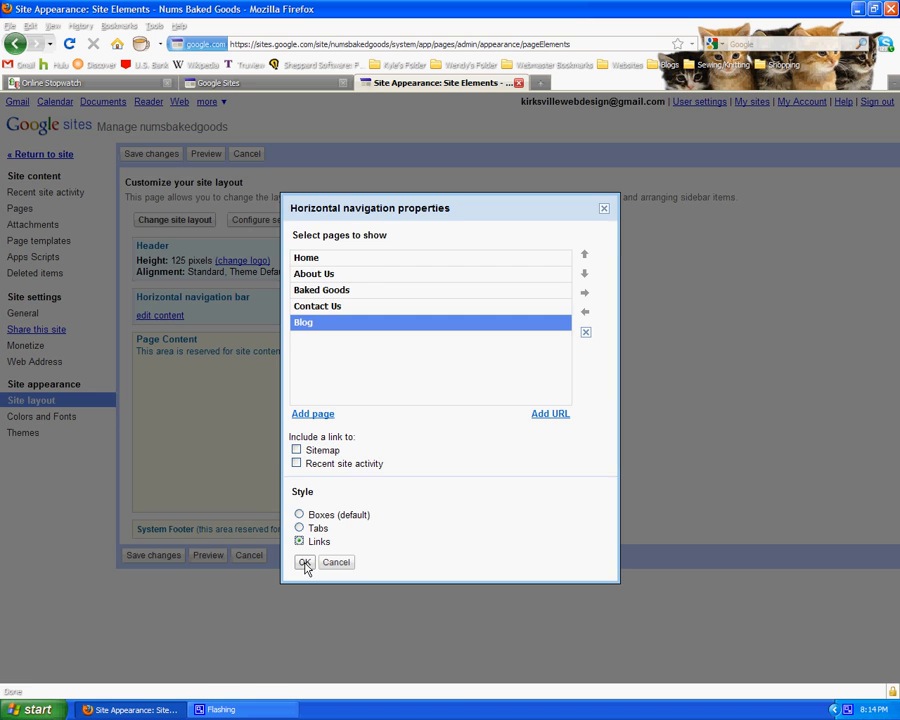
{"action": "left_click", "coordinate": [304, 562]}
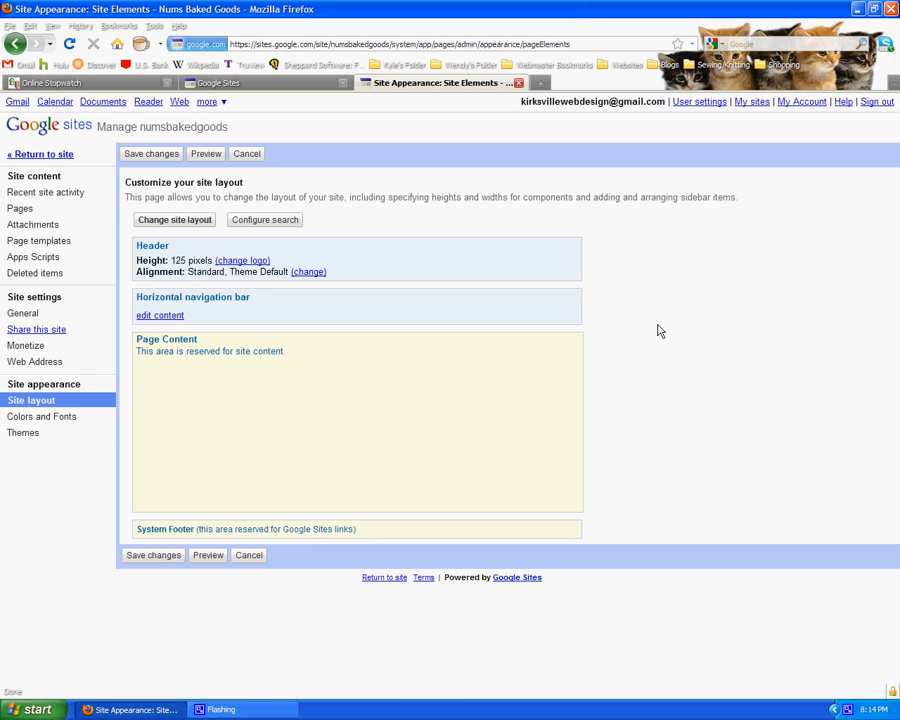
{"action": "mouse_move", "coordinate": [273, 357]}
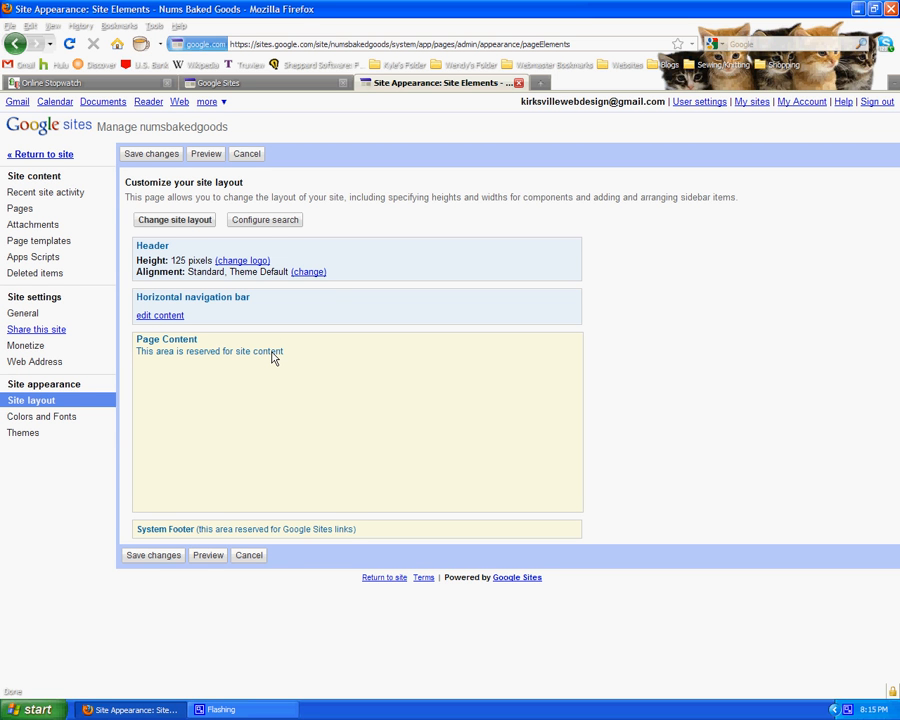
{"action": "mouse_move", "coordinate": [288, 358]}
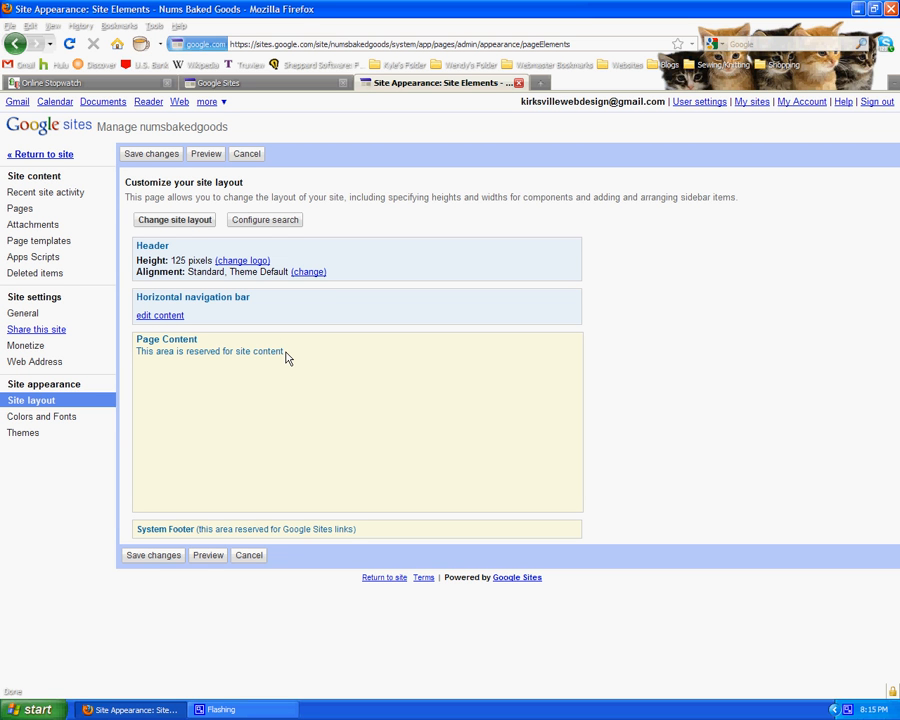
{"action": "mouse_move", "coordinate": [283, 358]}
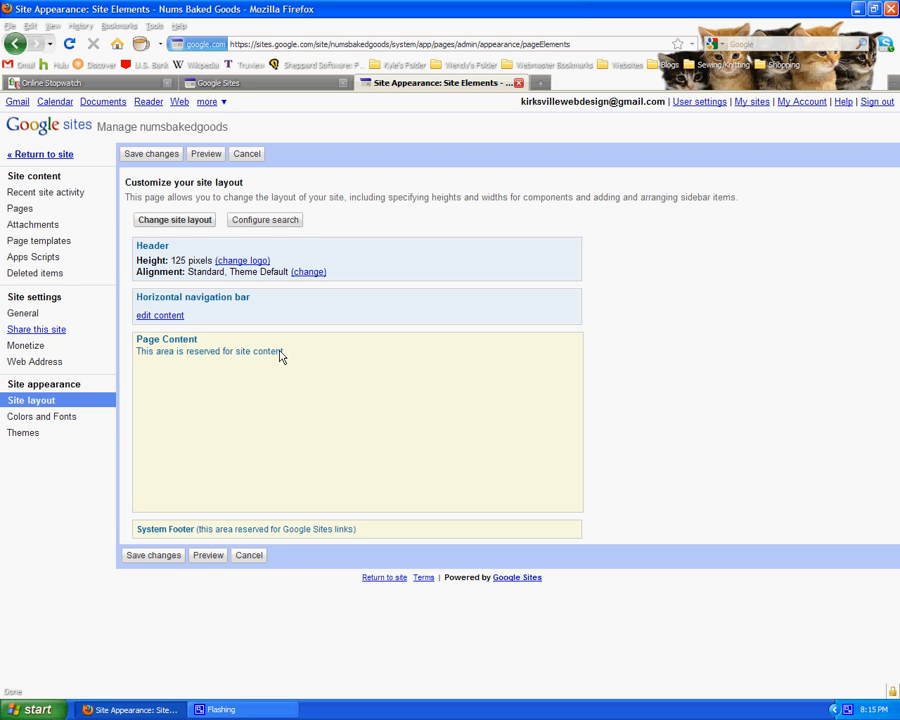
{"action": "mouse_move", "coordinate": [280, 358]}
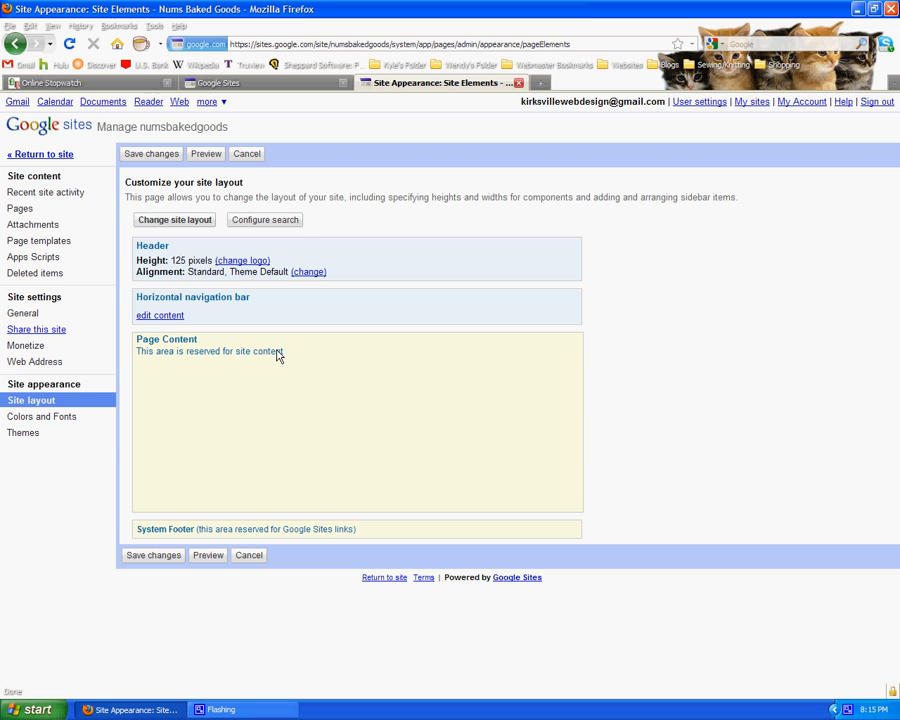
{"action": "mouse_move", "coordinate": [276, 358]}
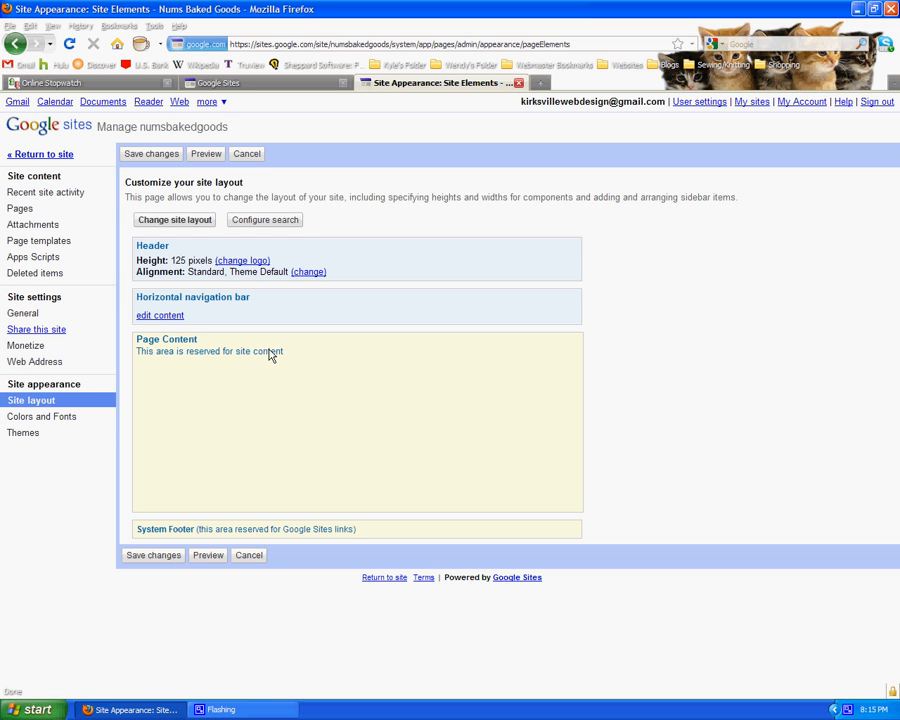
{"action": "mouse_move", "coordinate": [151, 153]}
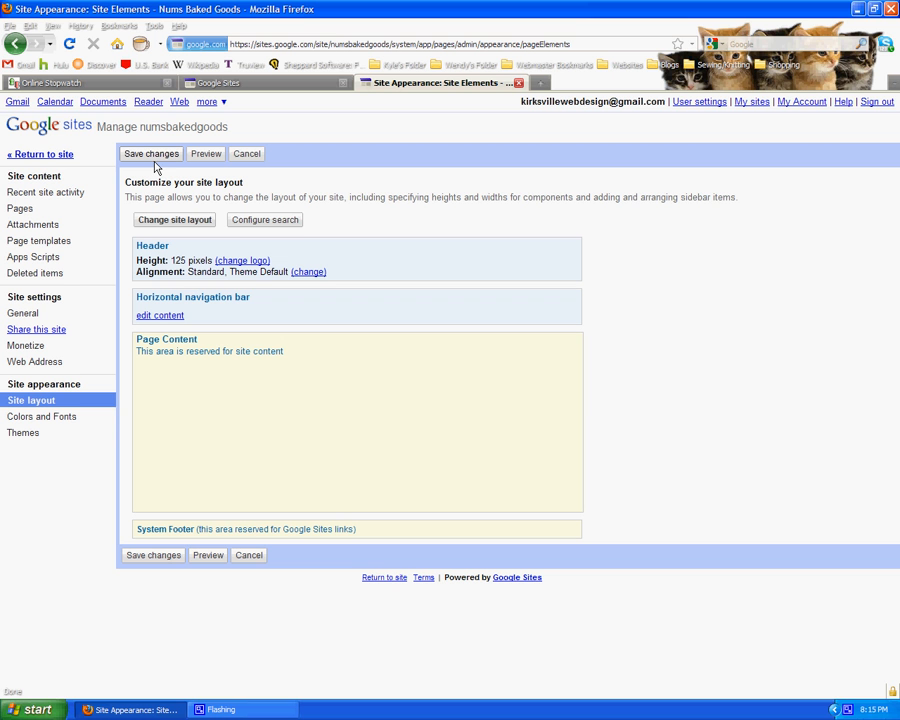
{"action": "mouse_move", "coordinate": [241, 207]}
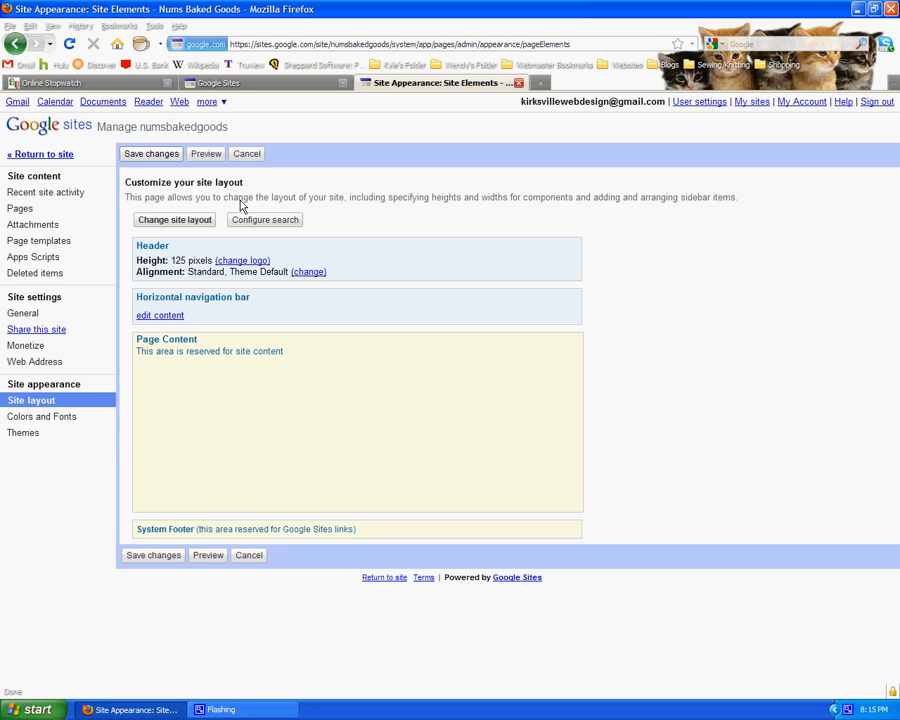
Step: Save the layout with the Blog link and Links-style navigation
{"action": "left_click", "coordinate": [151, 153]}
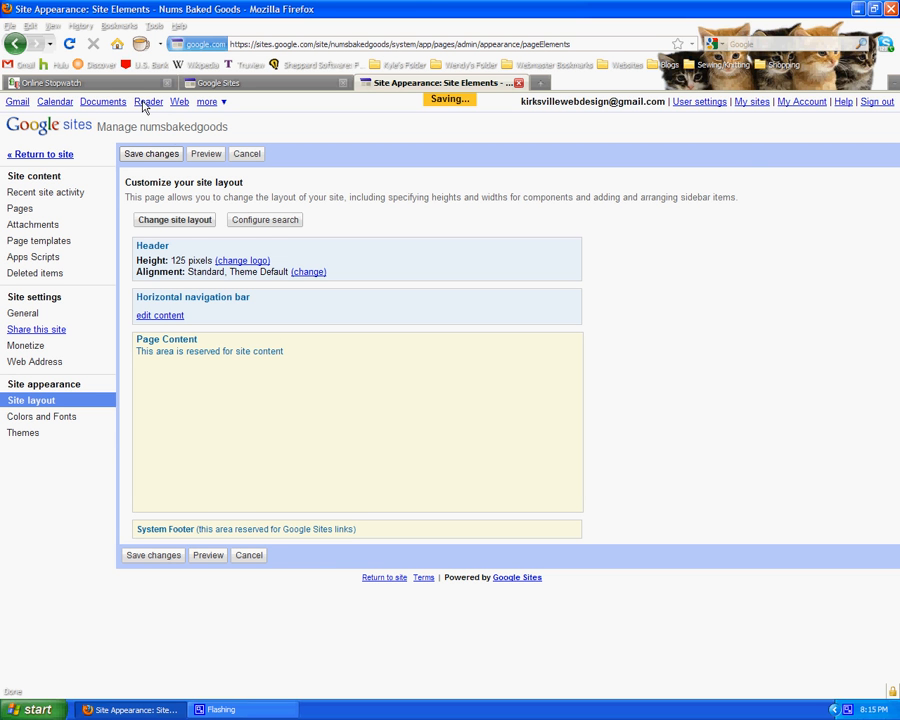
{"action": "left_click", "coordinate": [80, 82]}
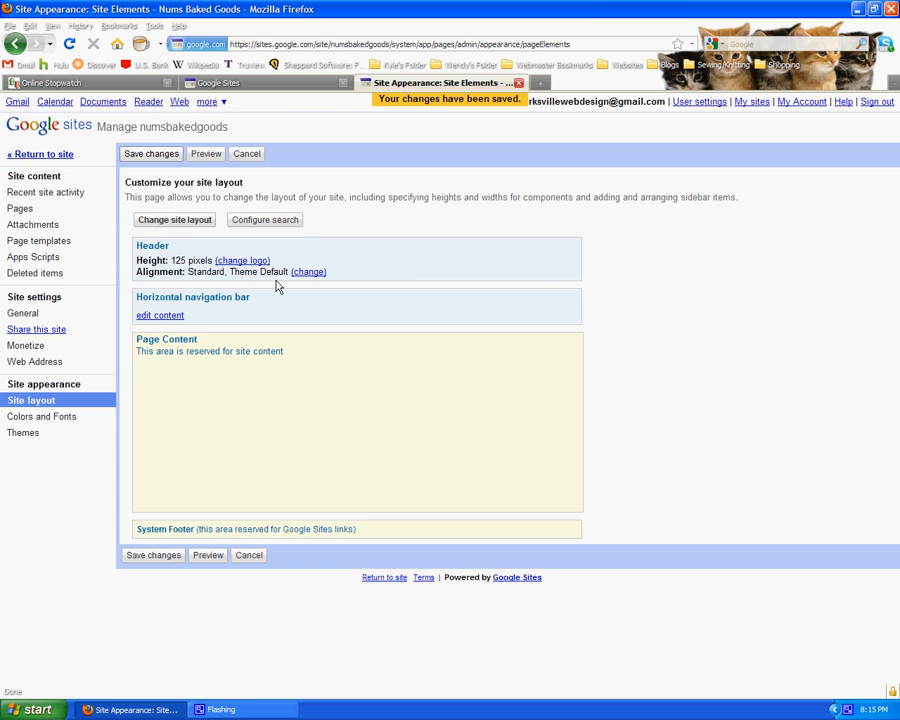
{"action": "mouse_move", "coordinate": [42, 416]}
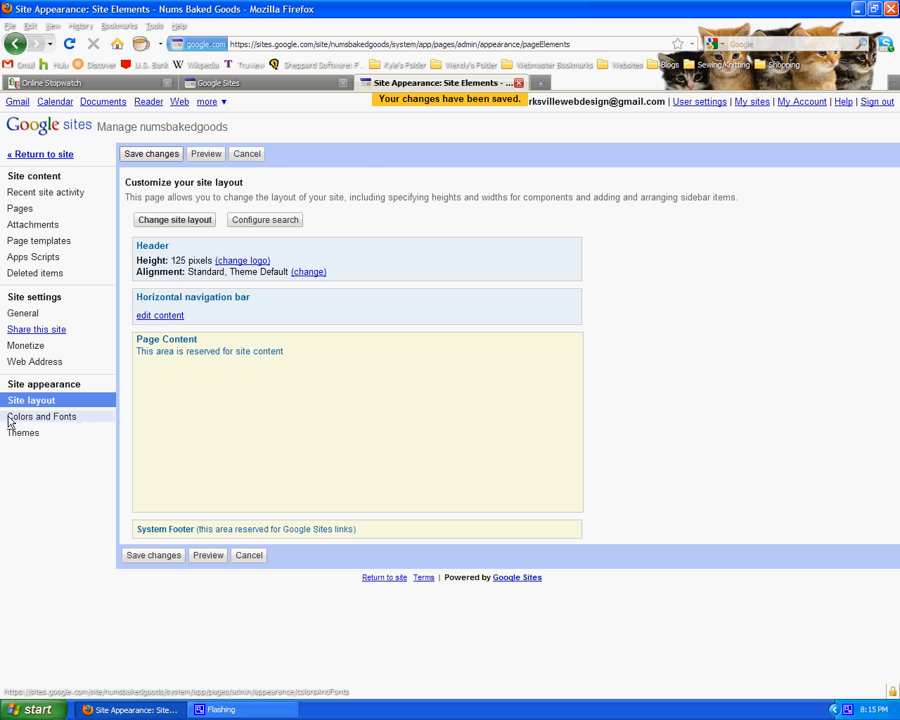
Step: In Colors and Fonts, set the horizontal navigation background to dark green #007c1f
{"action": "left_click", "coordinate": [41, 416]}
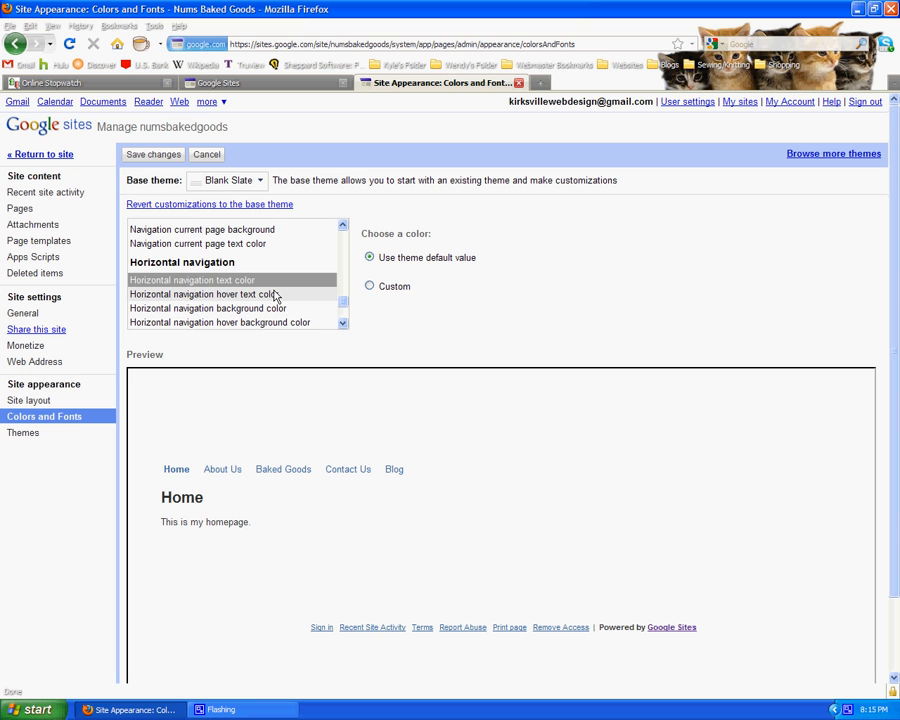
{"action": "scroll", "scroll_direction": "down", "scroll_amount": 3}
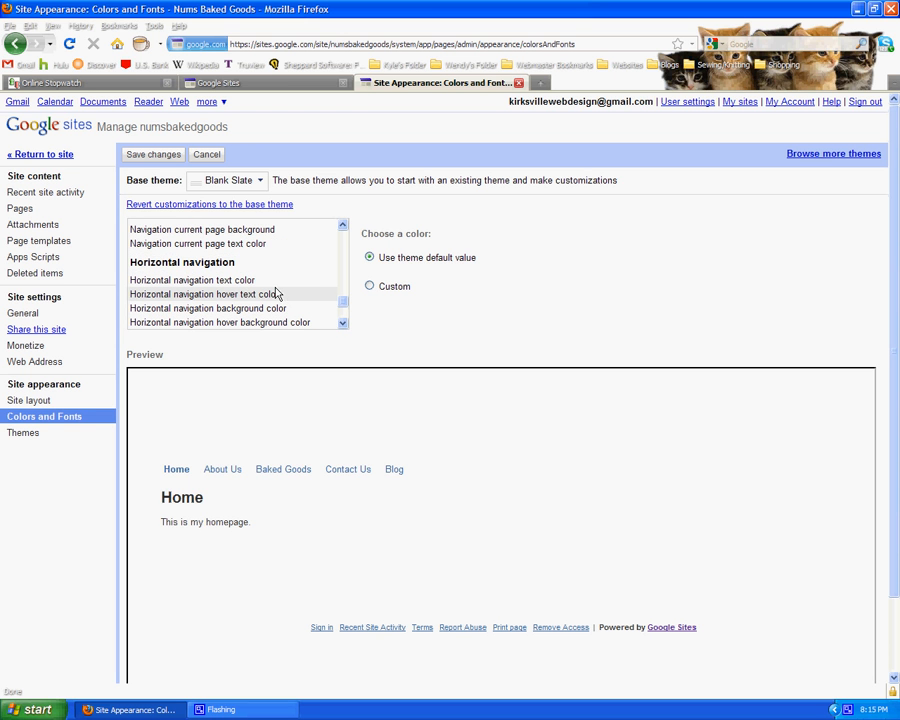
{"action": "scroll", "scroll_direction": "down", "scroll_amount": 3}
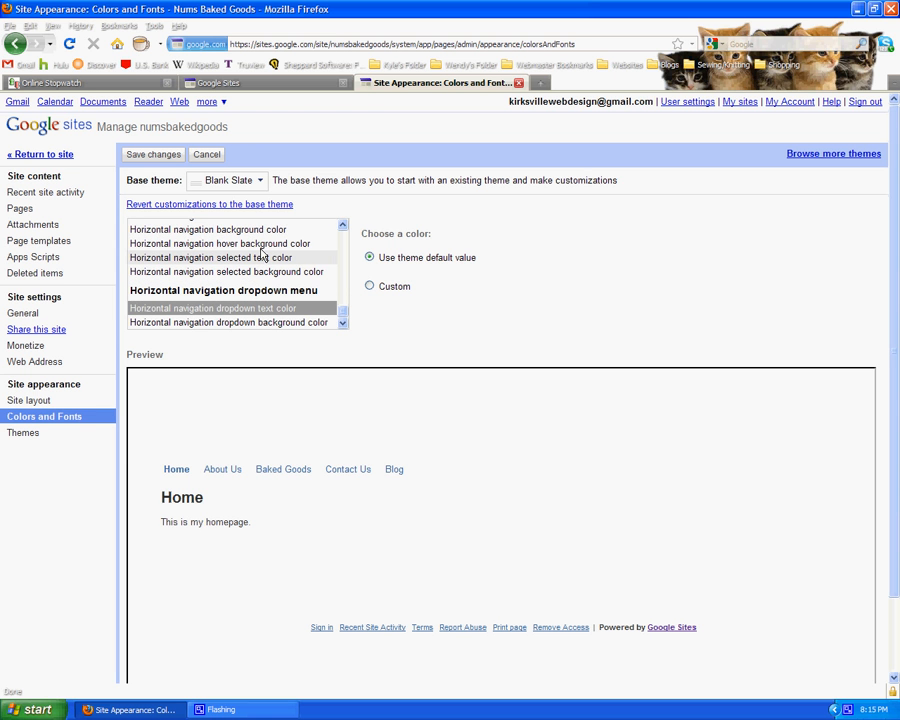
{"action": "left_click", "coordinate": [370, 287]}
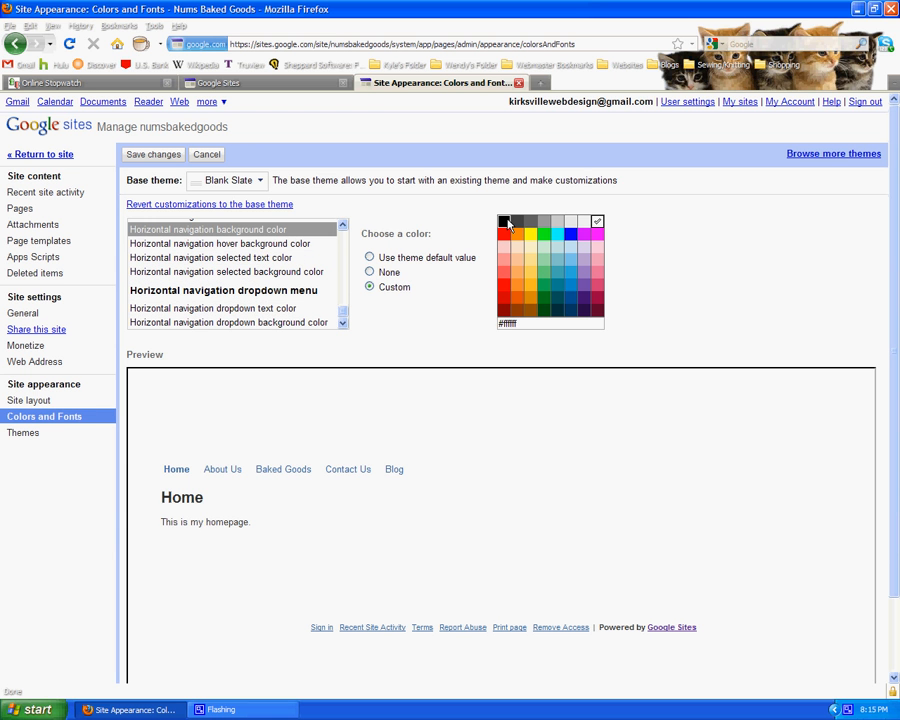
{"action": "left_click", "coordinate": [504, 222]}
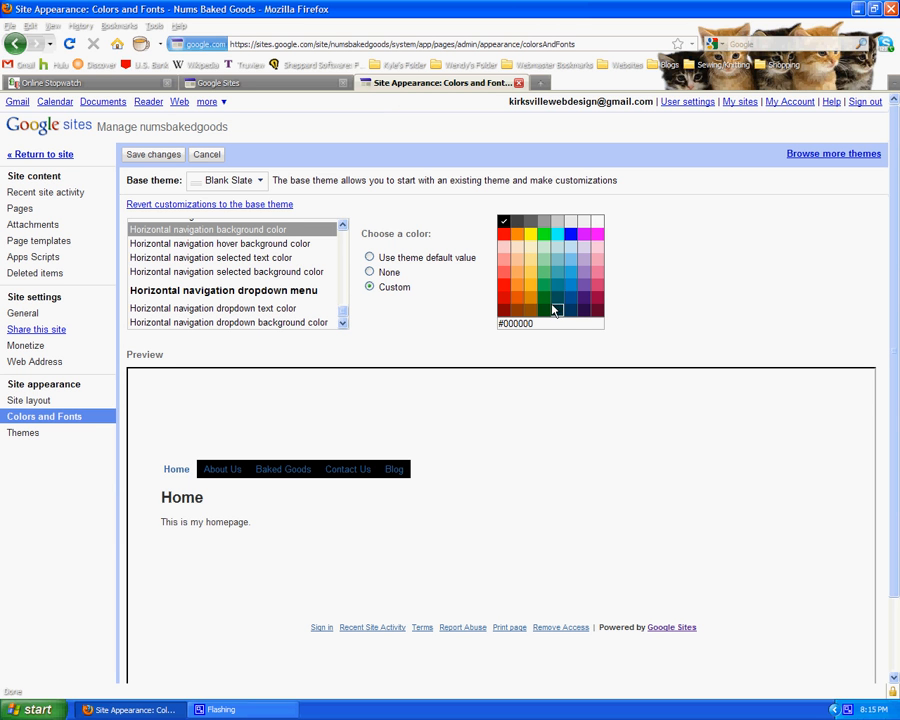
{"action": "left_click", "coordinate": [547, 303]}
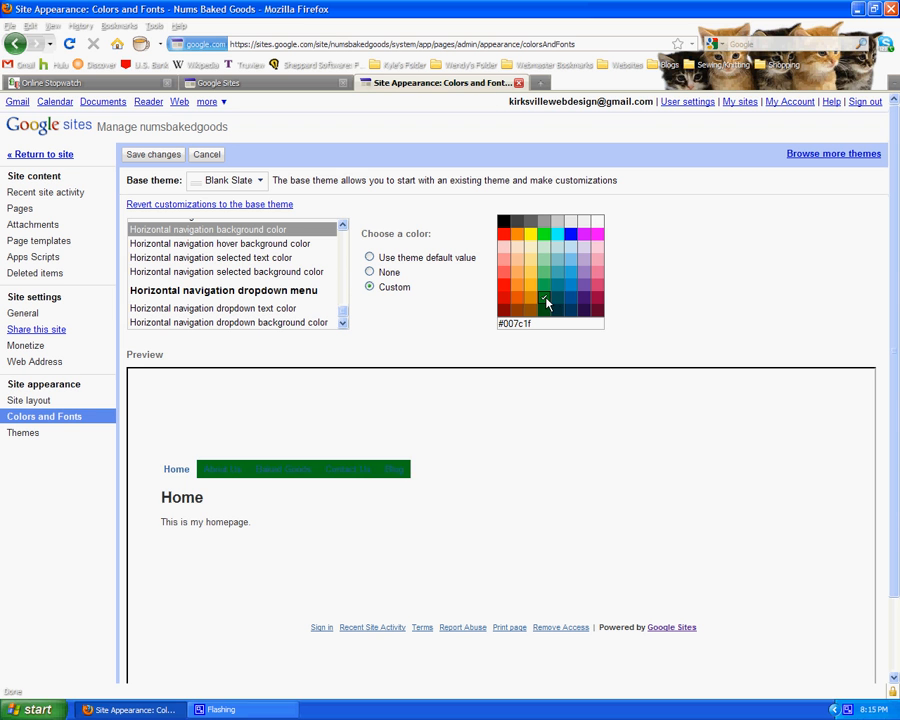
{"action": "left_click", "coordinate": [544, 288]}
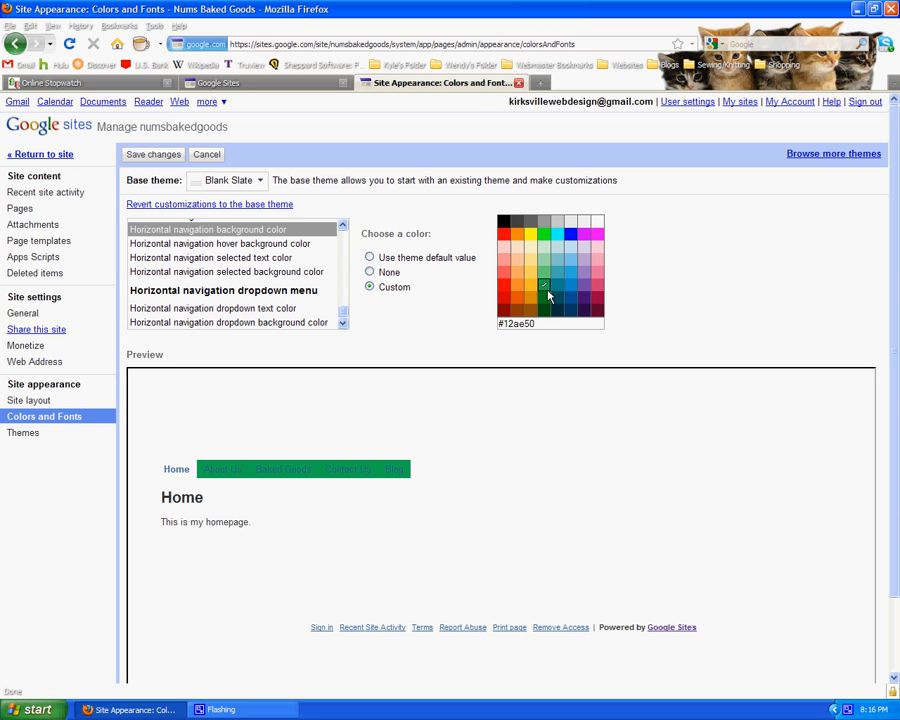
{"action": "left_click", "coordinate": [545, 290]}
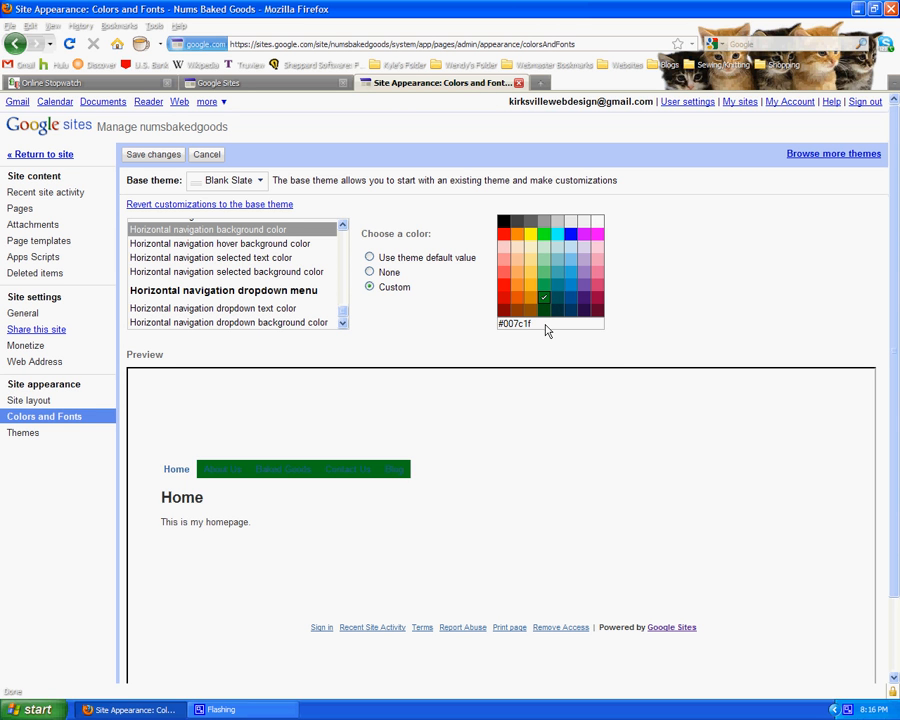
{"action": "mouse_move", "coordinate": [547, 331]}
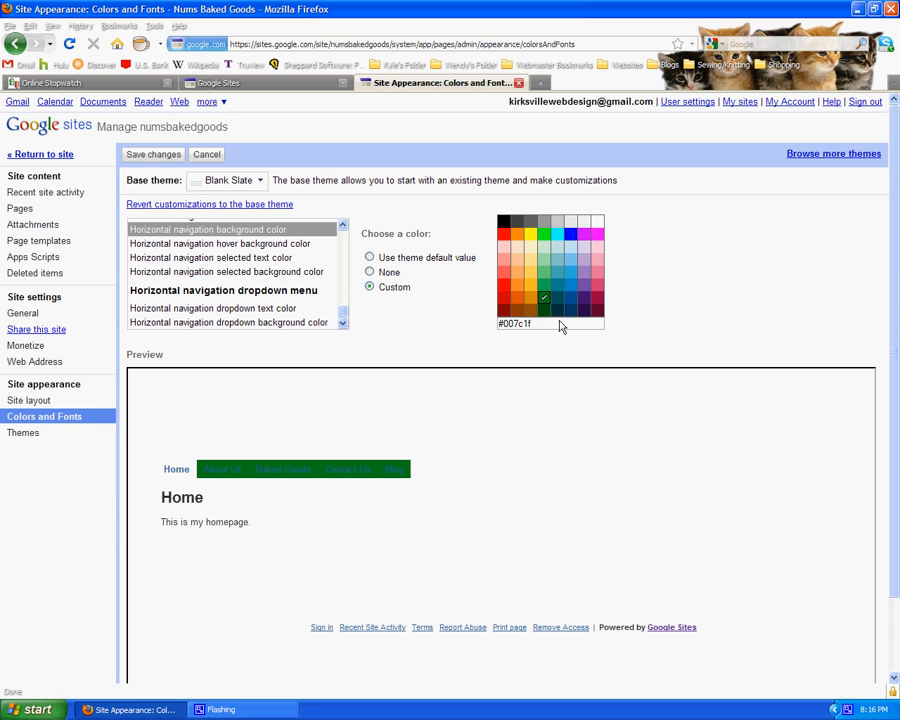
{"action": "mouse_move", "coordinate": [530, 285]}
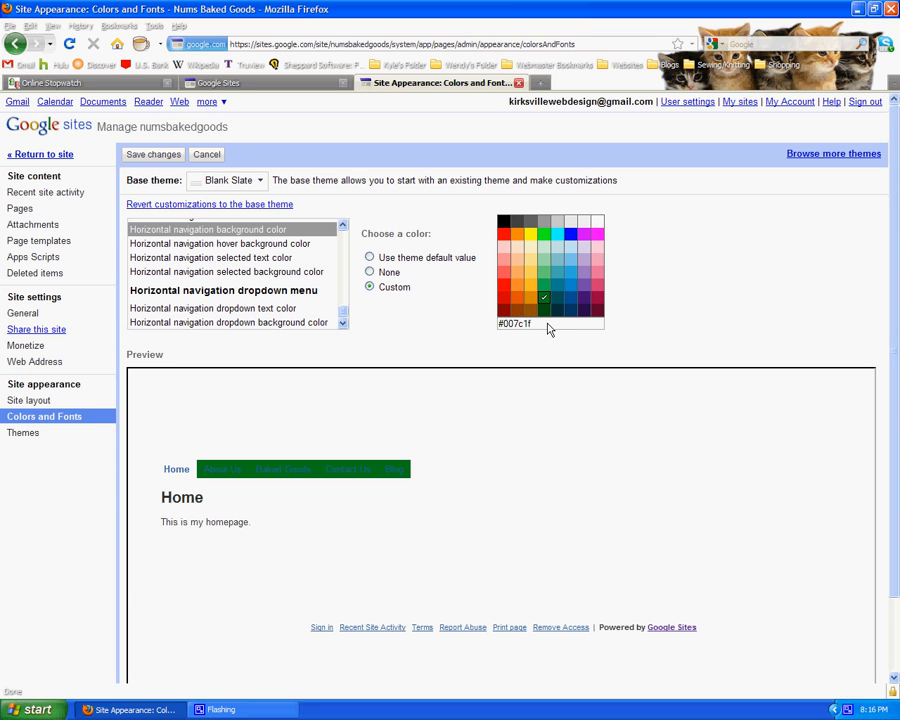
{"action": "mouse_move", "coordinate": [513, 323]}
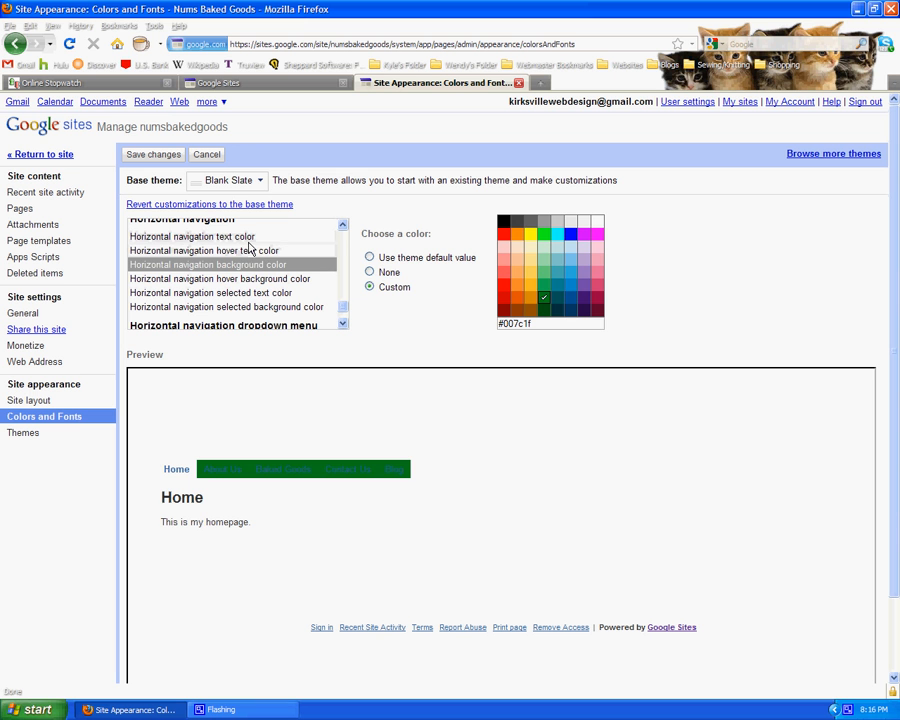
Step: Set the horizontal navigation link text color to white #ffffff
{"action": "left_click", "coordinate": [192, 236]}
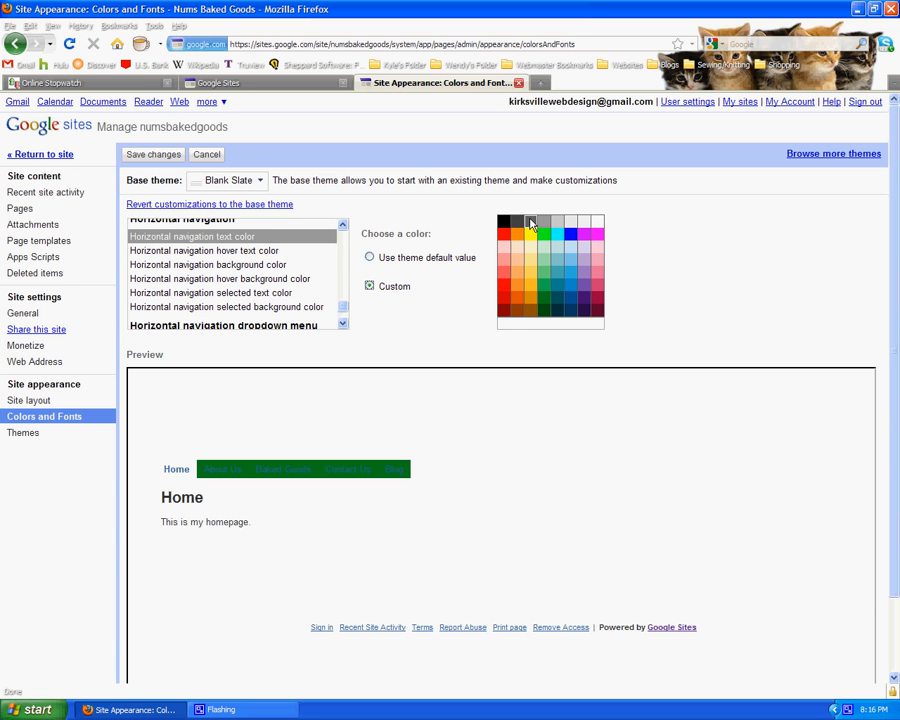
{"action": "left_click", "coordinate": [519, 290]}
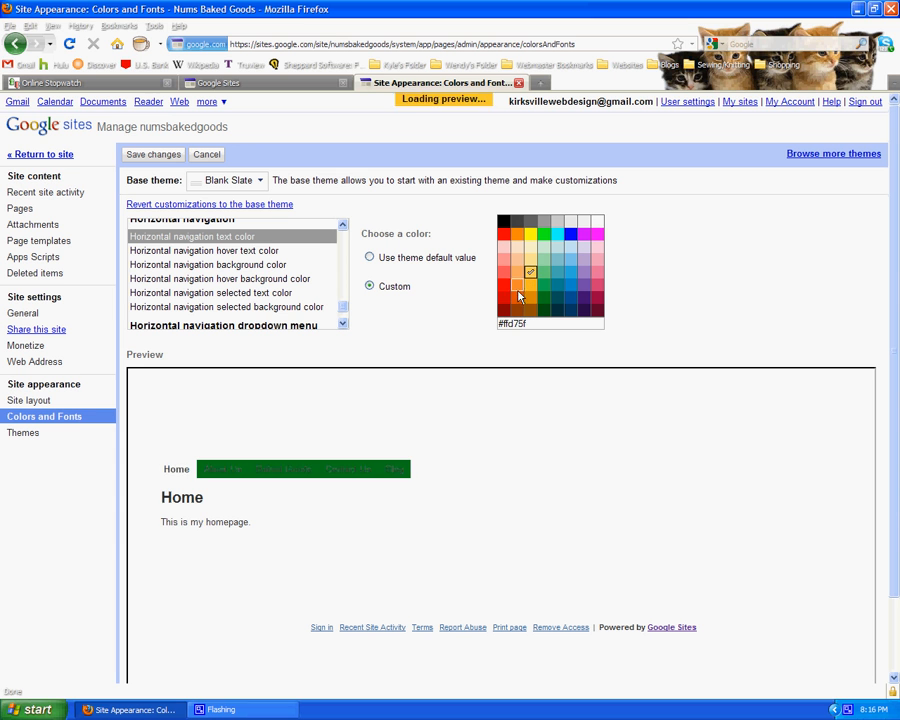
{"action": "left_click", "coordinate": [531, 237]}
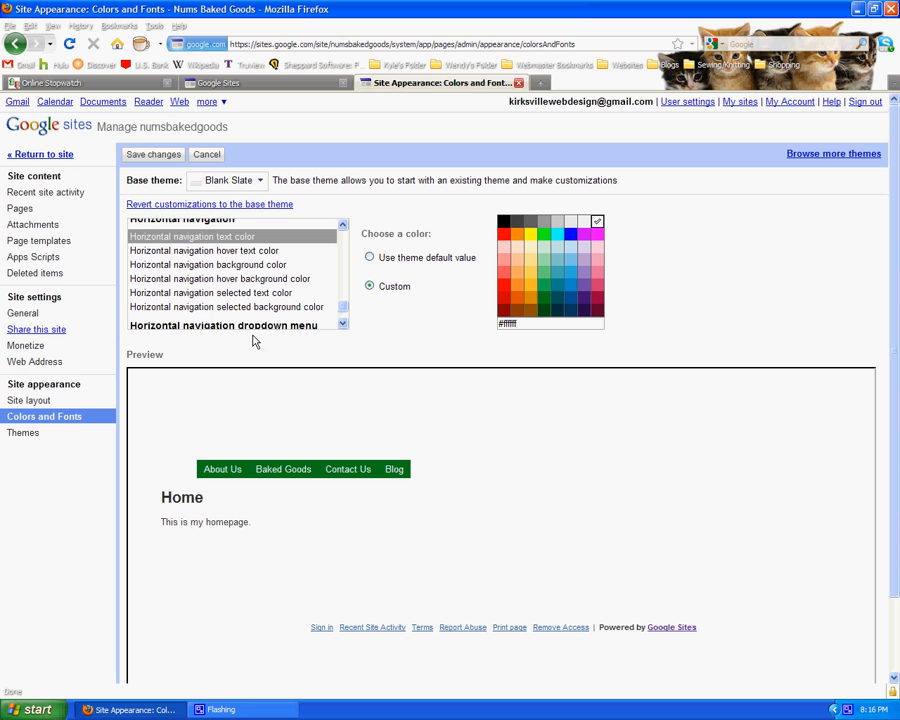
Step: Set the selected nav tab background to dark green #005214
{"action": "left_click", "coordinate": [228, 307]}
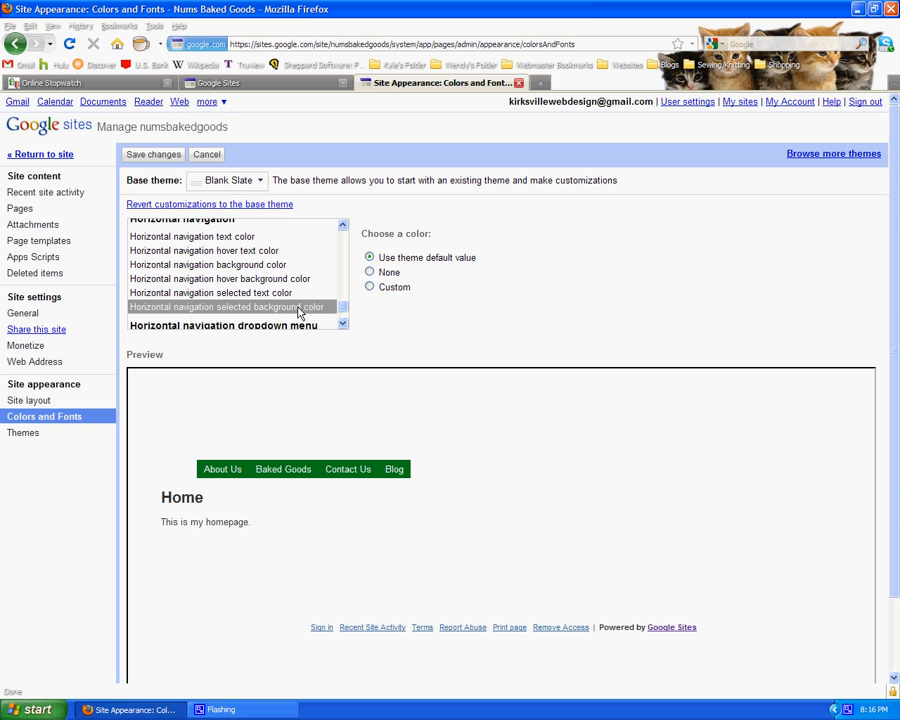
{"action": "left_click", "coordinate": [369, 287]}
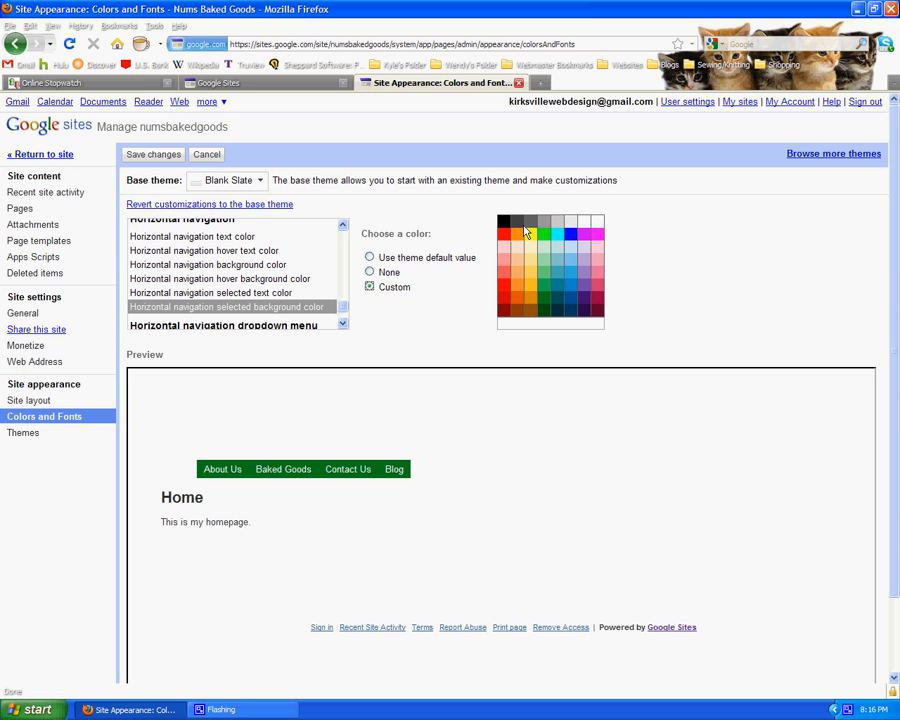
{"action": "left_click", "coordinate": [543, 275]}
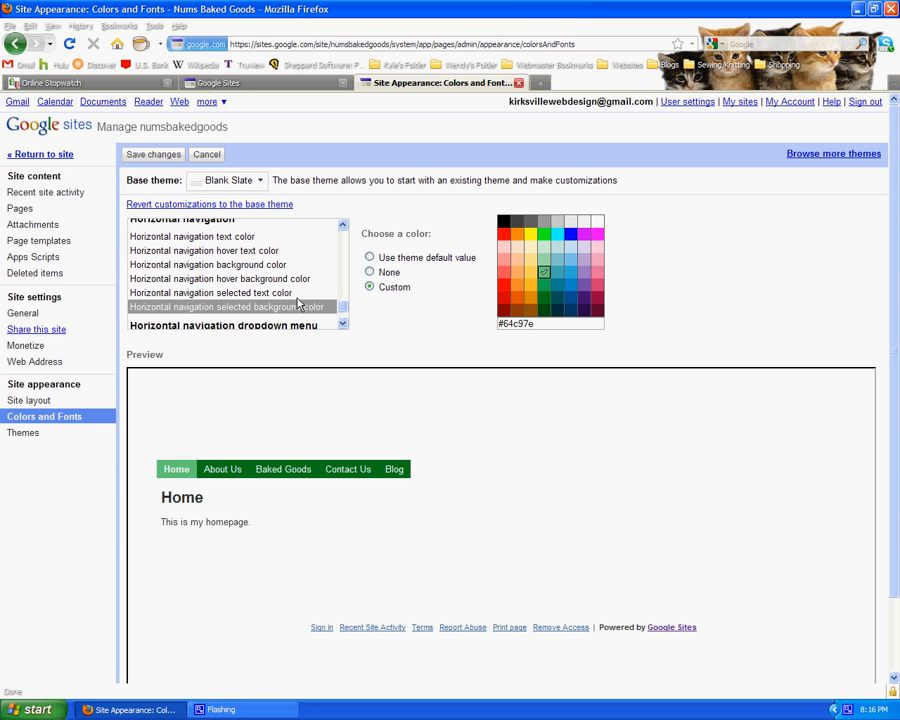
{"action": "mouse_move", "coordinate": [242, 478]}
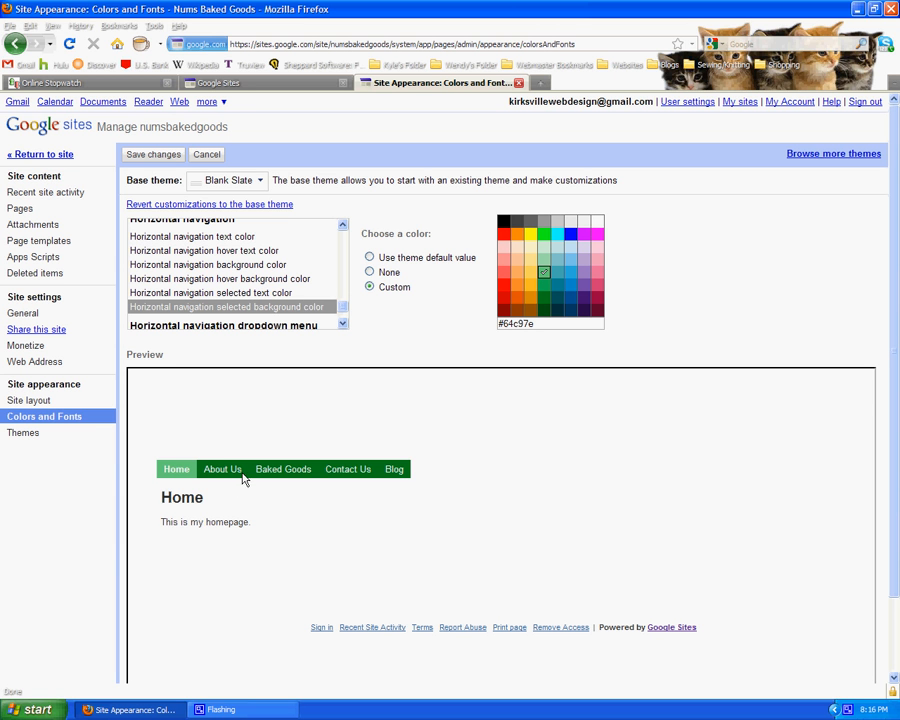
{"action": "left_click", "coordinate": [544, 310]}
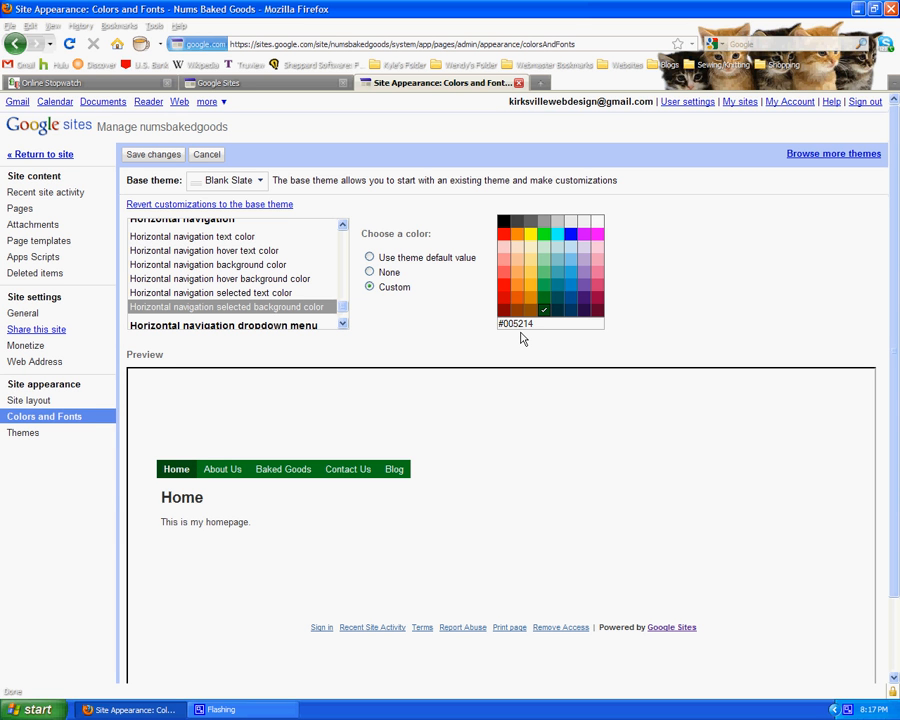
{"action": "mouse_move", "coordinate": [173, 479]}
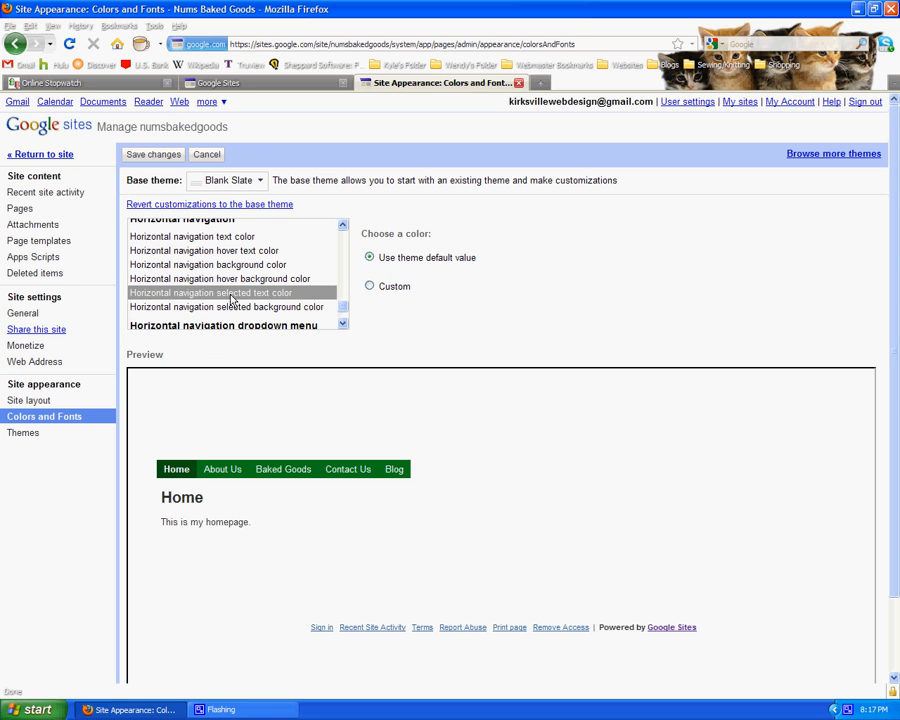
Step: Set the nav hover background to light green #64c97e and hover text to white
{"action": "left_click", "coordinate": [220, 278]}
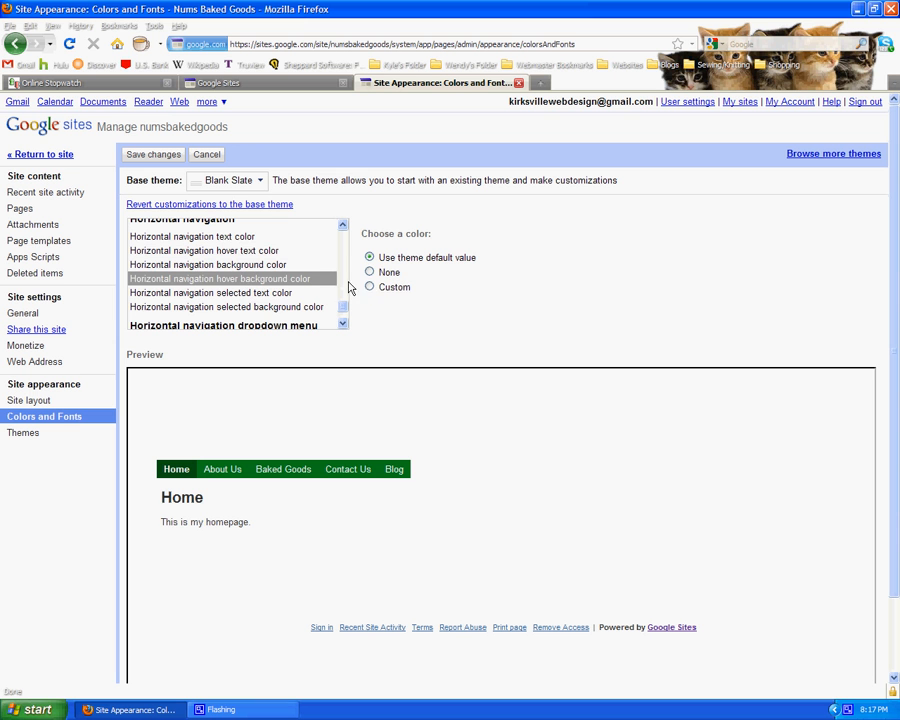
{"action": "left_click", "coordinate": [369, 288]}
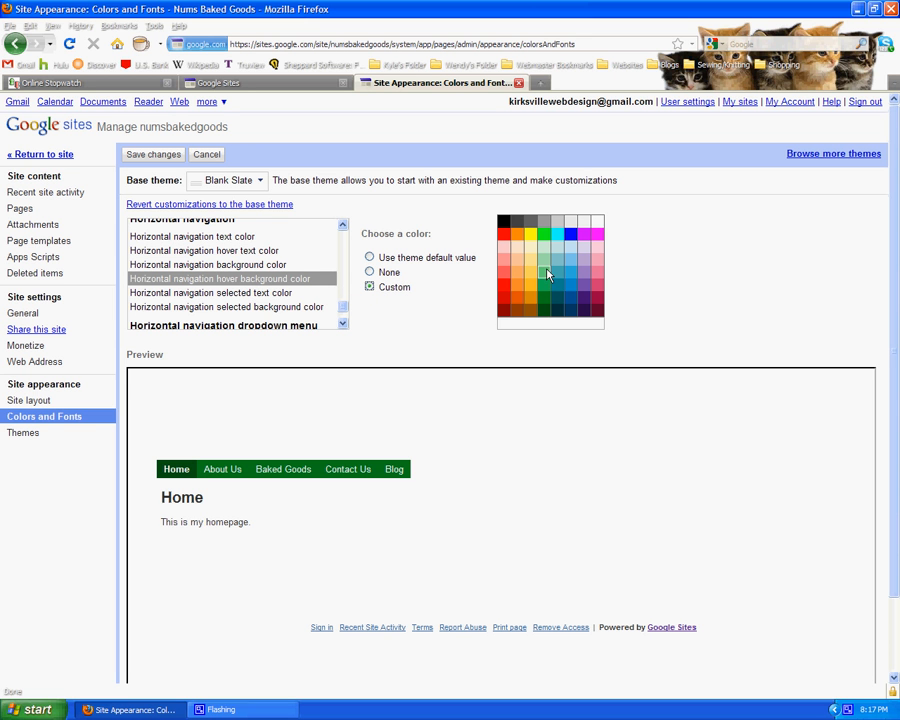
{"action": "left_click", "coordinate": [543, 272]}
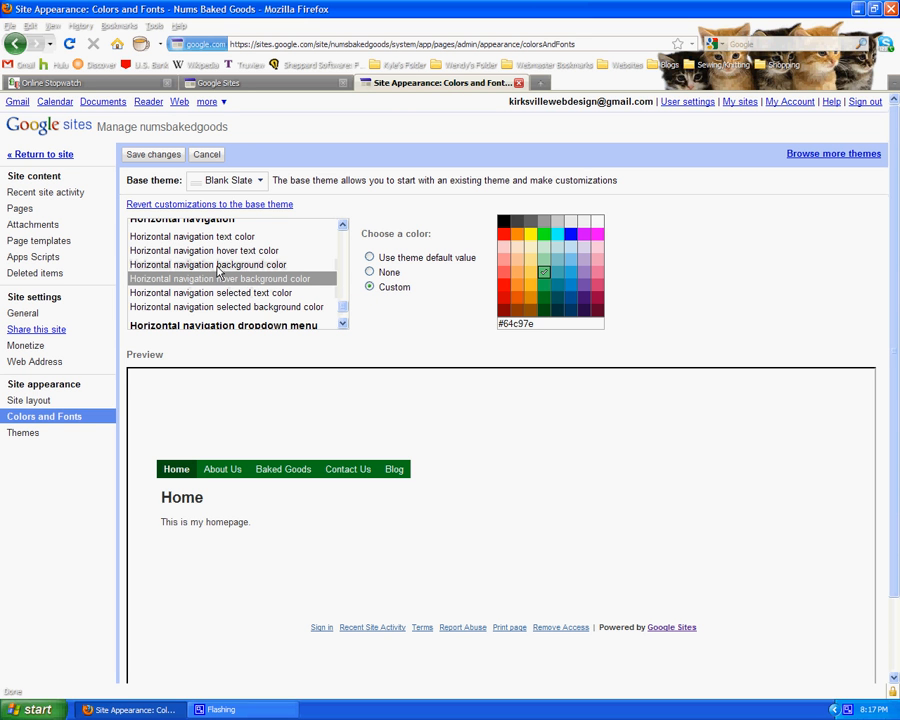
{"action": "left_click", "coordinate": [204, 250]}
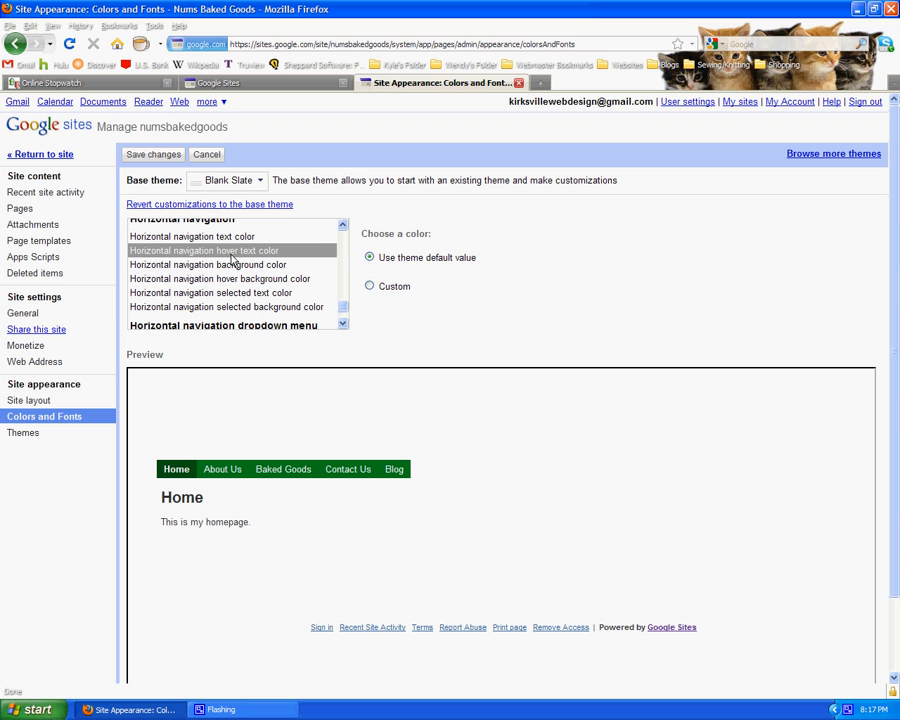
{"action": "mouse_move", "coordinate": [321, 447]}
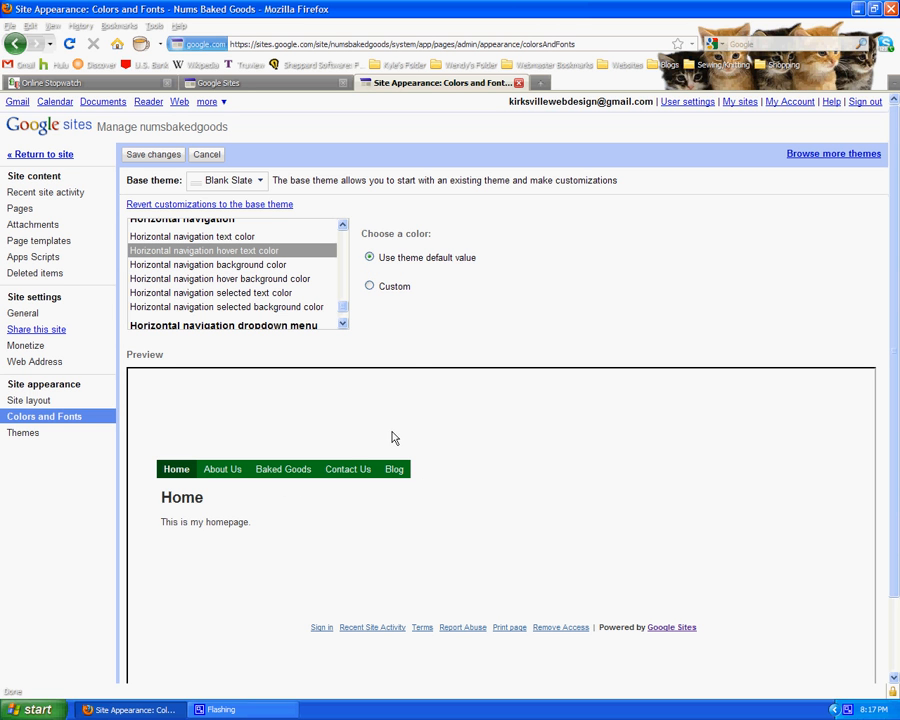
{"action": "left_click", "coordinate": [370, 286]}
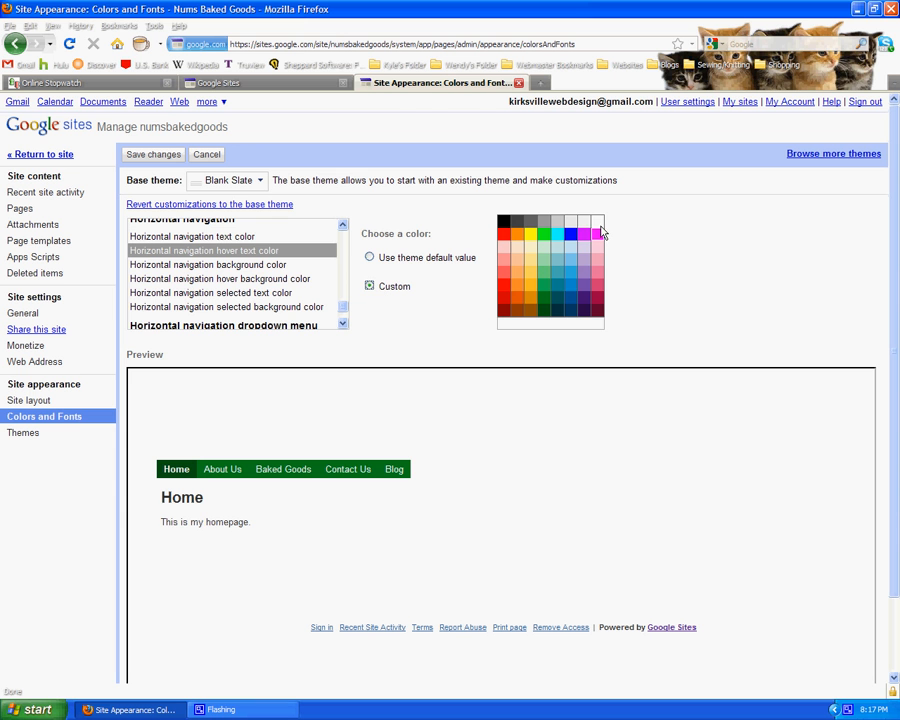
{"action": "left_click", "coordinate": [597, 221]}
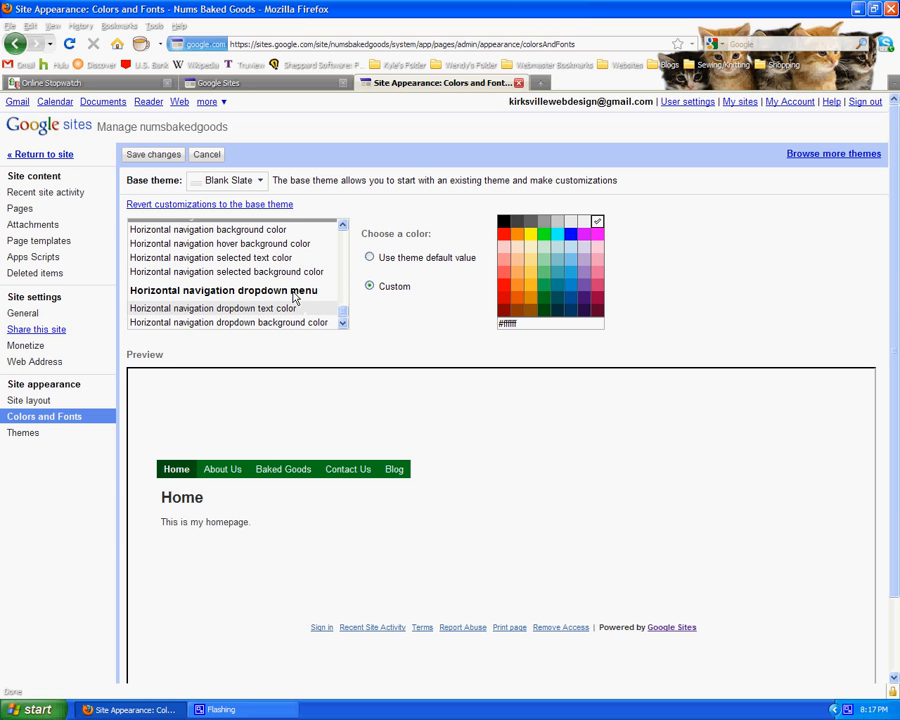
Step: Save the navigation colour changes and return to the Nums Baked Goods home page
{"action": "left_click", "coordinate": [152, 154]}
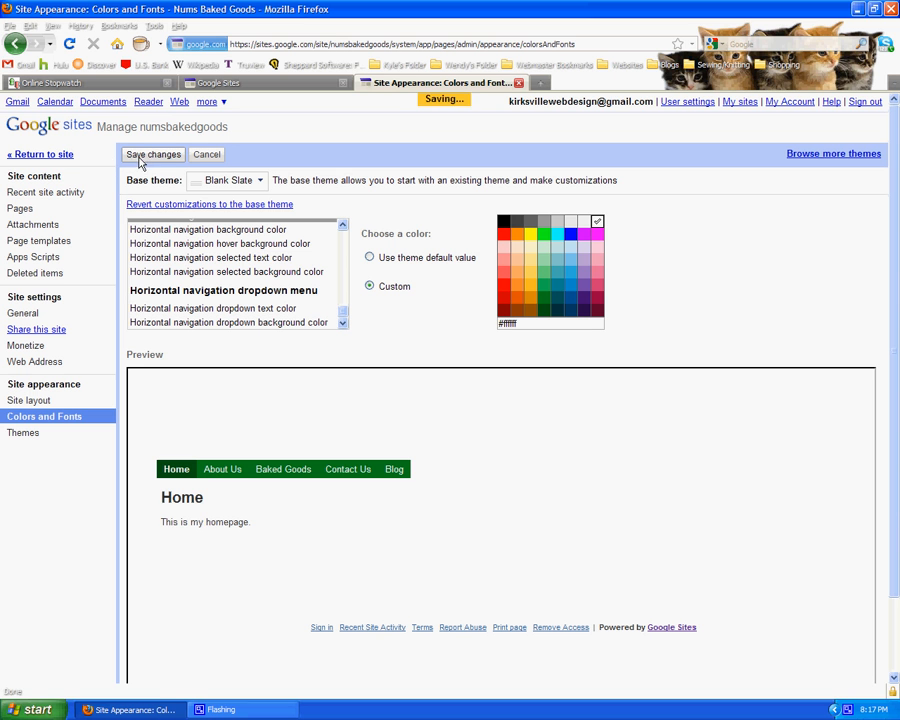
{"action": "left_click", "coordinate": [153, 154]}
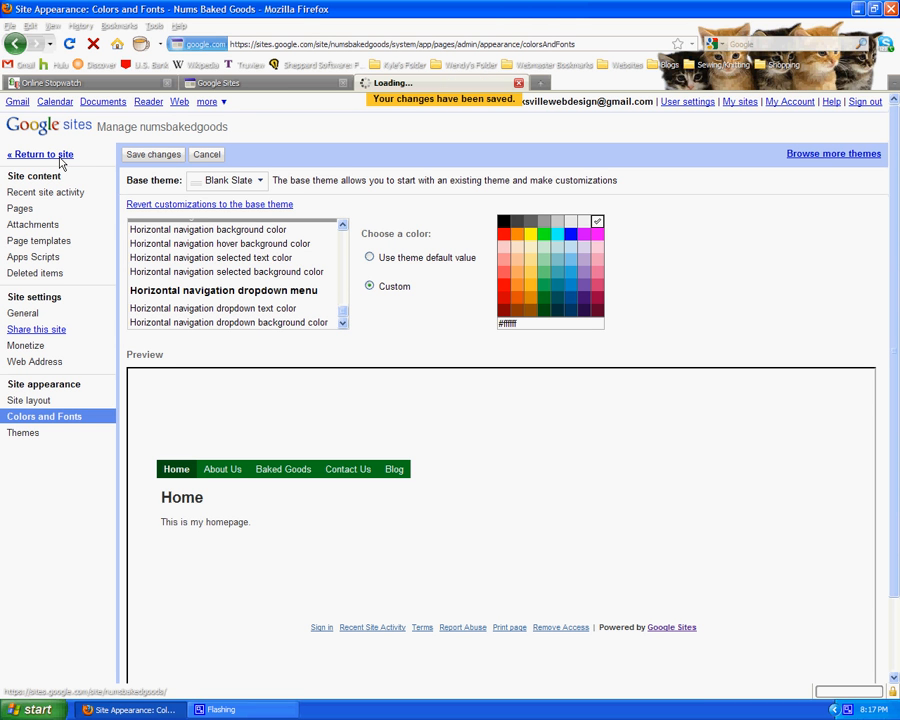
{"action": "left_click", "coordinate": [40, 154]}
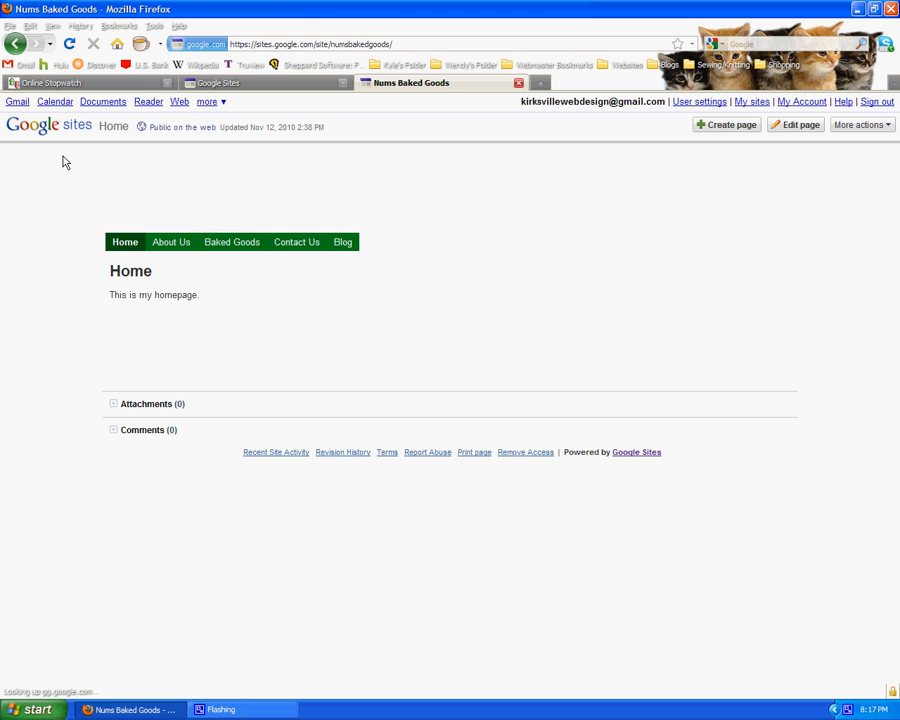
{"action": "mouse_move", "coordinate": [503, 252]}
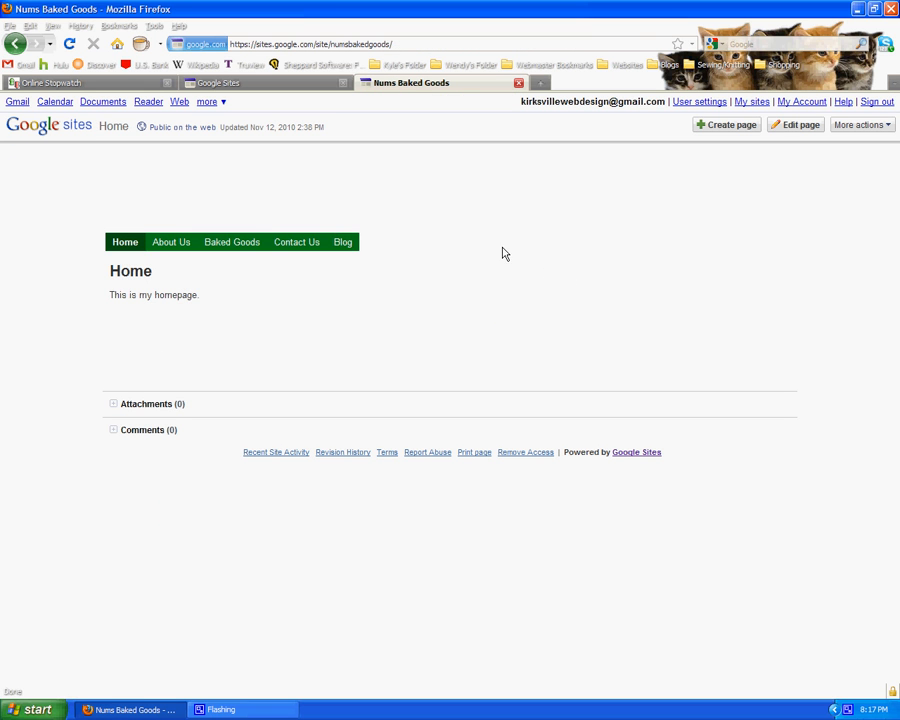
{"action": "mouse_move", "coordinate": [365, 244]}
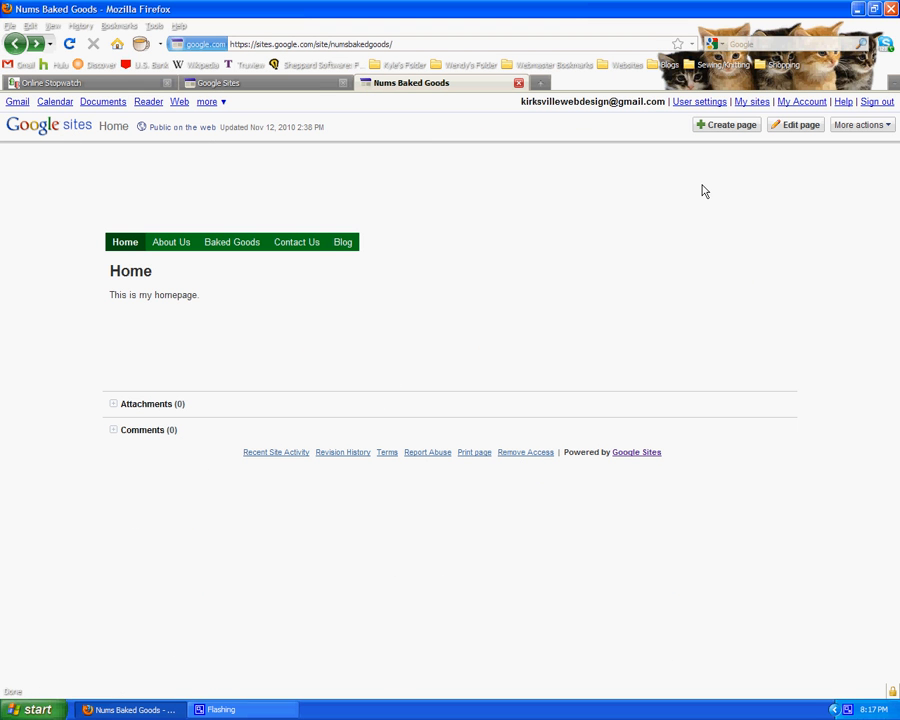
{"action": "mouse_move", "coordinate": [785, 172]}
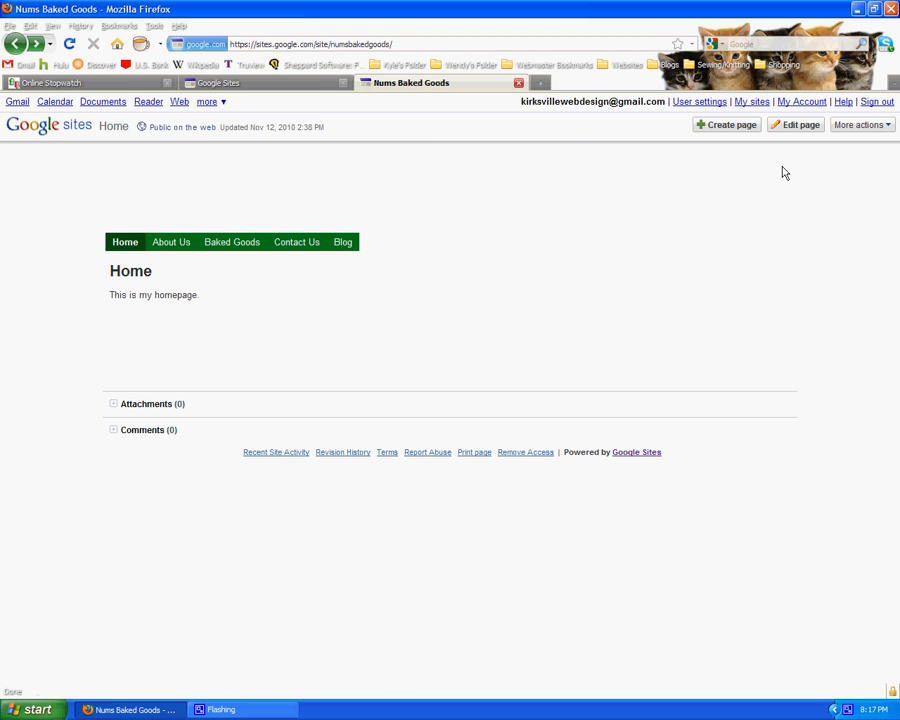
Step: In the home page's Page settings, disable attachments and comments
{"action": "left_click", "coordinate": [858, 124]}
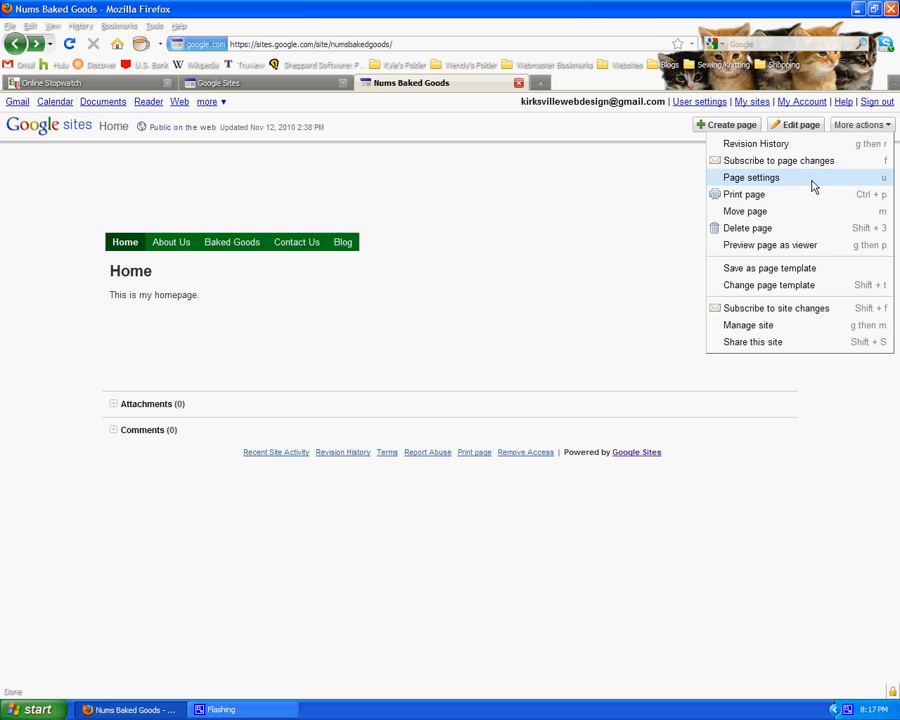
{"action": "left_click", "coordinate": [751, 177]}
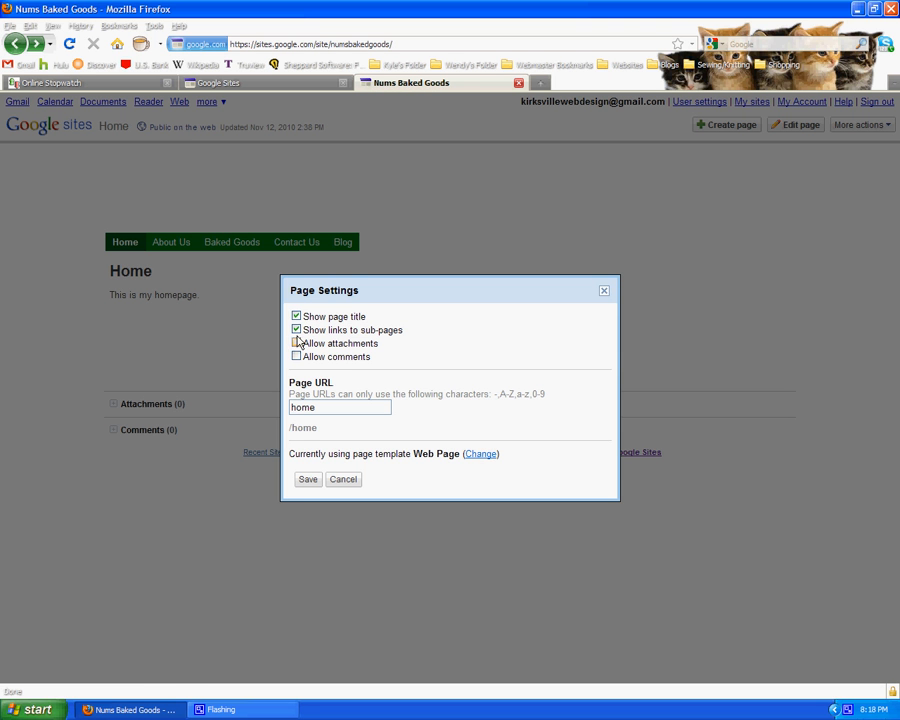
{"action": "left_click", "coordinate": [307, 479]}
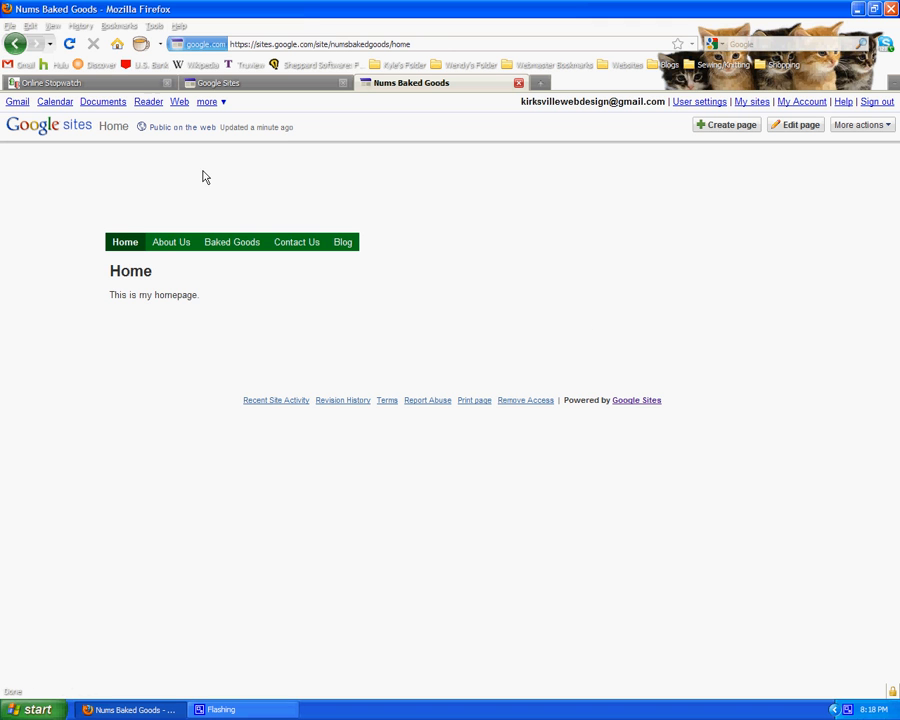
{"action": "mouse_move", "coordinate": [317, 228]}
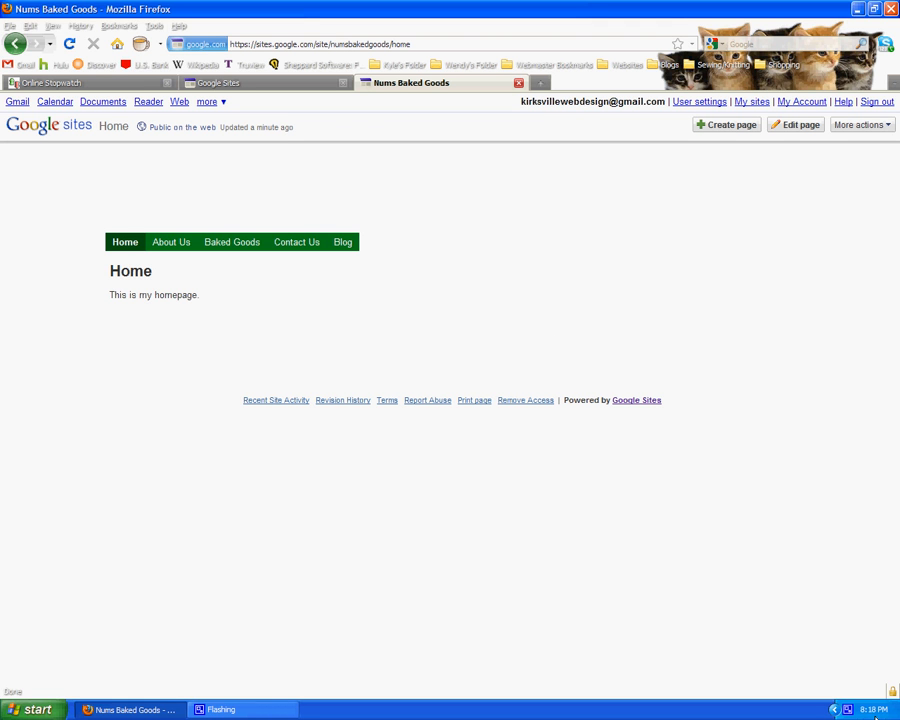
{"action": "mouse_move", "coordinate": [380, 575]}
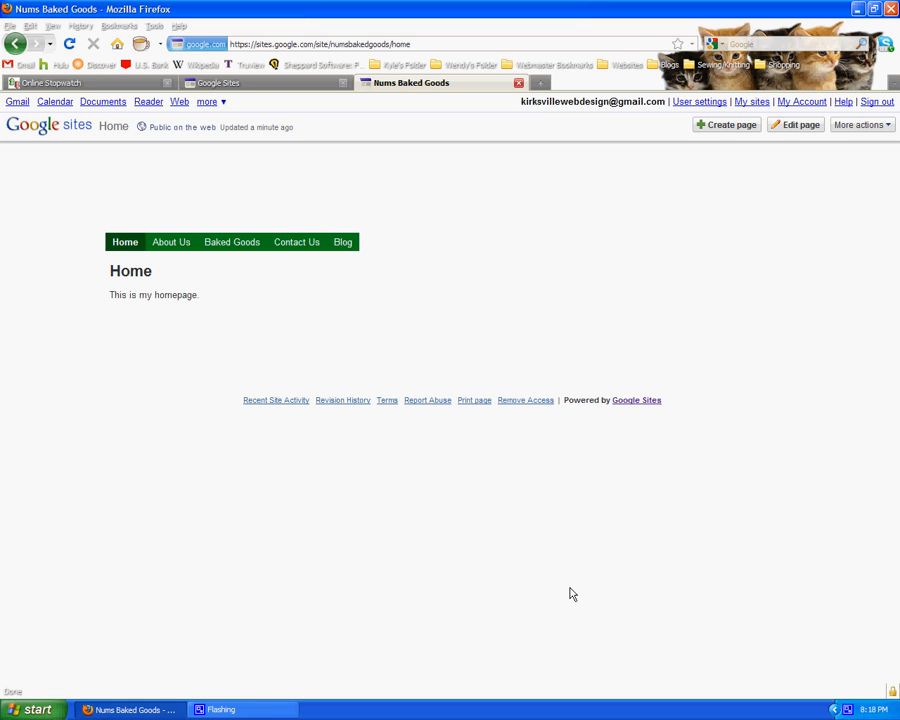
{"action": "mouse_move", "coordinate": [253, 550]}
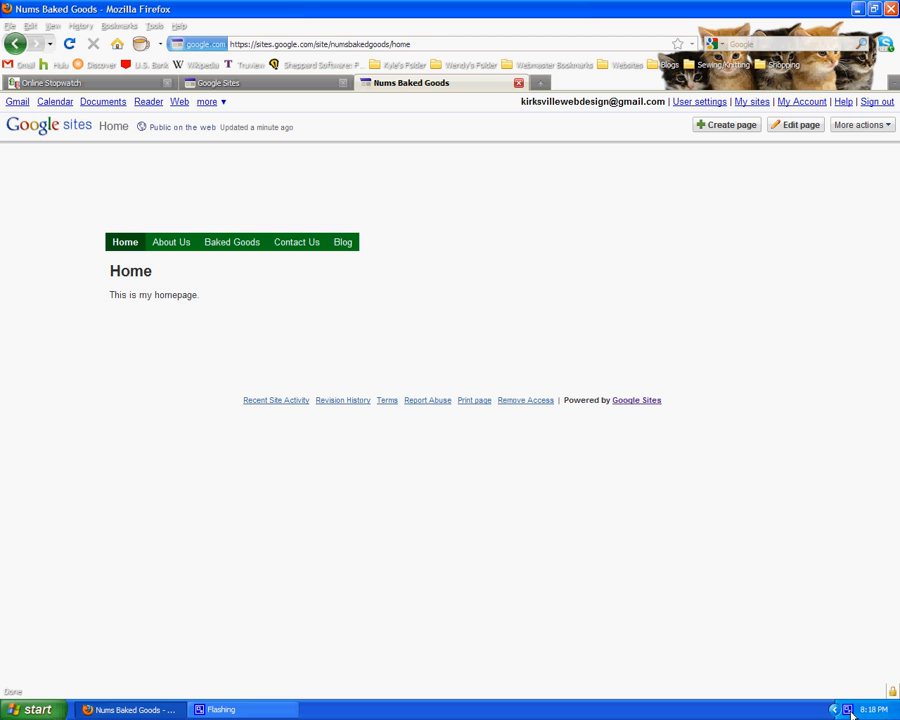
{"action": "left_click", "coordinate": [849, 709]}
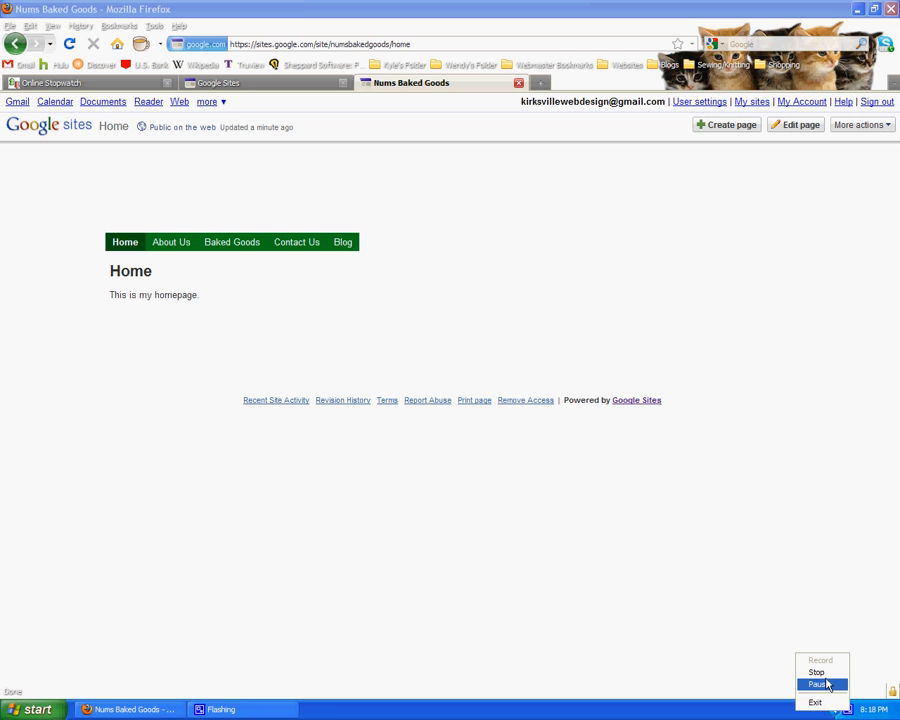